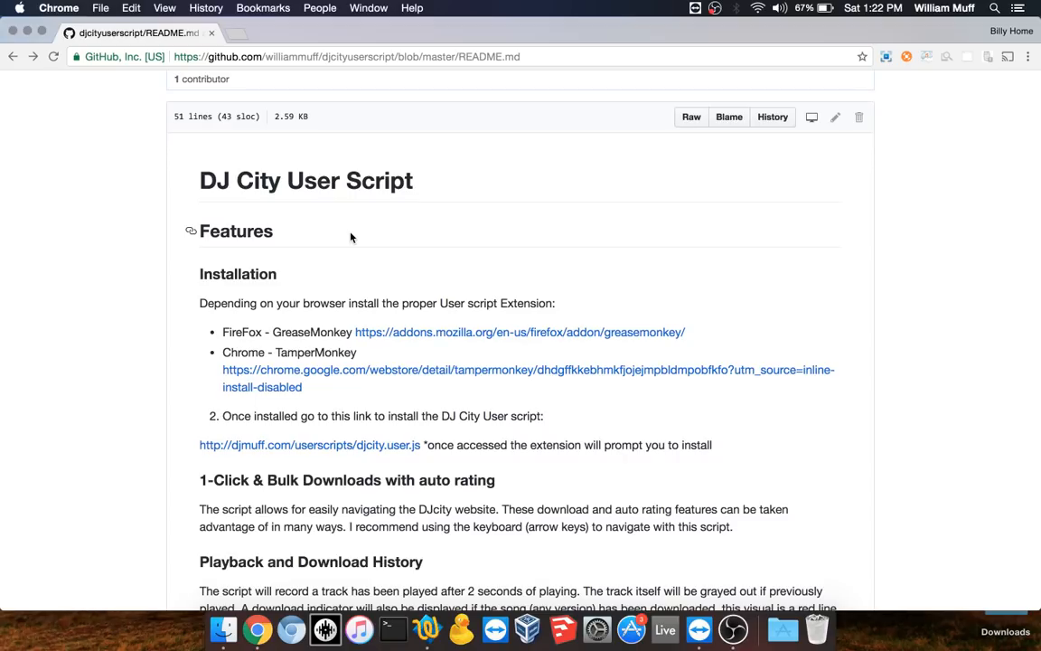
{"action": "mouse_move", "coordinate": [322, 249]}
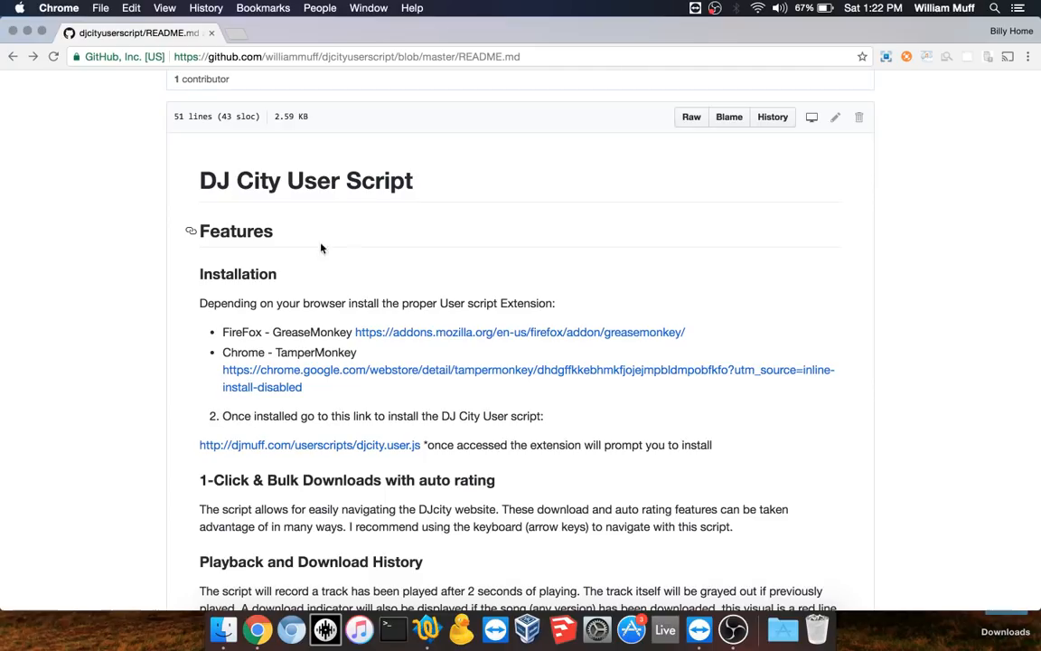
{"action": "mouse_move", "coordinate": [293, 369]}
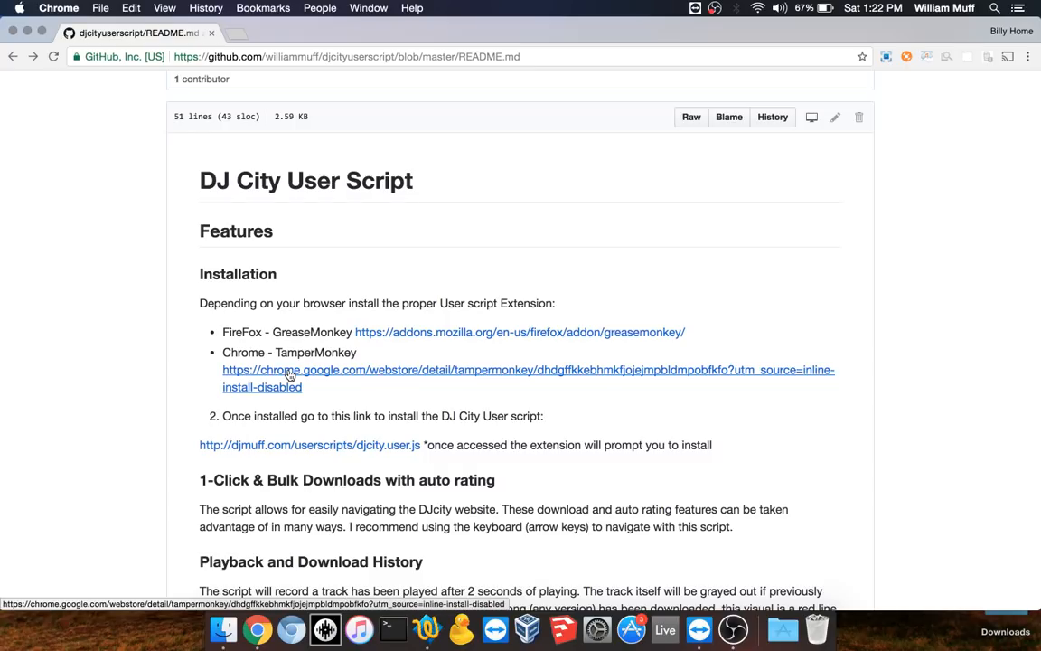
Add the Tampermonkey extension to Chrome from its store page.
{"action": "left_click", "coordinate": [292, 374]}
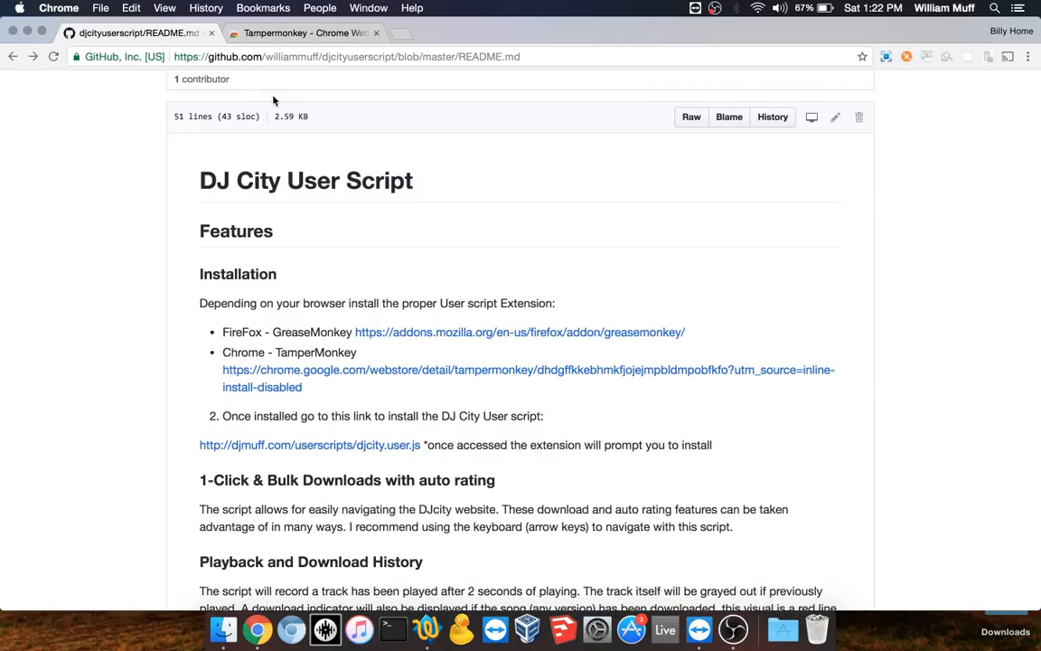
{"action": "mouse_move", "coordinate": [344, 144]}
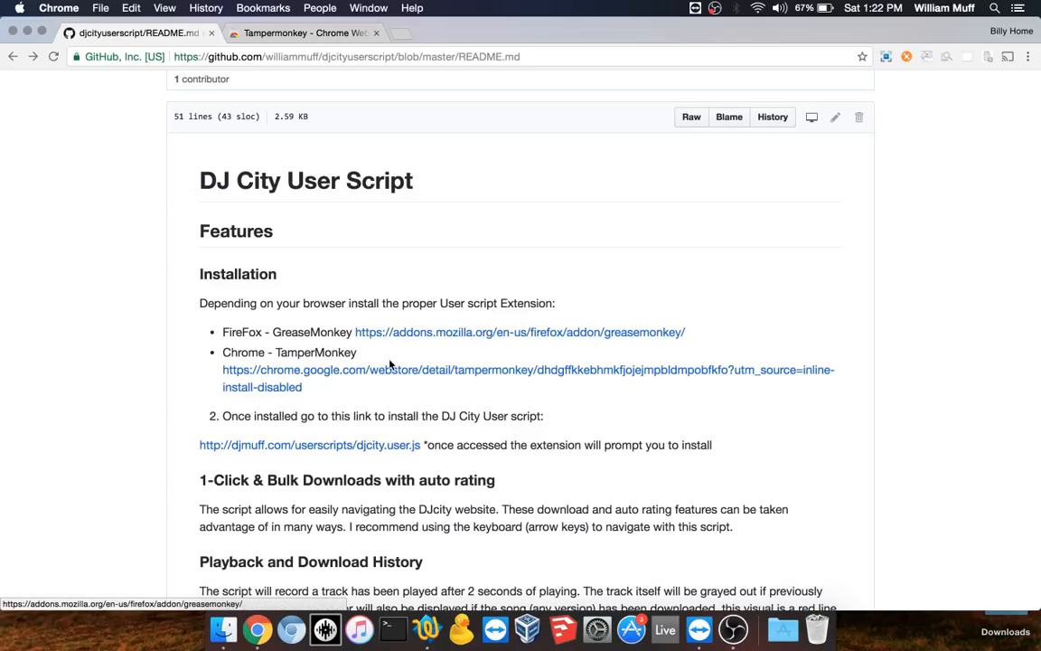
{"action": "mouse_move", "coordinate": [333, 108]}
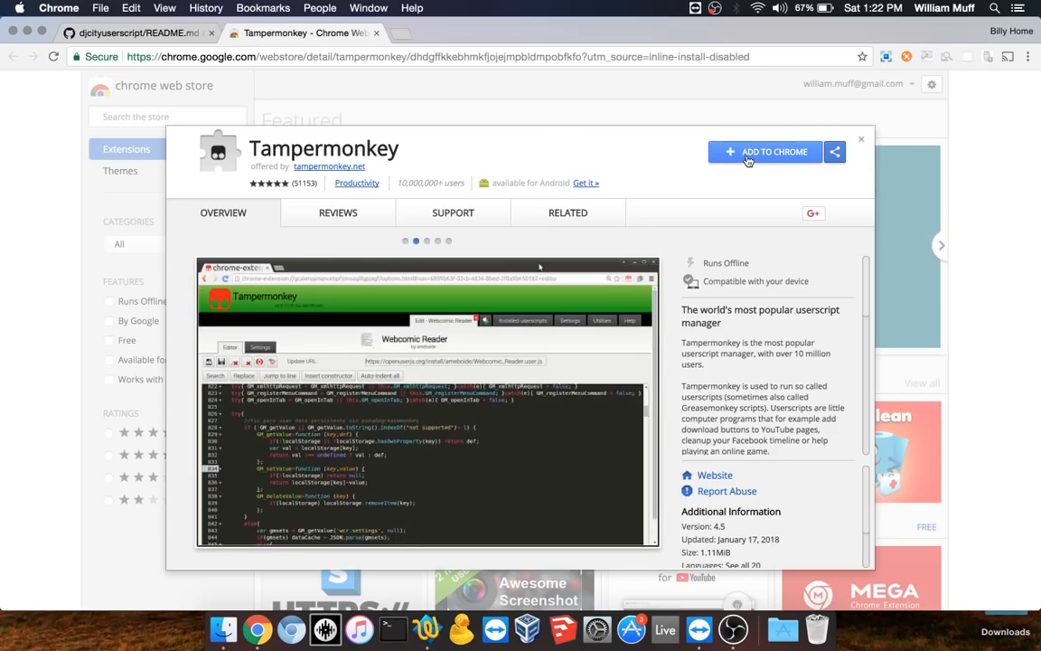
{"action": "left_click", "coordinate": [763, 152]}
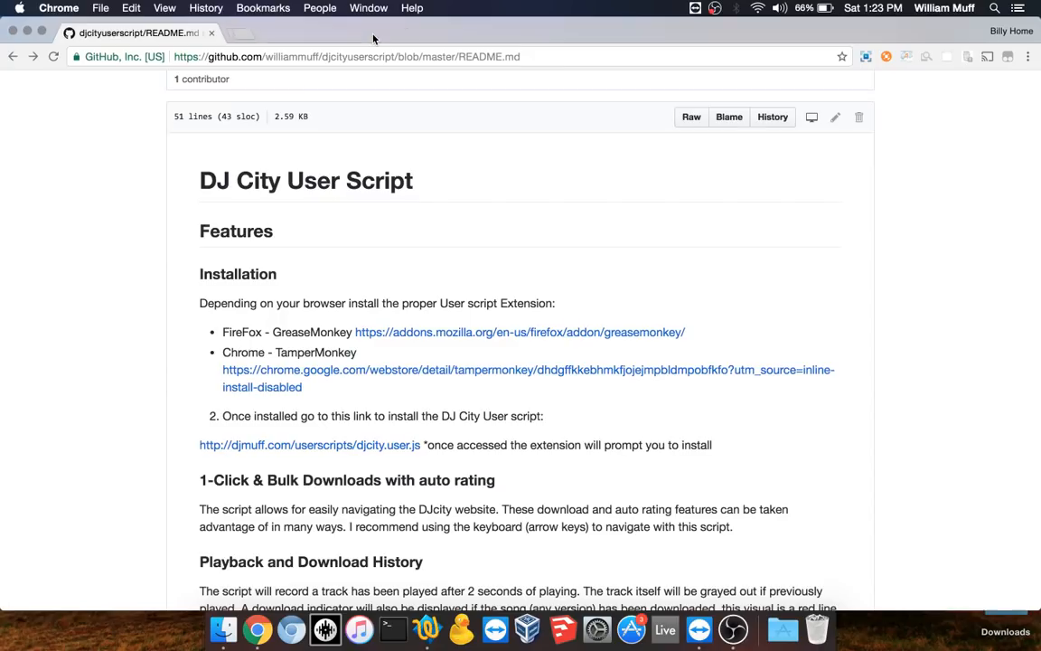
{"action": "mouse_move", "coordinate": [298, 257]}
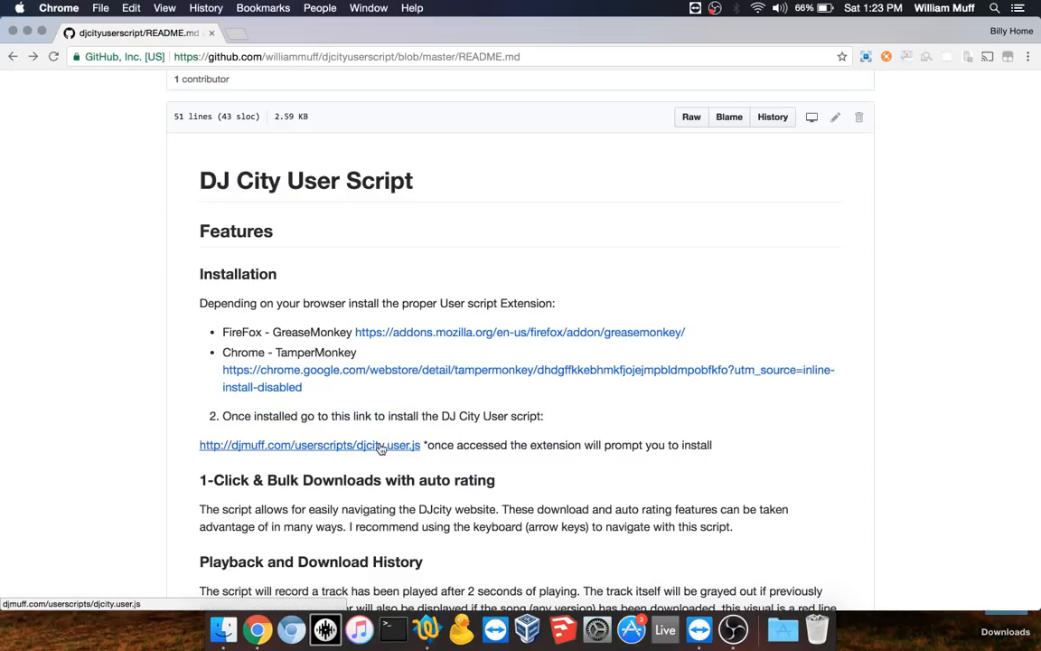
Install the djcity.user.js script and navigate a new tab to djcity.com.
{"action": "left_click", "coordinate": [309, 445]}
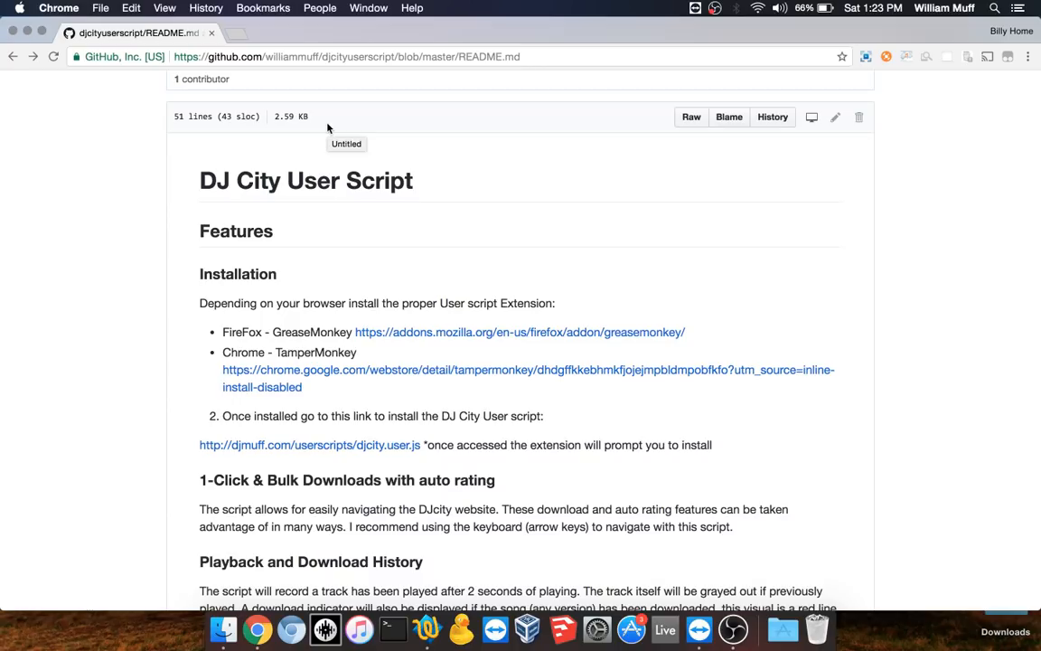
{"action": "type", "text": "djcity.com"}
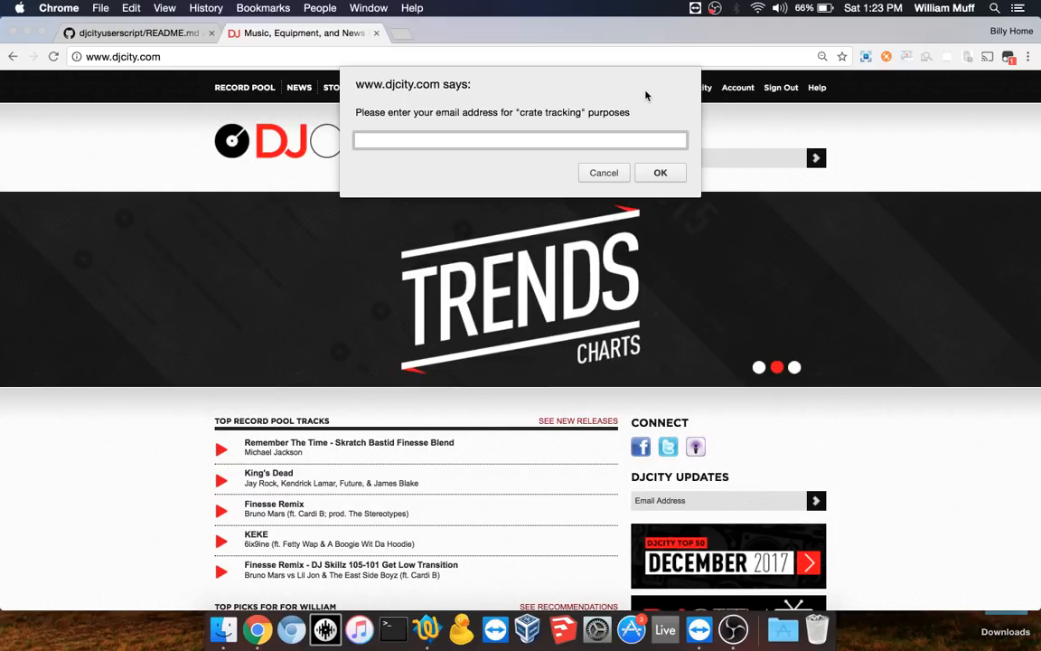
{"action": "type", "text": "abc@y"}
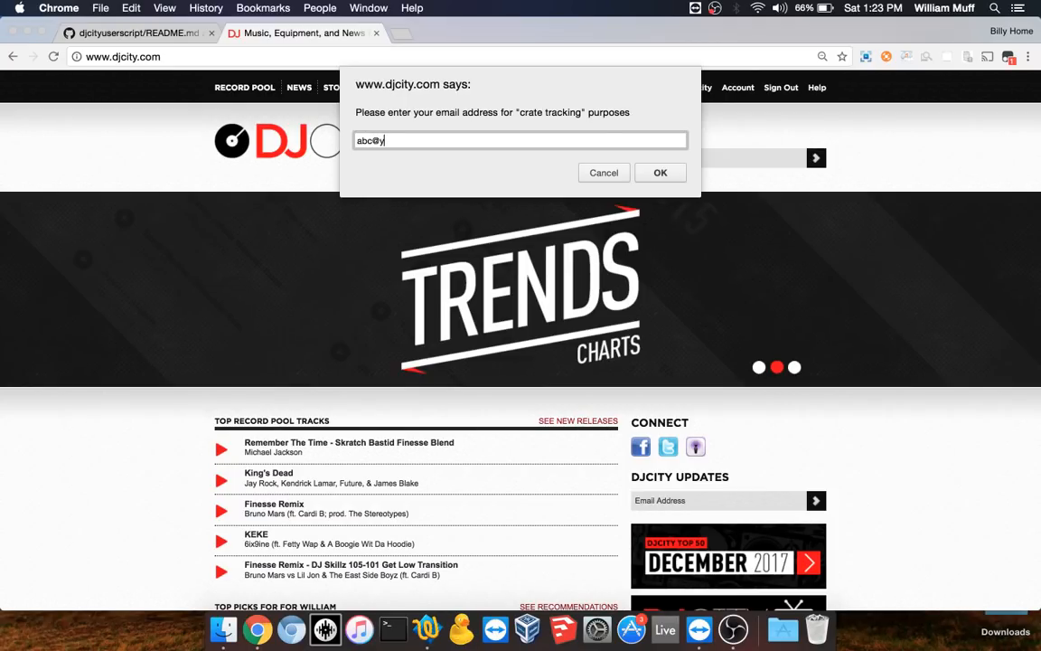
{"action": "type", "text": "xyz.com"}
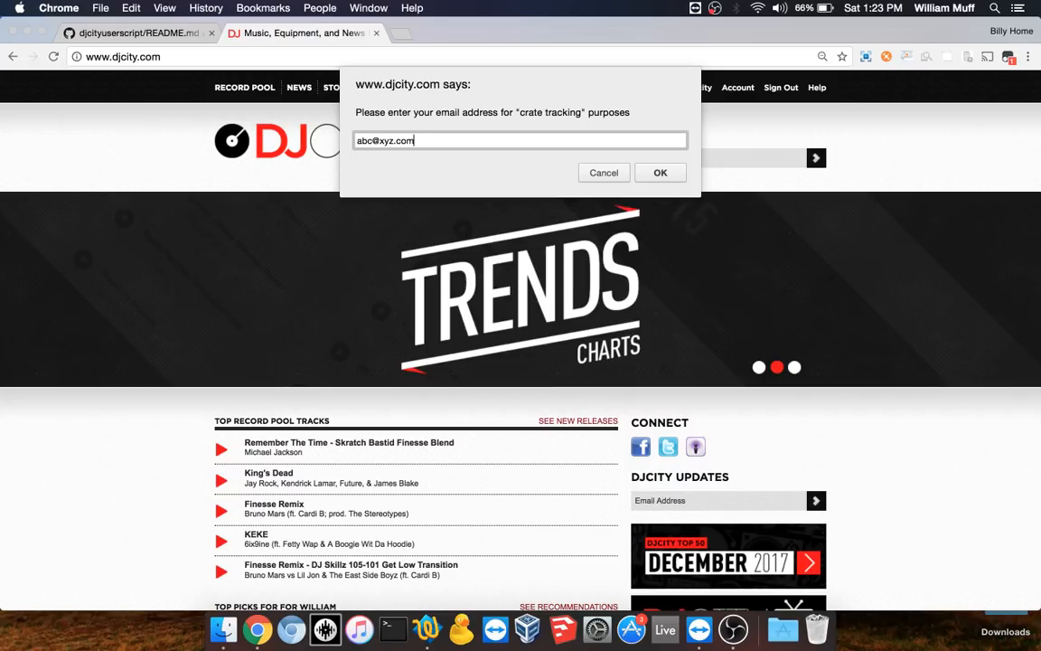
{"action": "left_click", "coordinate": [660, 173]}
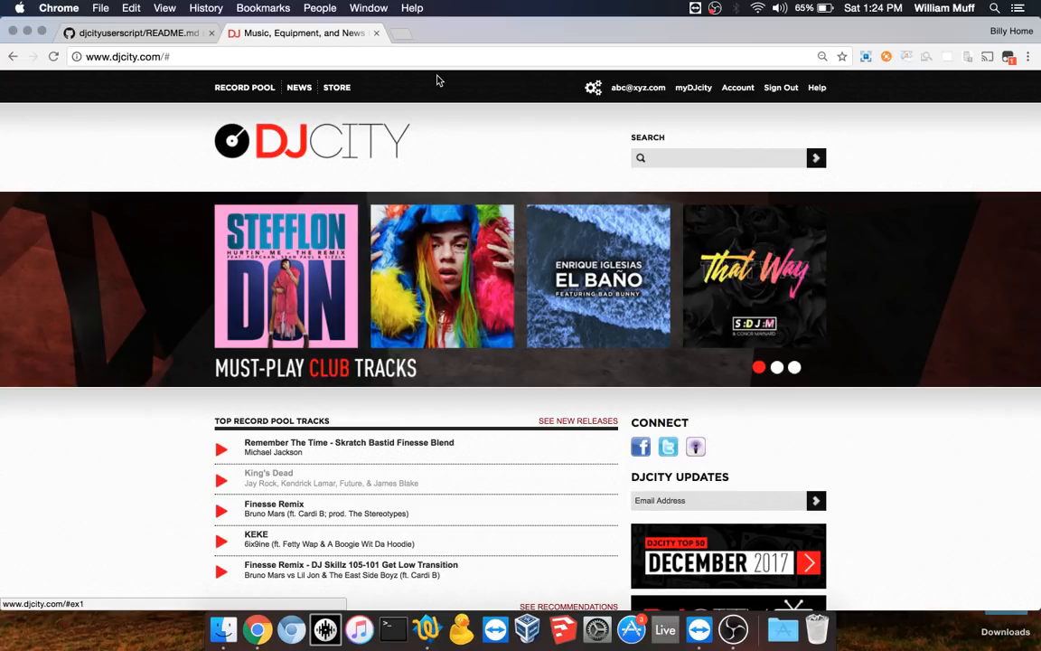
Review the features list in the script's GitHub README.
{"action": "left_click", "coordinate": [136, 33]}
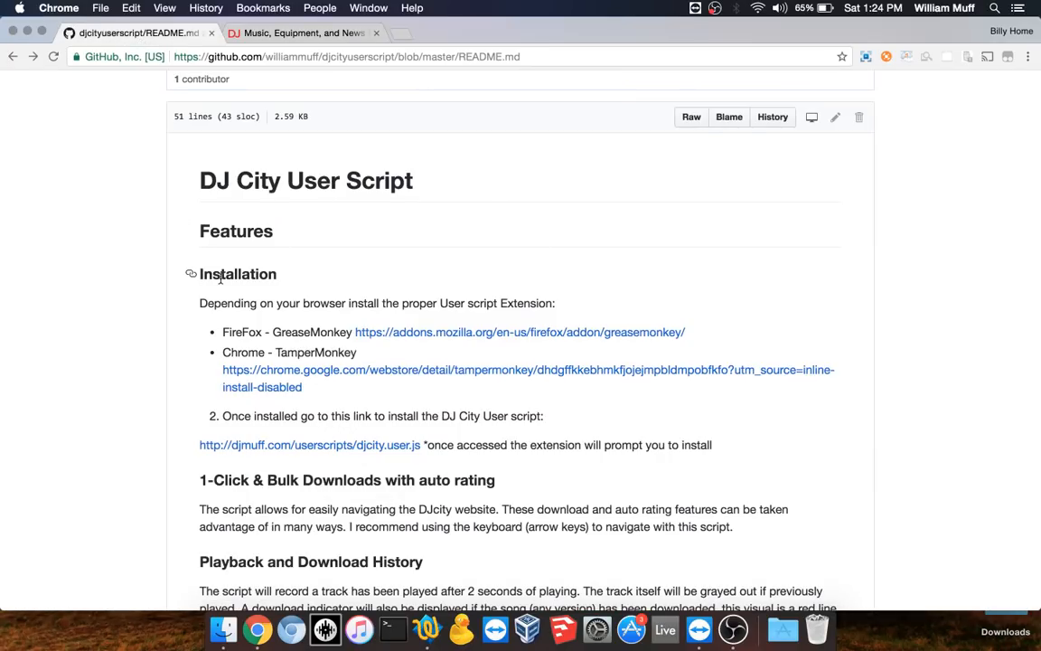
{"action": "scroll", "scroll_direction": "down", "scroll_amount": 3}
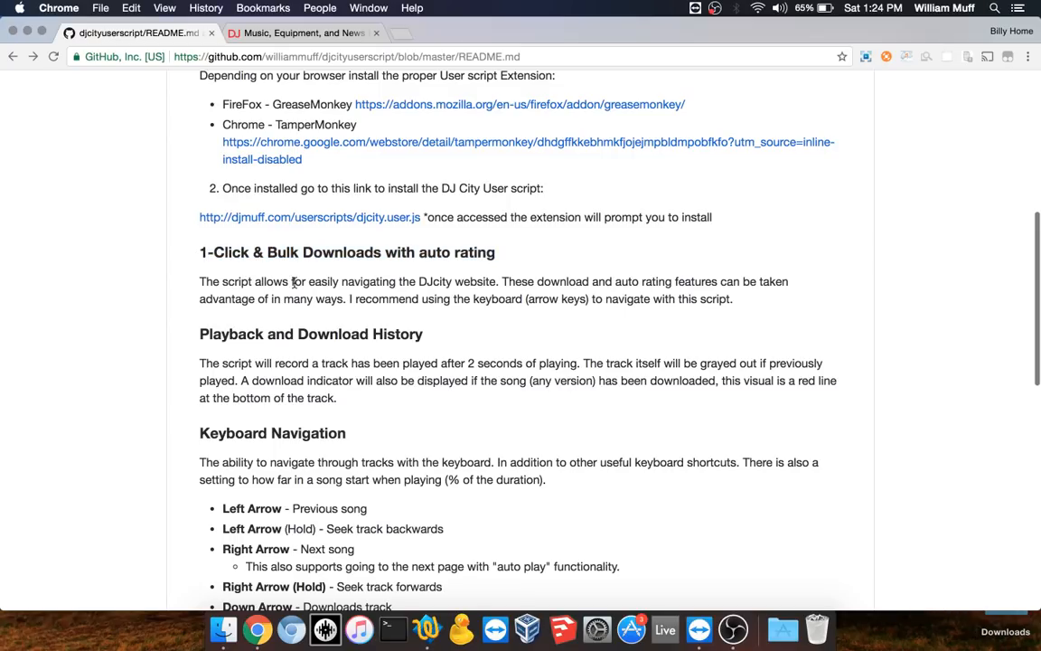
{"action": "mouse_move", "coordinate": [314, 282]}
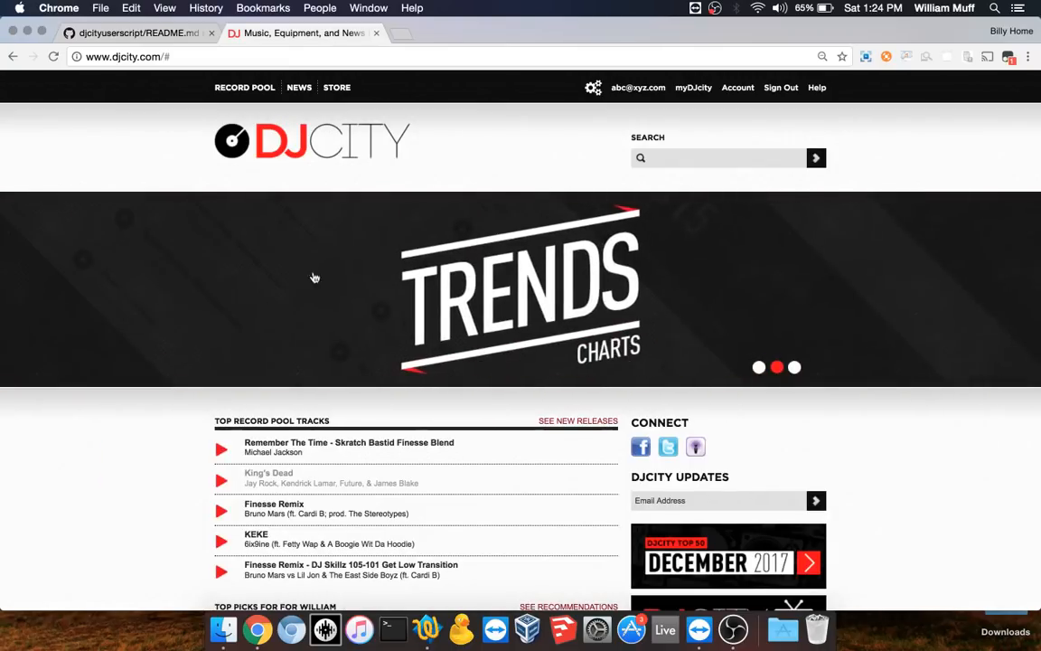
Browse the Record Pool new releases list, where played tracks appear grayed out.
{"action": "left_click", "coordinate": [244, 87]}
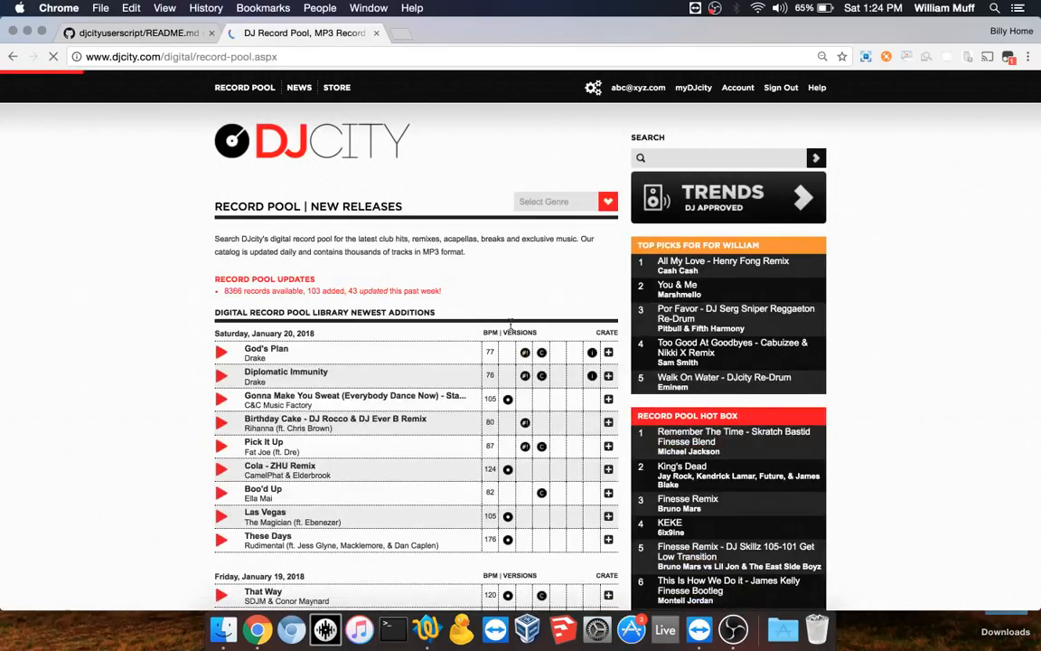
{"action": "scroll", "scroll_direction": "down", "scroll_amount": 3}
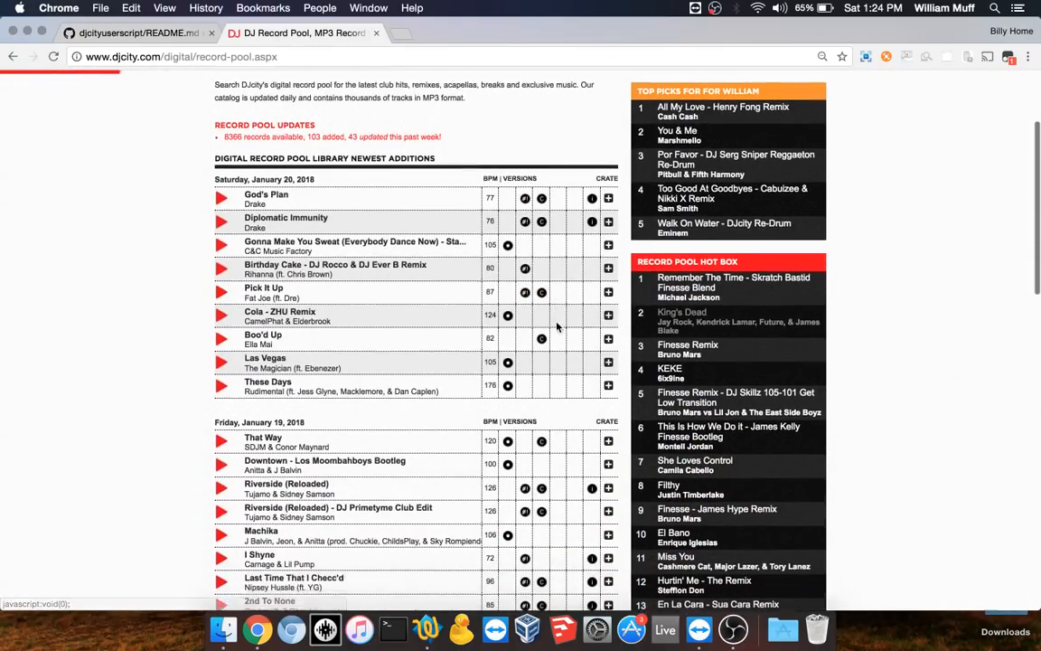
{"action": "scroll", "scroll_direction": "down", "scroll_amount": 3}
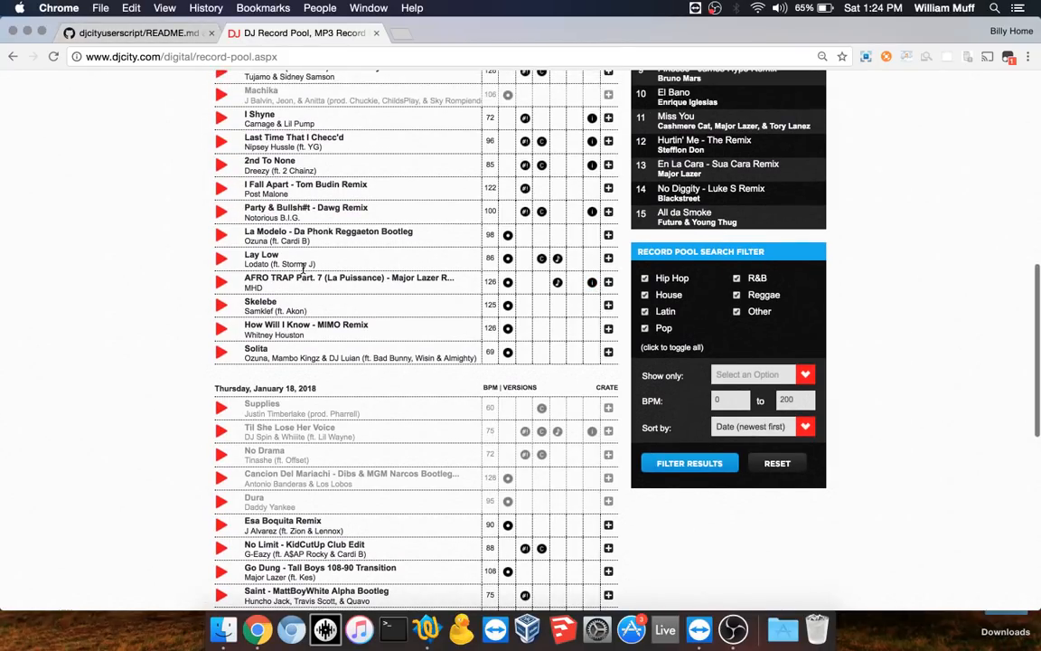
{"action": "scroll", "scroll_direction": "up", "scroll_amount": 3}
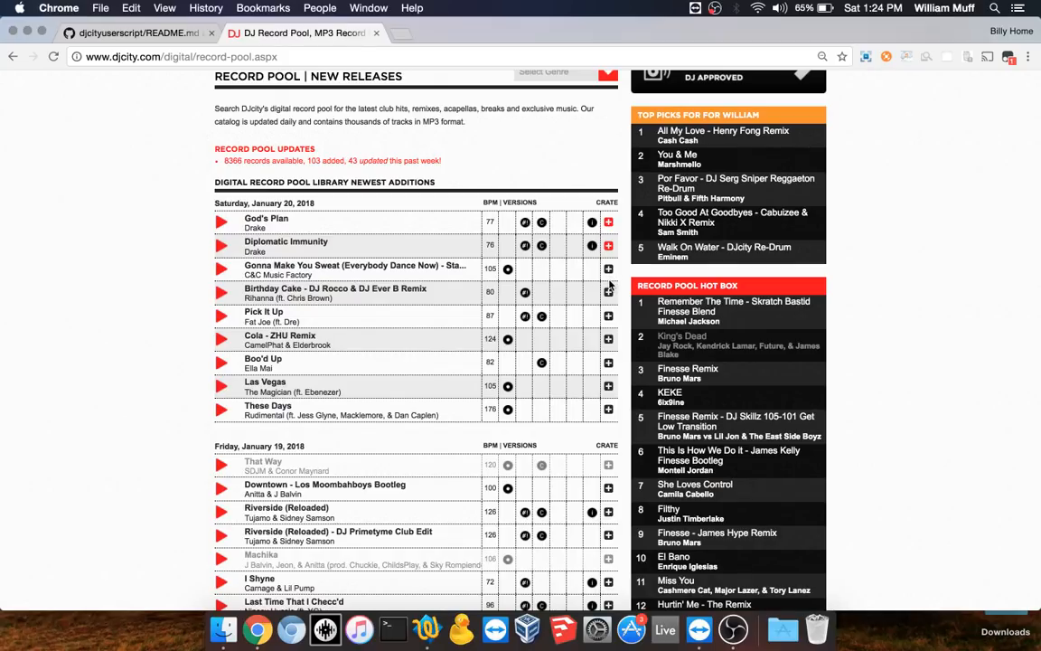
{"action": "left_click", "coordinate": [607, 293]}
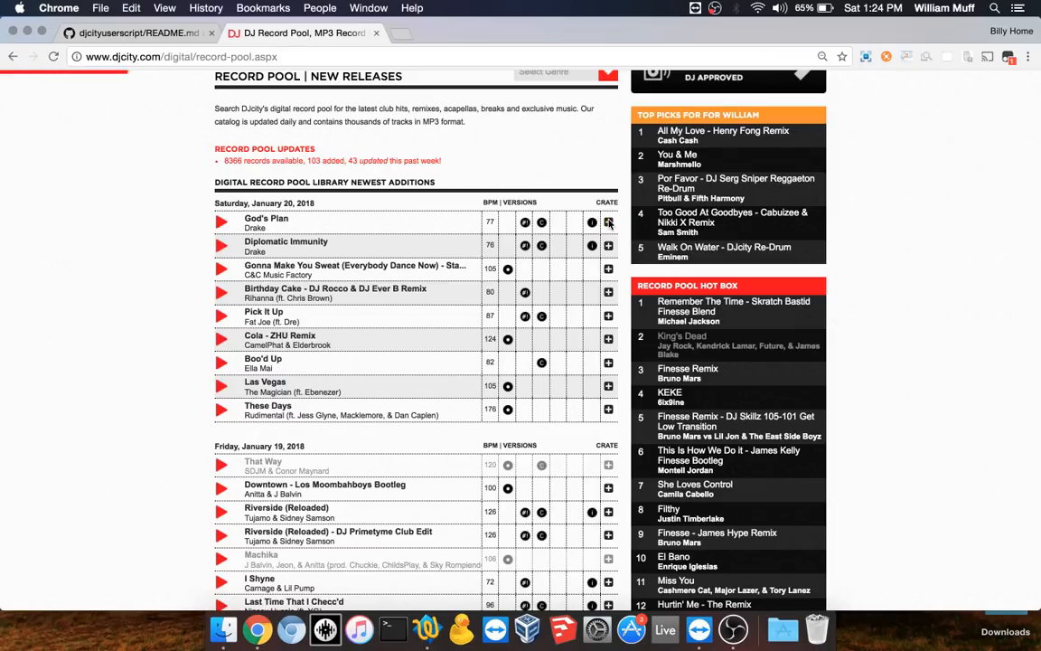
{"action": "left_click", "coordinate": [136, 33]}
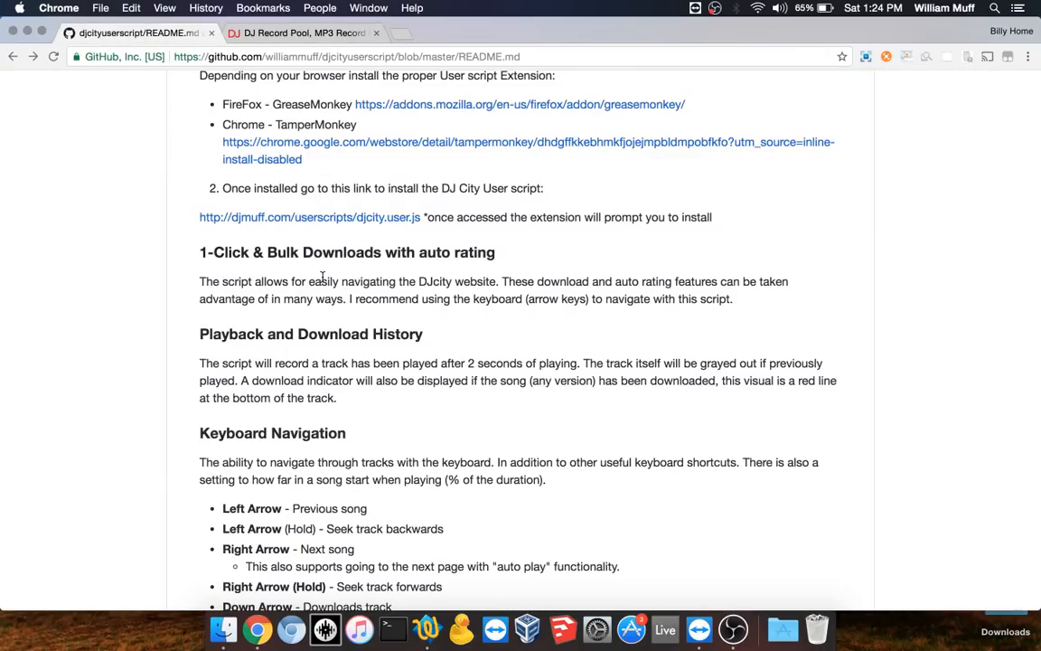
{"action": "mouse_move", "coordinate": [354, 301]}
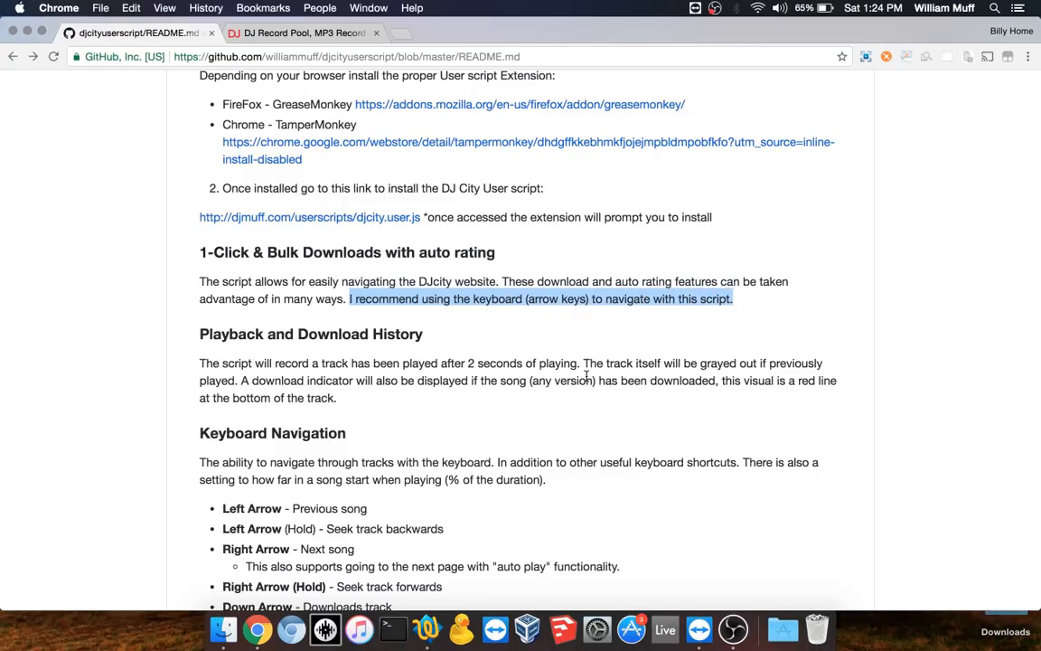
{"action": "scroll", "scroll_direction": "down", "scroll_amount": 3}
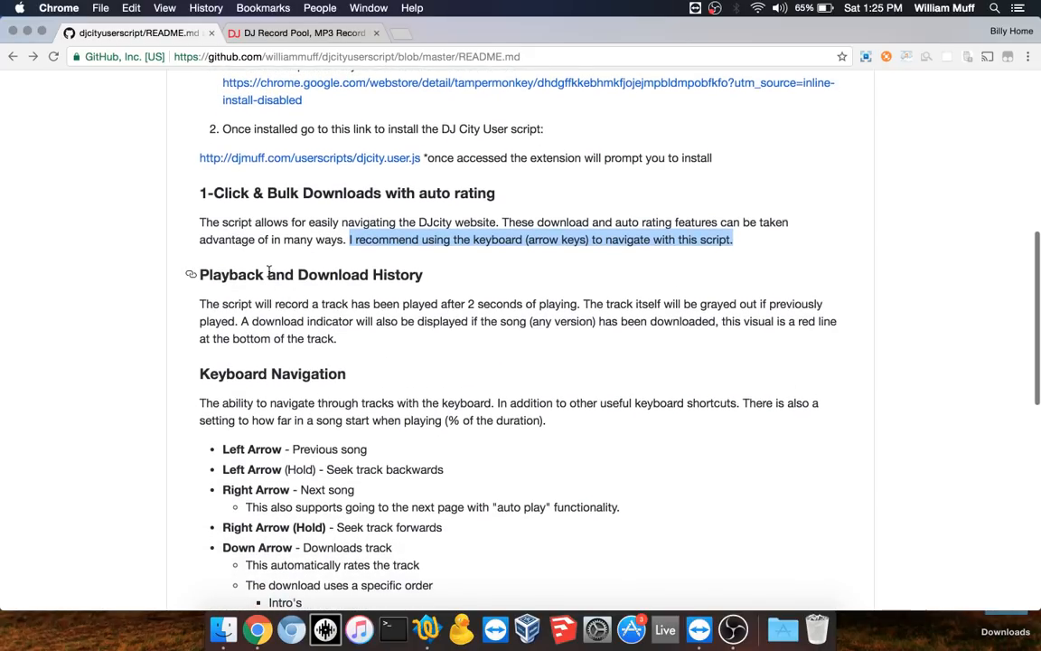
{"action": "left_click", "coordinate": [340, 220]}
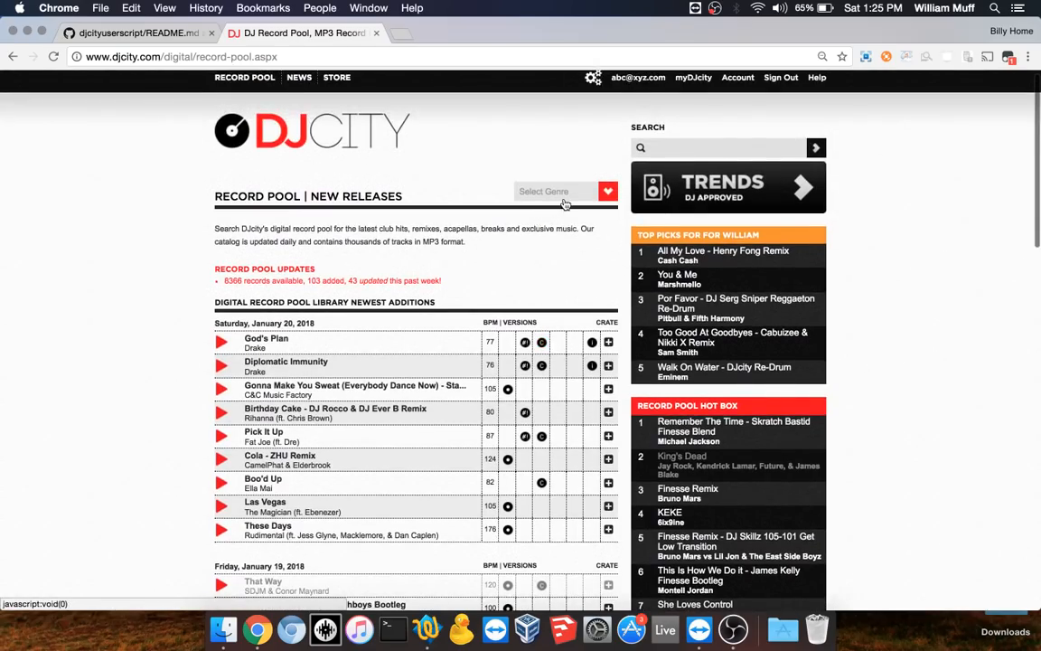
Filter the record pool to Latin genre and play through tracks down to La Modelo.
{"action": "left_click", "coordinate": [557, 192]}
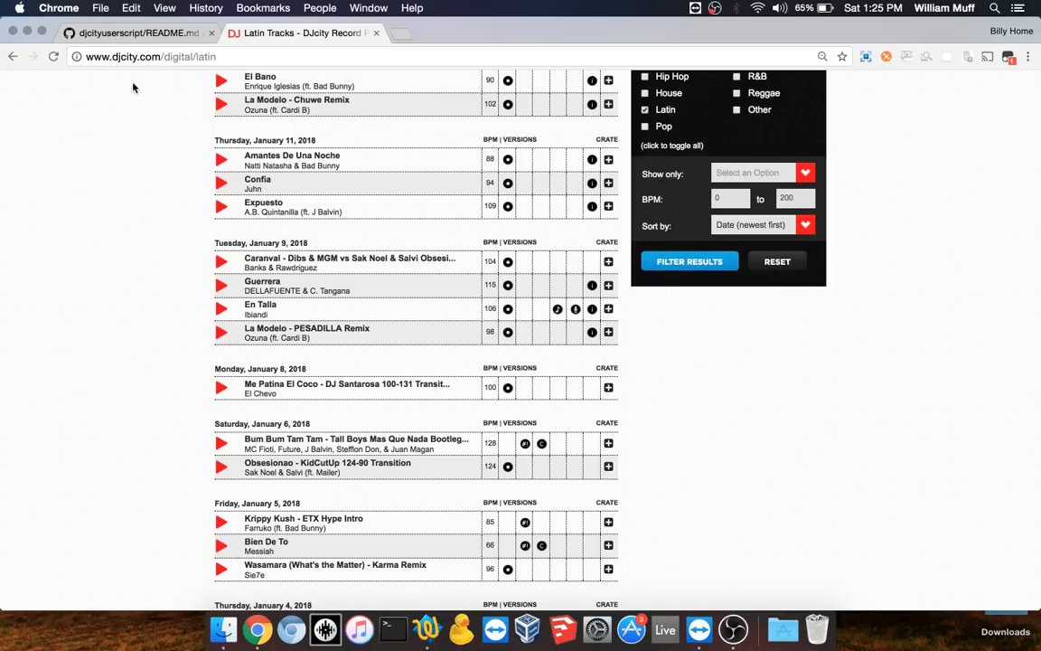
{"action": "scroll", "scroll_direction": "down", "scroll_amount": 3}
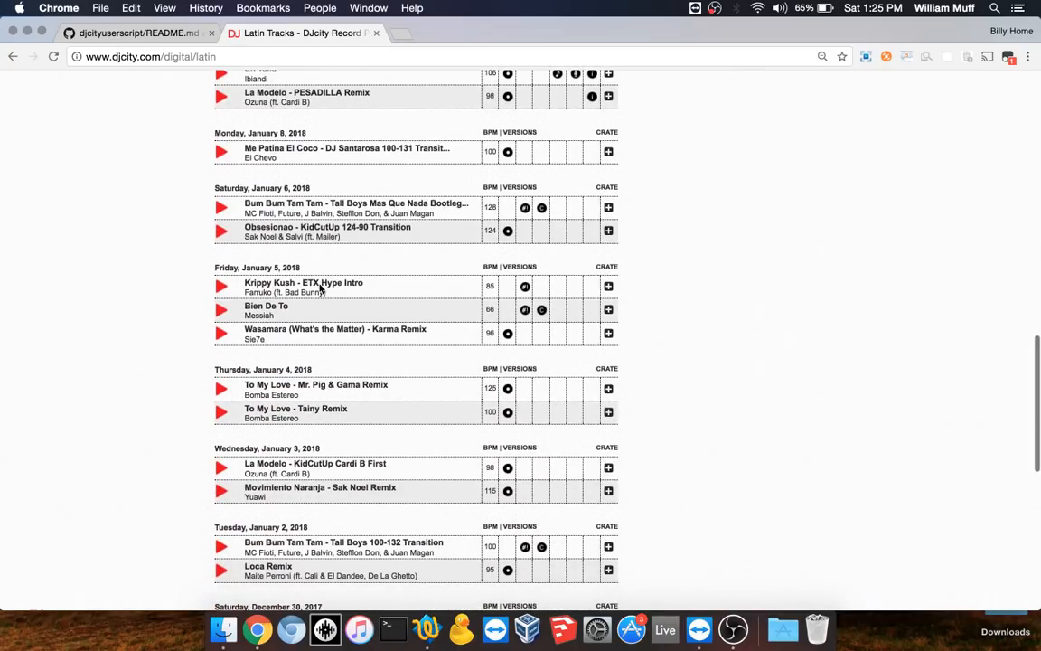
{"action": "scroll", "scroll_direction": "down", "scroll_amount": 3}
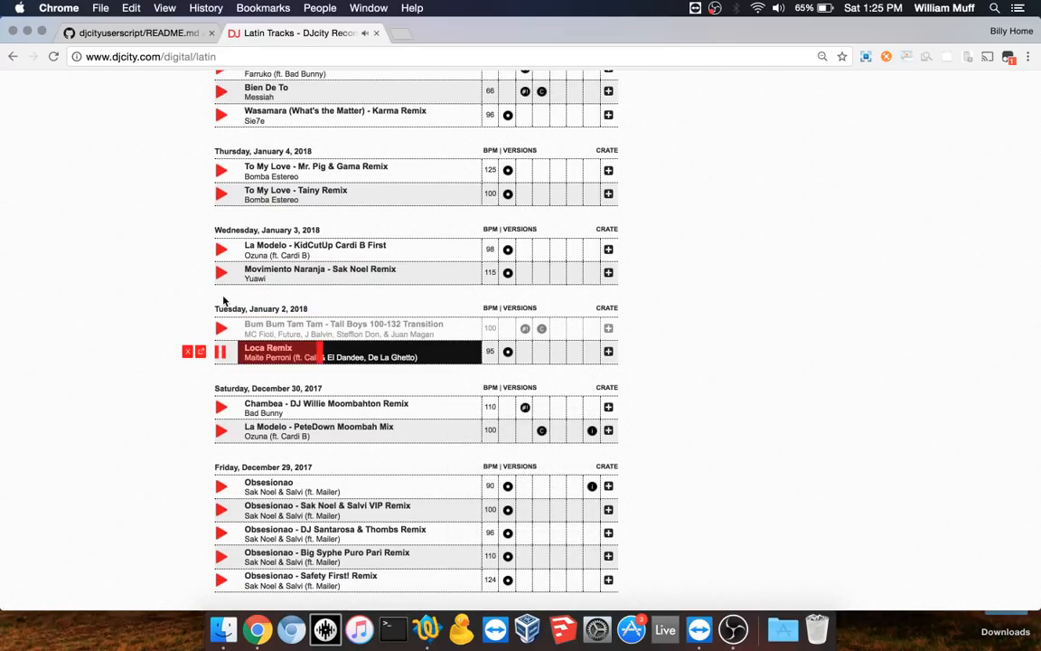
{"action": "scroll", "scroll_direction": "down", "scroll_amount": 3}
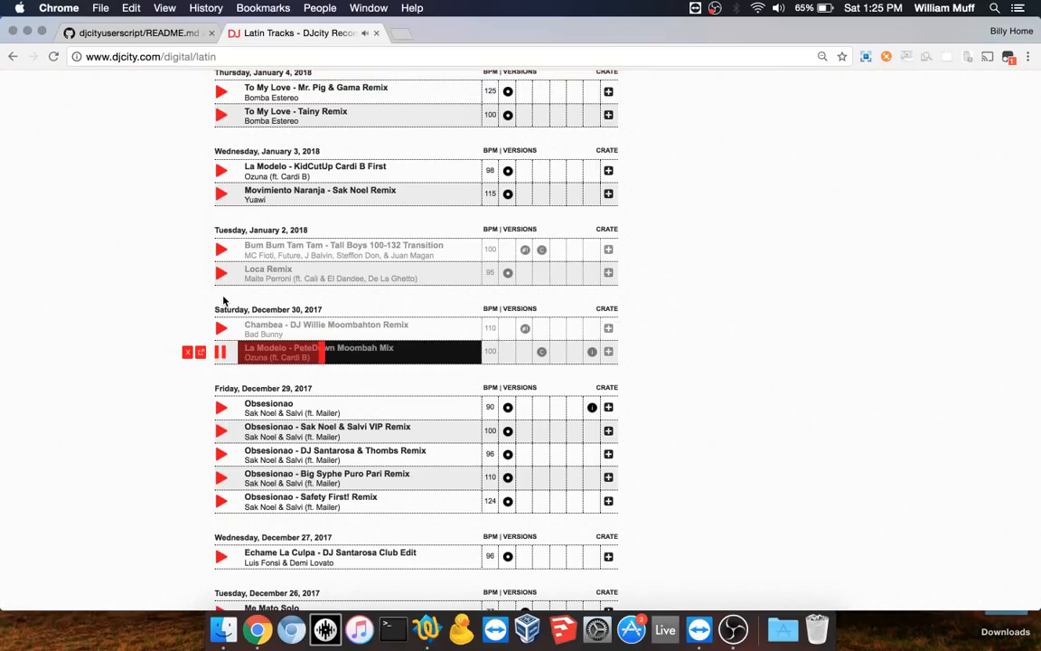
{"action": "left_click", "coordinate": [220, 351]}
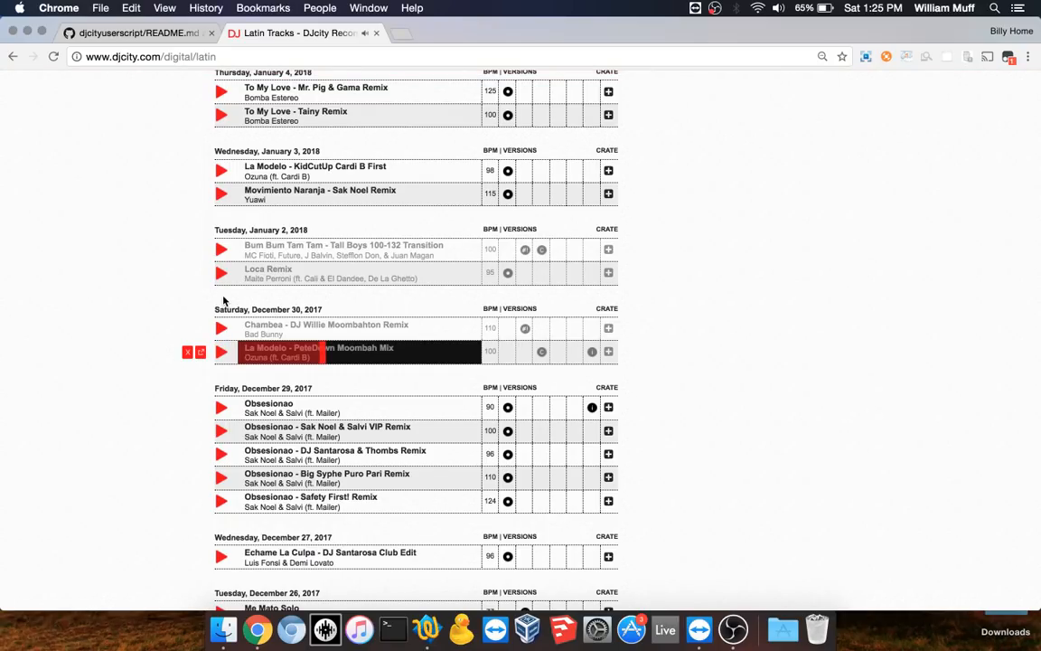
{"action": "mouse_move", "coordinate": [444, 387]}
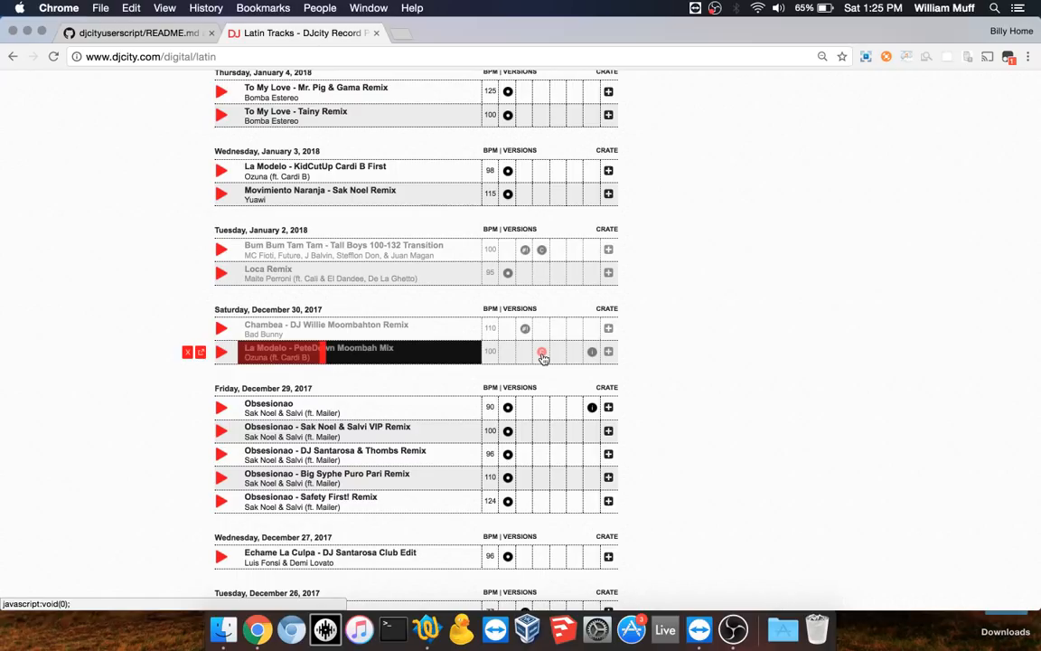
{"action": "mouse_move", "coordinate": [562, 311]}
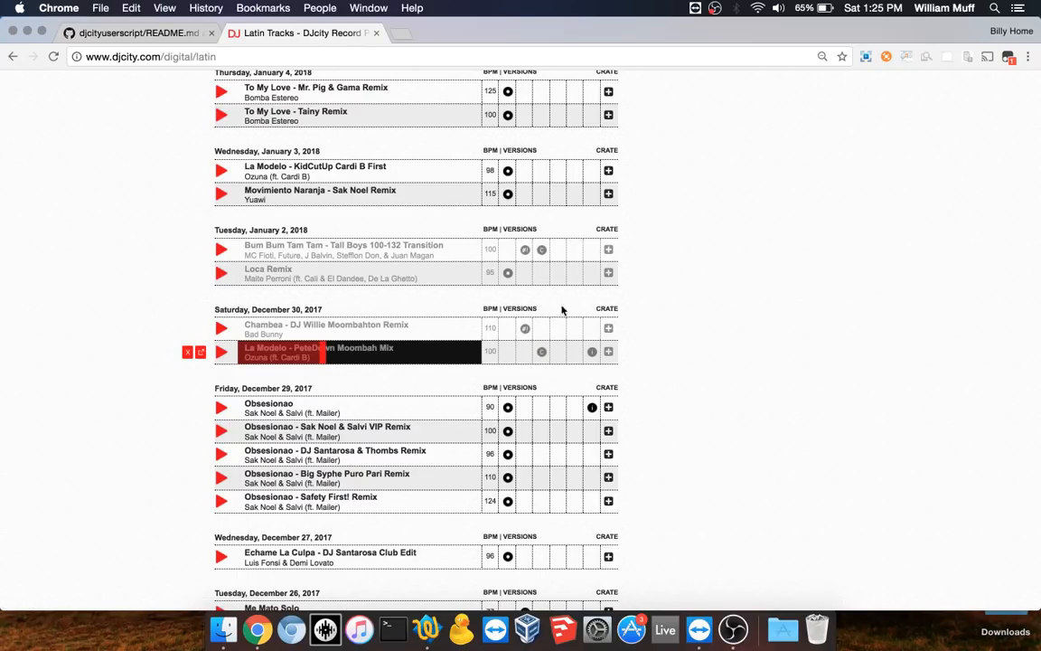
Play La Modelo and download its PeteDown Moombah Mix version via the version icon.
{"action": "left_click", "coordinate": [542, 351]}
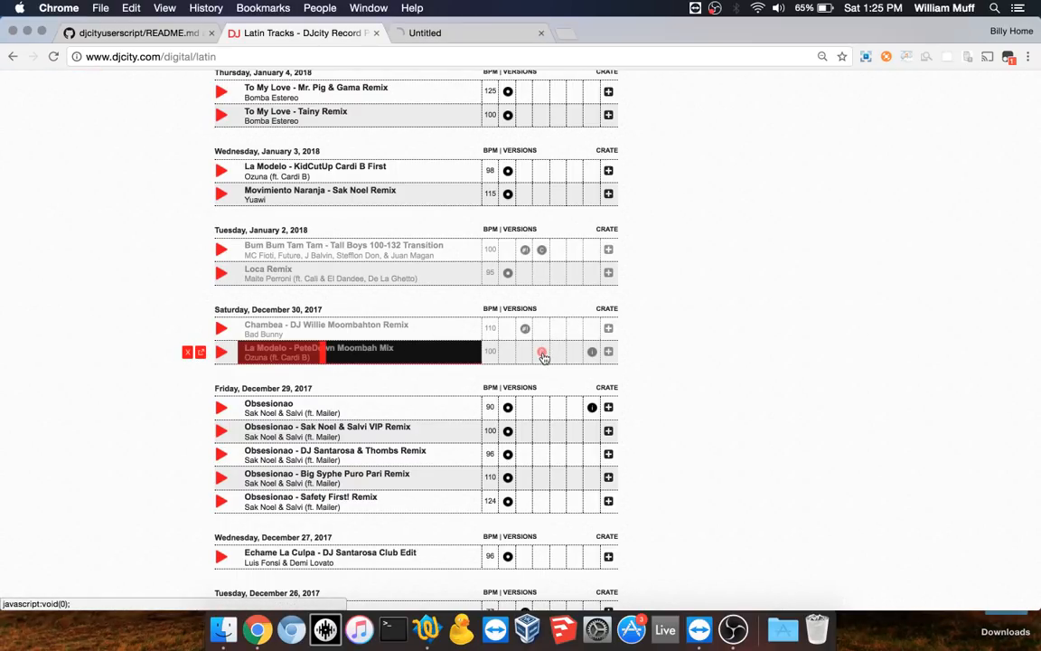
{"action": "left_click", "coordinate": [542, 350]}
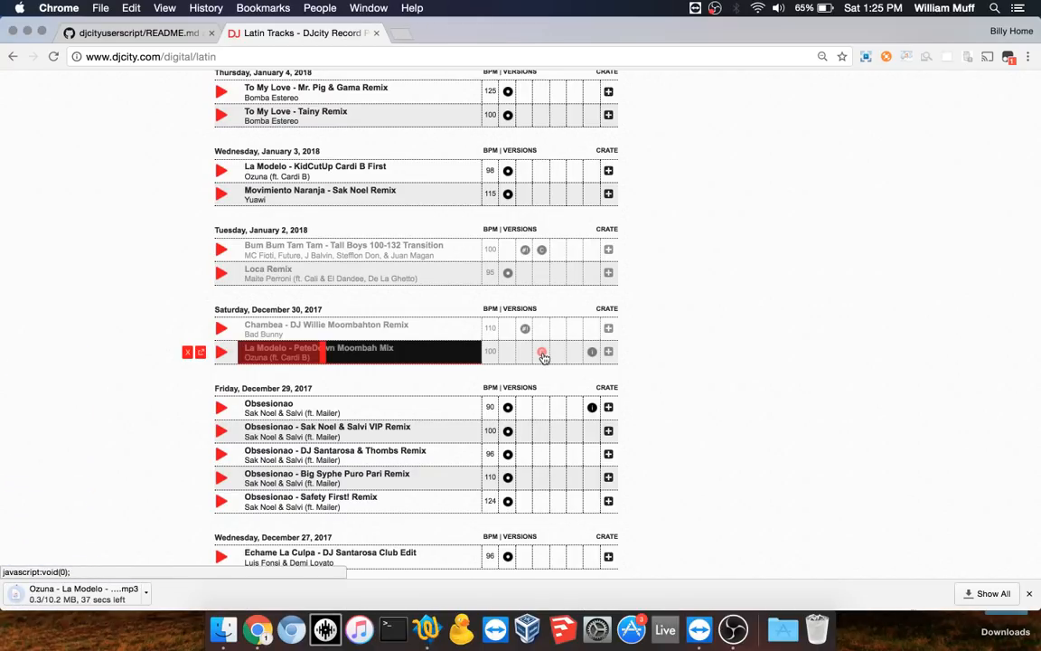
{"action": "left_click", "coordinate": [542, 351]}
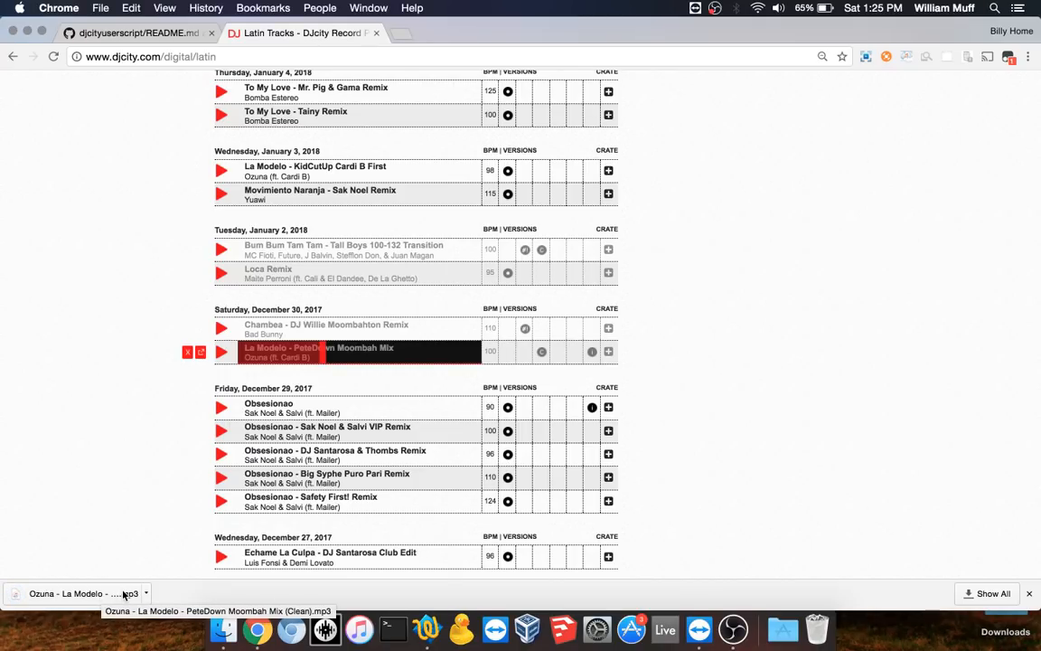
Play Obsesionao for a few seconds so it is marked grayed out as played.
{"action": "left_click", "coordinate": [221, 406]}
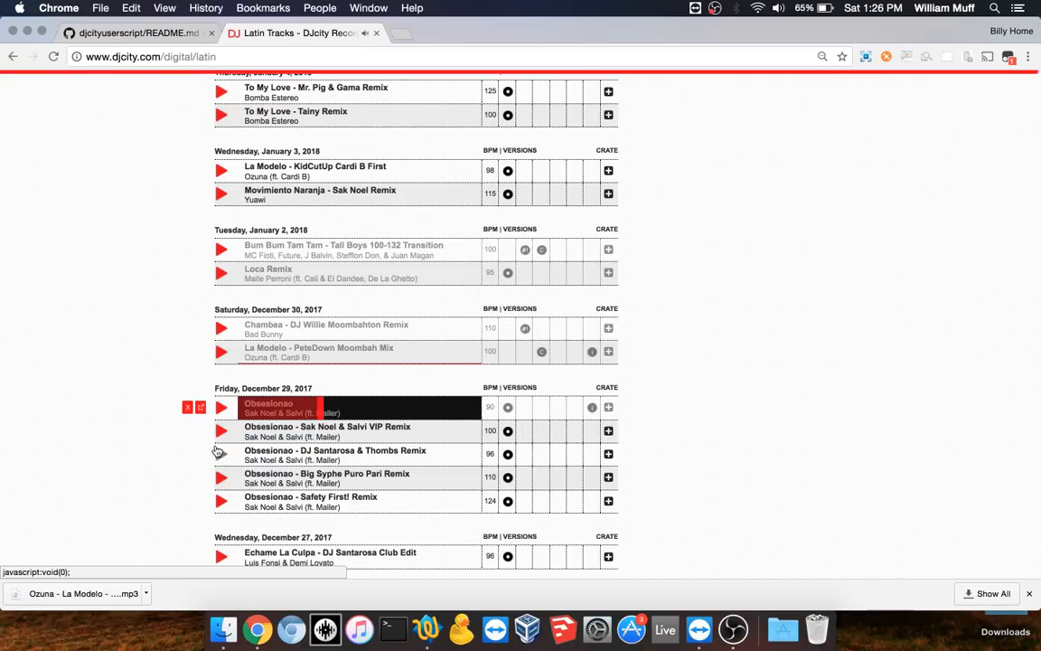
{"action": "mouse_move", "coordinate": [305, 353]}
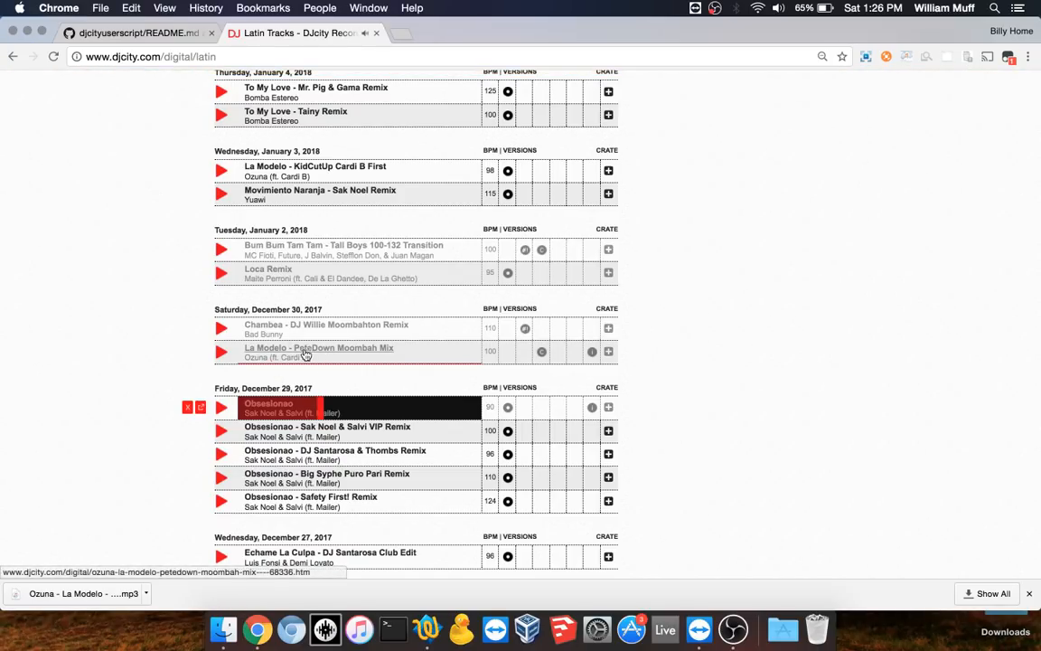
{"action": "left_click", "coordinate": [181, 56]}
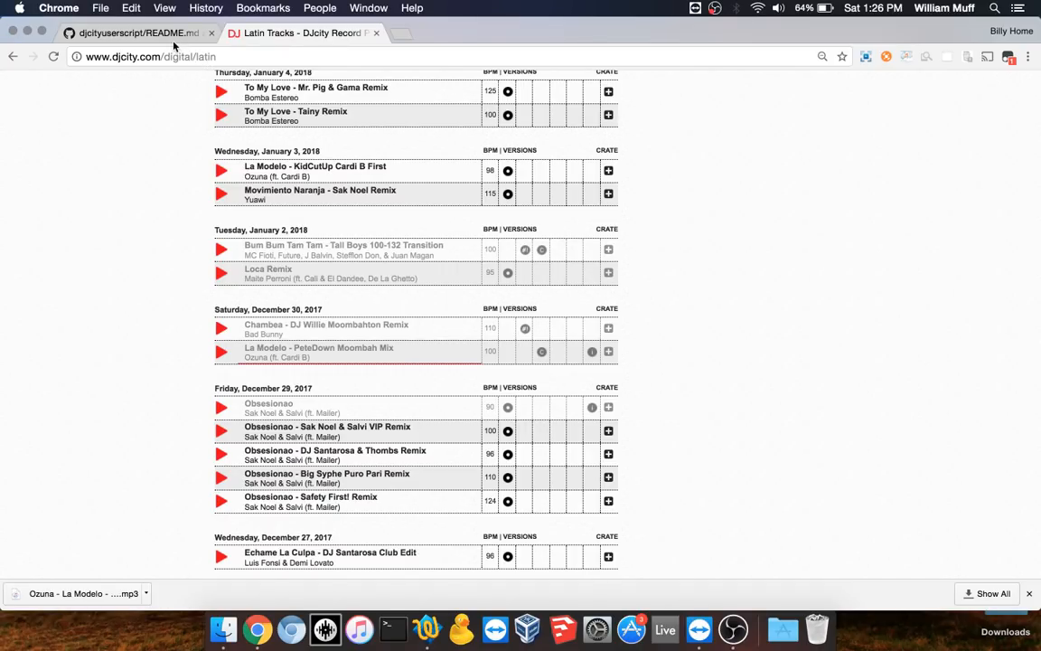
{"action": "scroll", "scroll_direction": "down", "scroll_amount": 3}
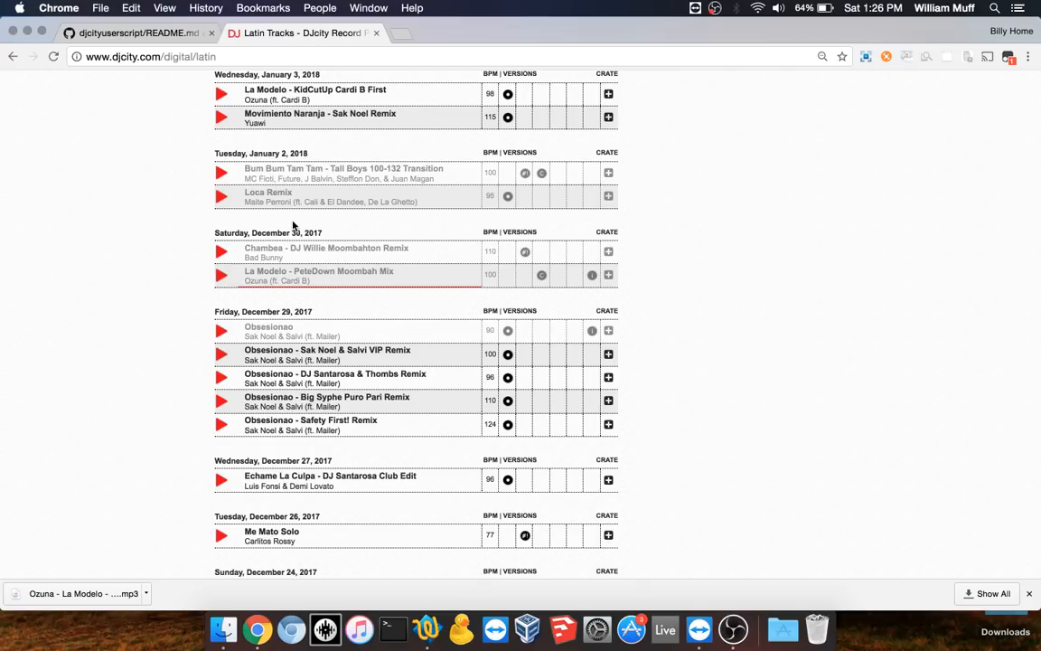
Scroll the README down to its Keyboard Navigation section.
{"action": "left_click", "coordinate": [135, 33]}
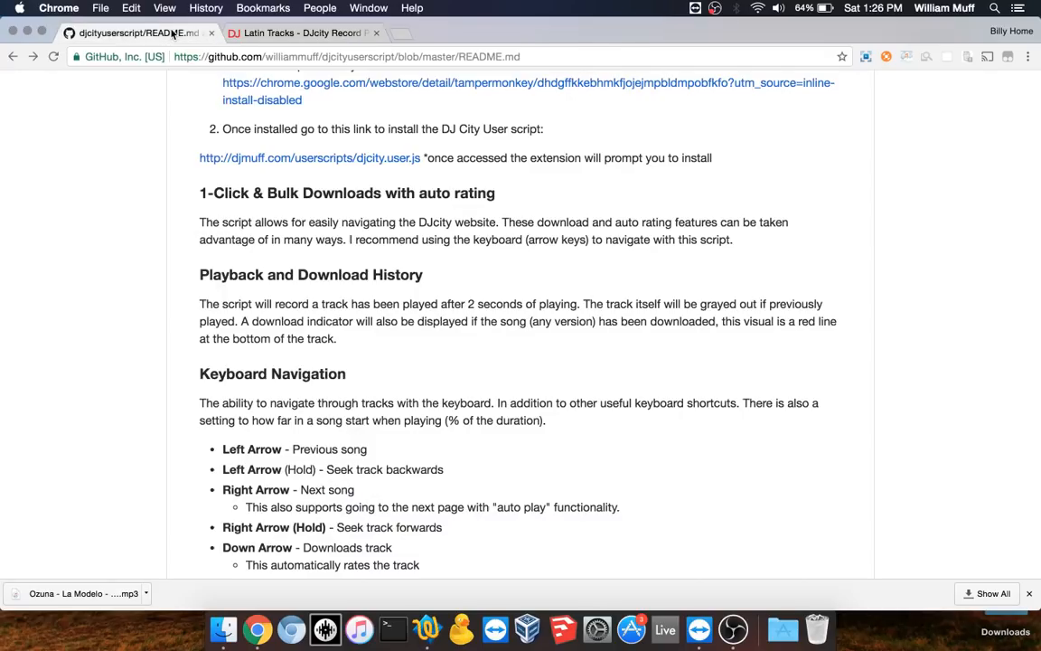
{"action": "scroll", "scroll_direction": "down", "scroll_amount": 3}
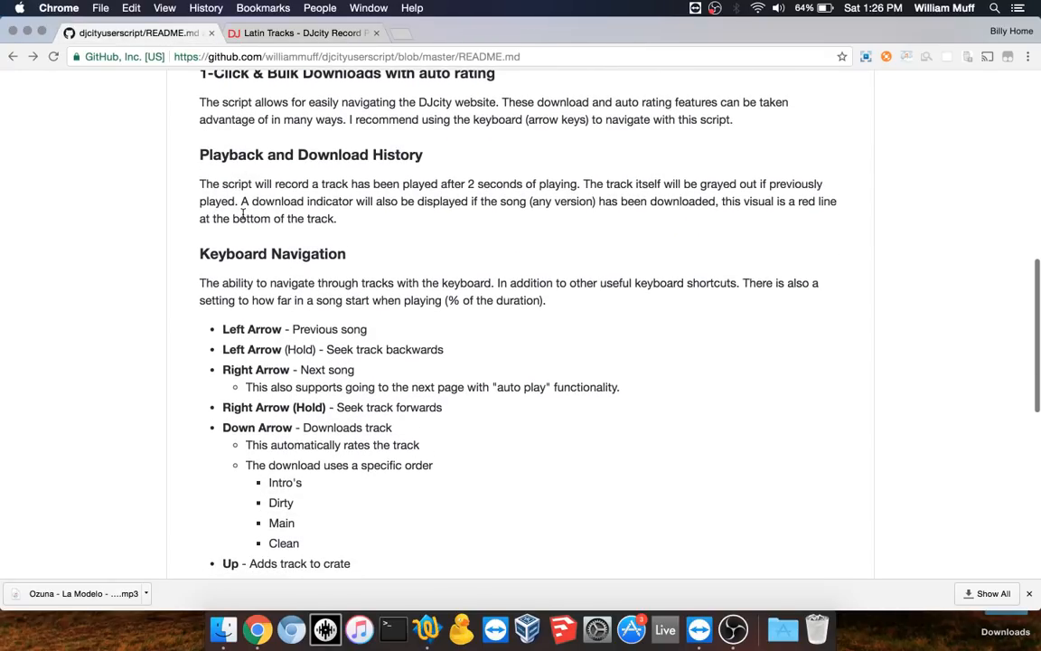
{"action": "scroll", "scroll_direction": "down", "scroll_amount": 3}
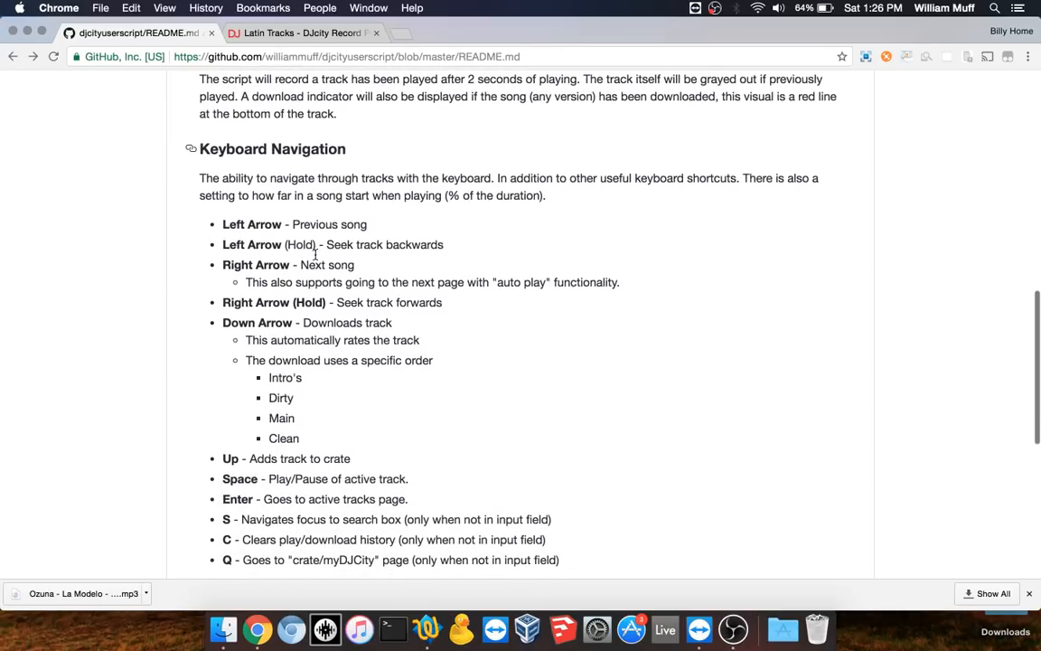
{"action": "scroll", "scroll_direction": "down", "scroll_amount": 3}
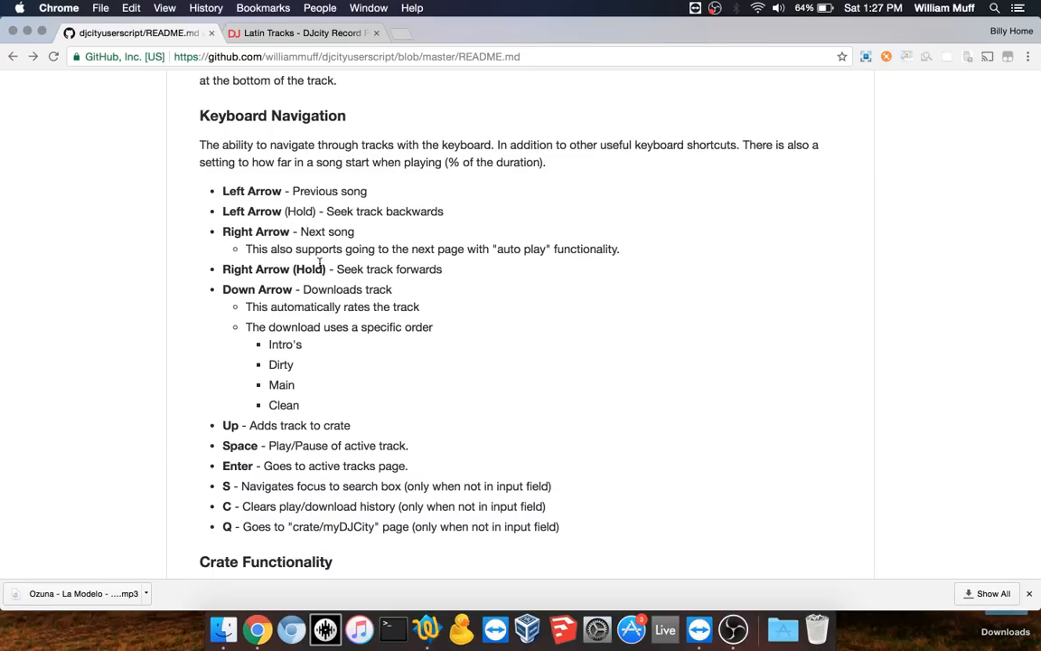
{"action": "scroll", "scroll_direction": "down", "scroll_amount": 3}
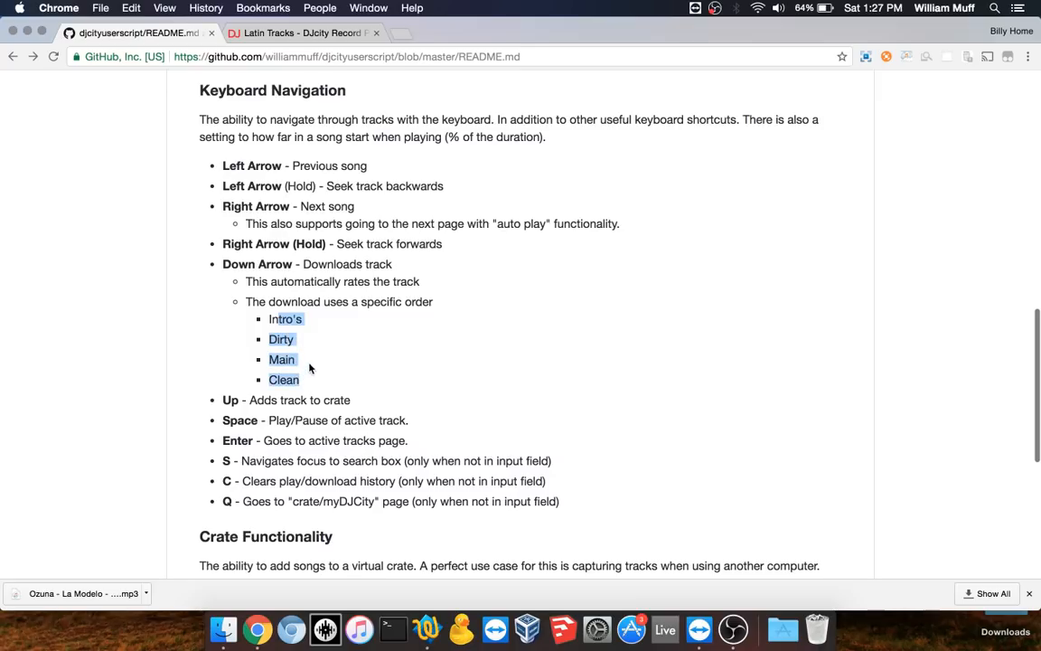
Highlight the intro/dirty/main/clean download order and the Up arrow shortcut entry.
{"action": "left_click", "coordinate": [310, 369]}
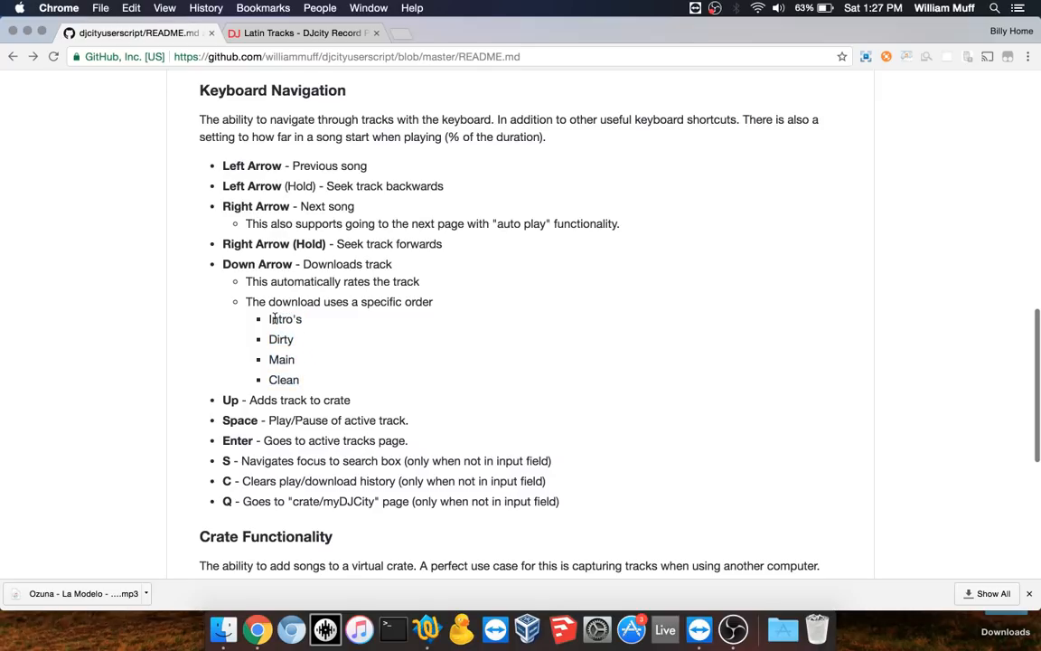
{"action": "double_click", "coordinate": [282, 340]}
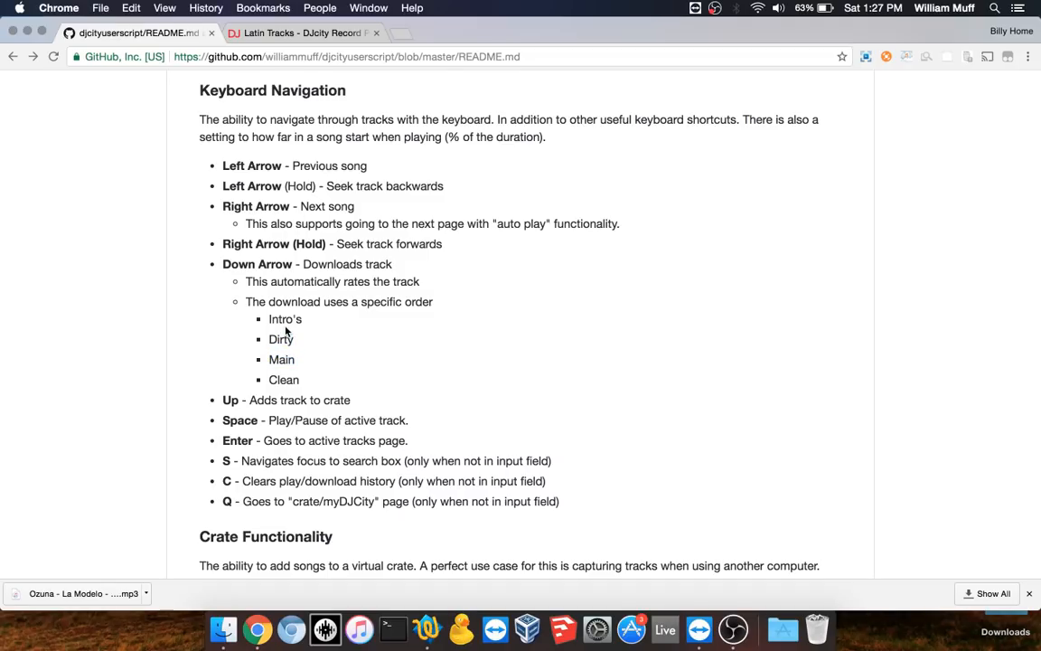
{"action": "scroll", "scroll_direction": "down", "scroll_amount": 3}
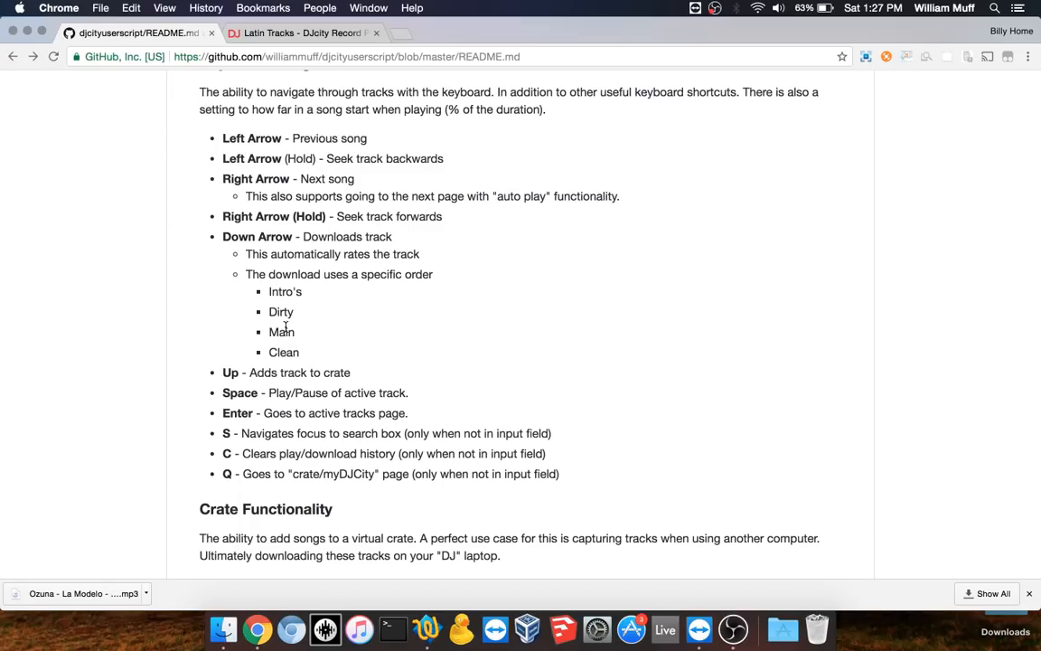
{"action": "mouse_move", "coordinate": [300, 358]}
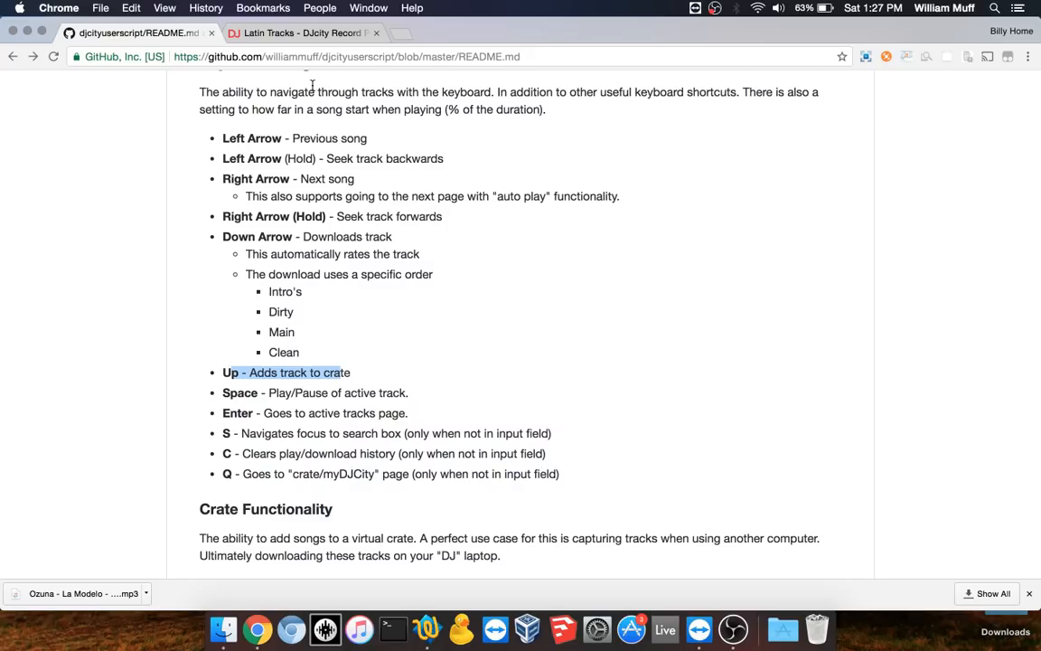
{"action": "mouse_move", "coordinate": [304, 33]}
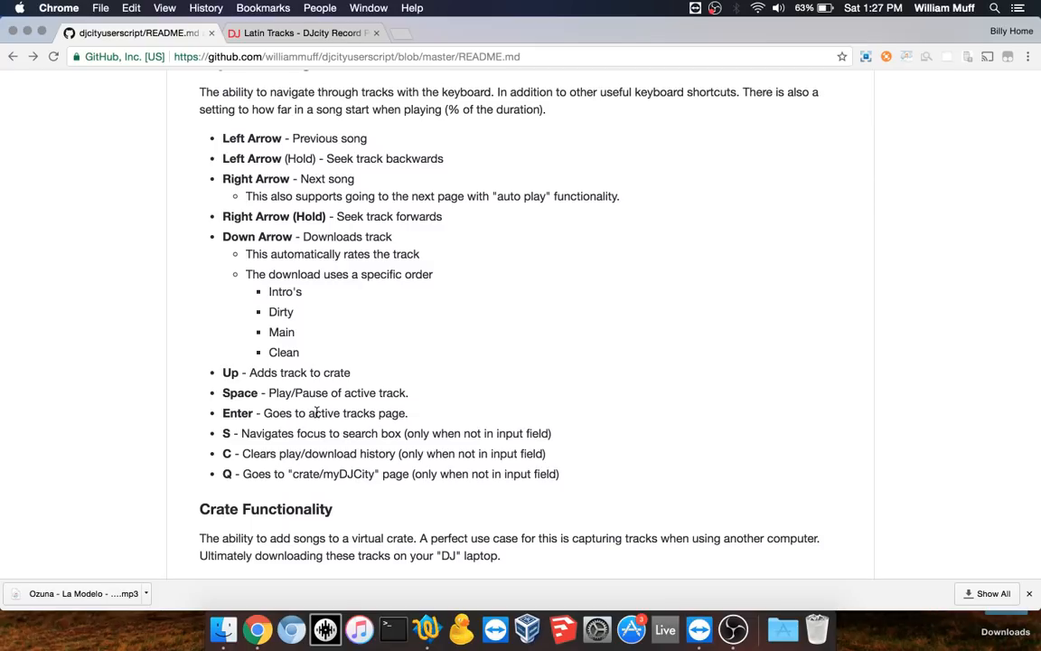
Navigate Latin tracks from Bum Bum Tam Tam and download Chambea - DJ Willie Moombahton Remix with Down.
{"action": "left_click", "coordinate": [304, 32]}
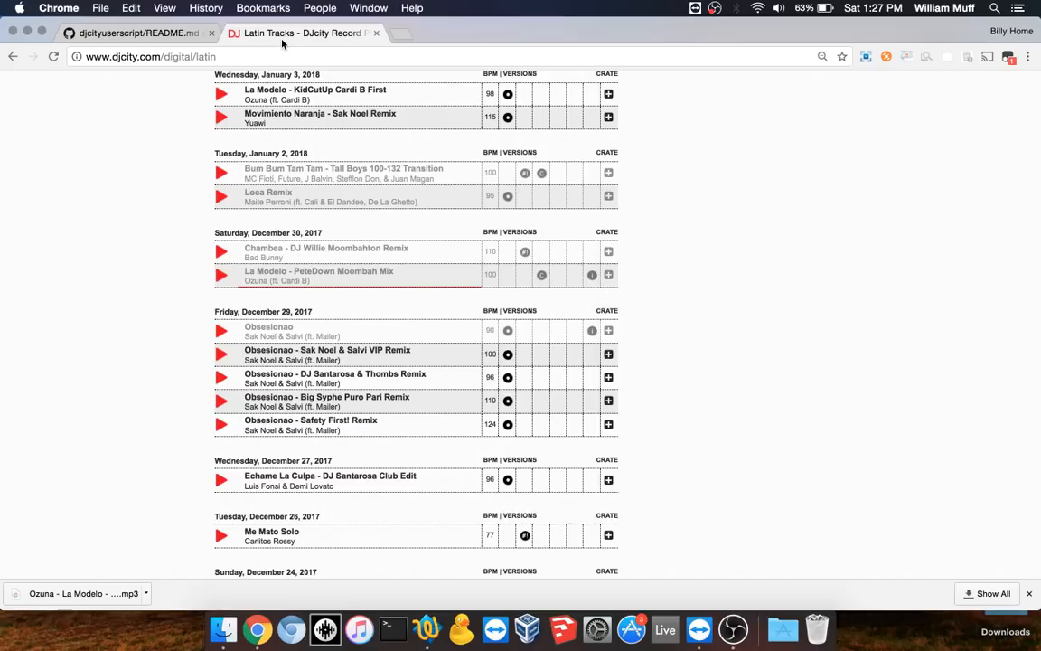
{"action": "left_click", "coordinate": [221, 174]}
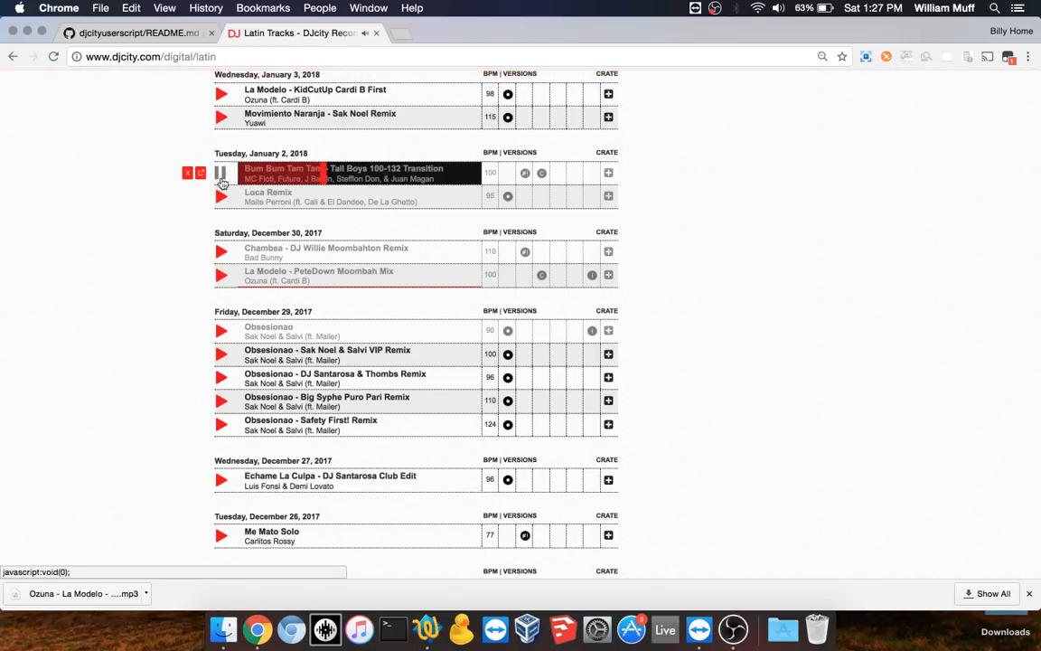
{"action": "scroll", "scroll_direction": "down", "scroll_amount": 3}
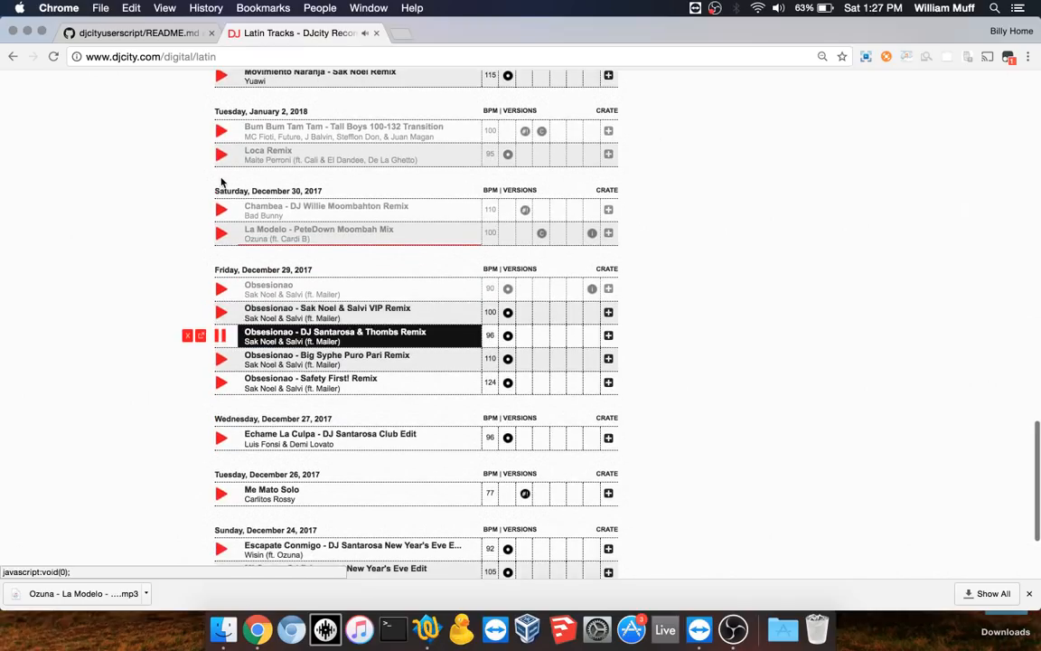
{"action": "scroll", "scroll_direction": "up", "scroll_amount": 3}
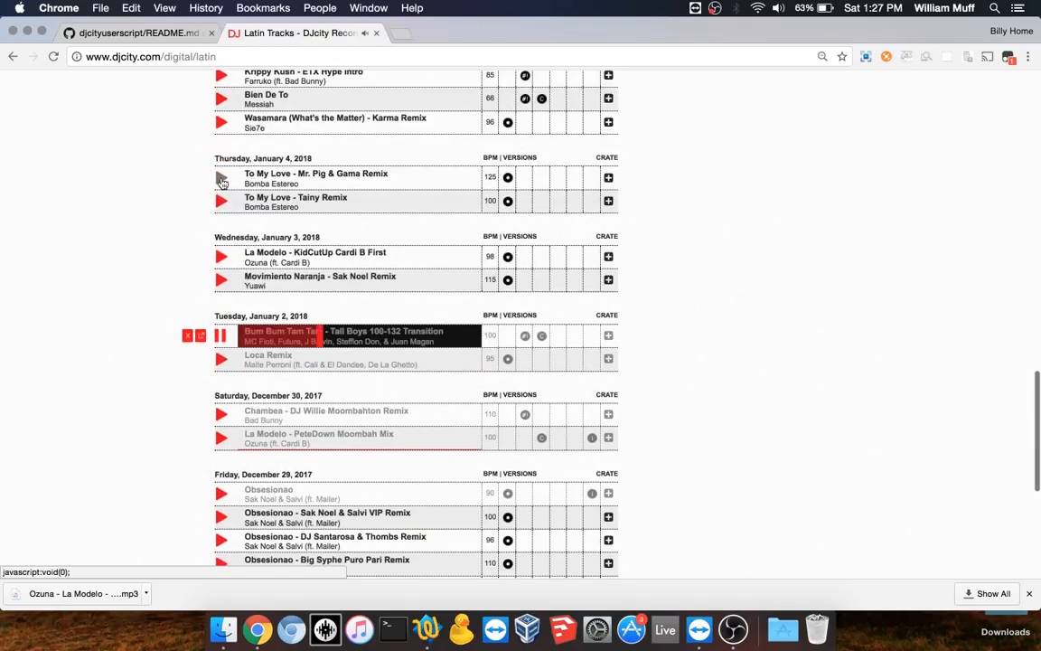
{"action": "scroll", "scroll_direction": "down", "scroll_amount": 3}
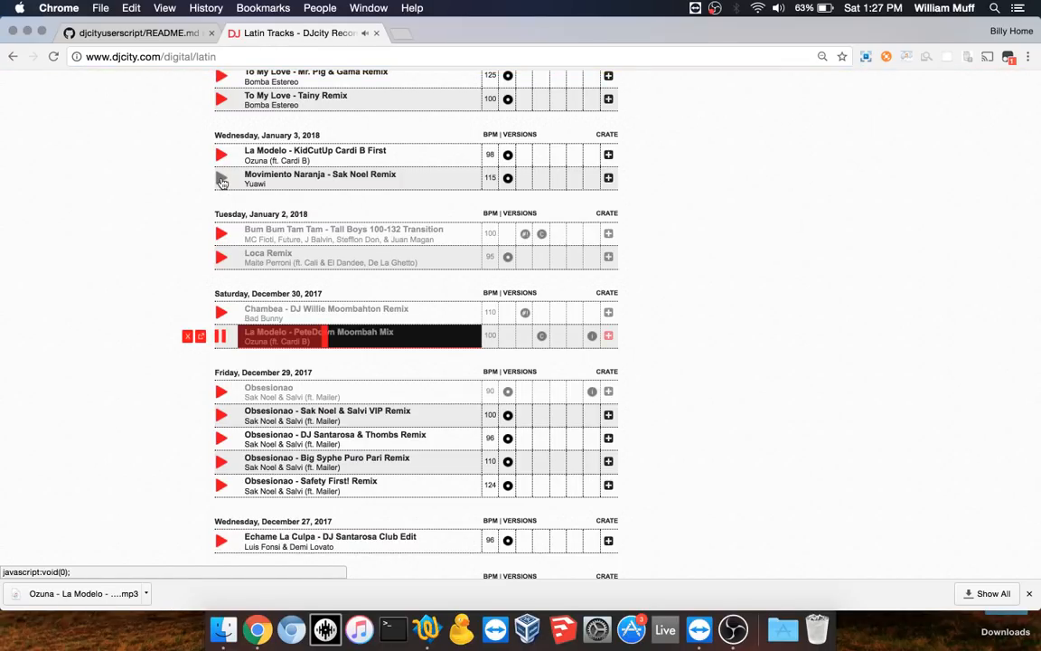
{"action": "scroll", "scroll_direction": "up", "scroll_amount": 3}
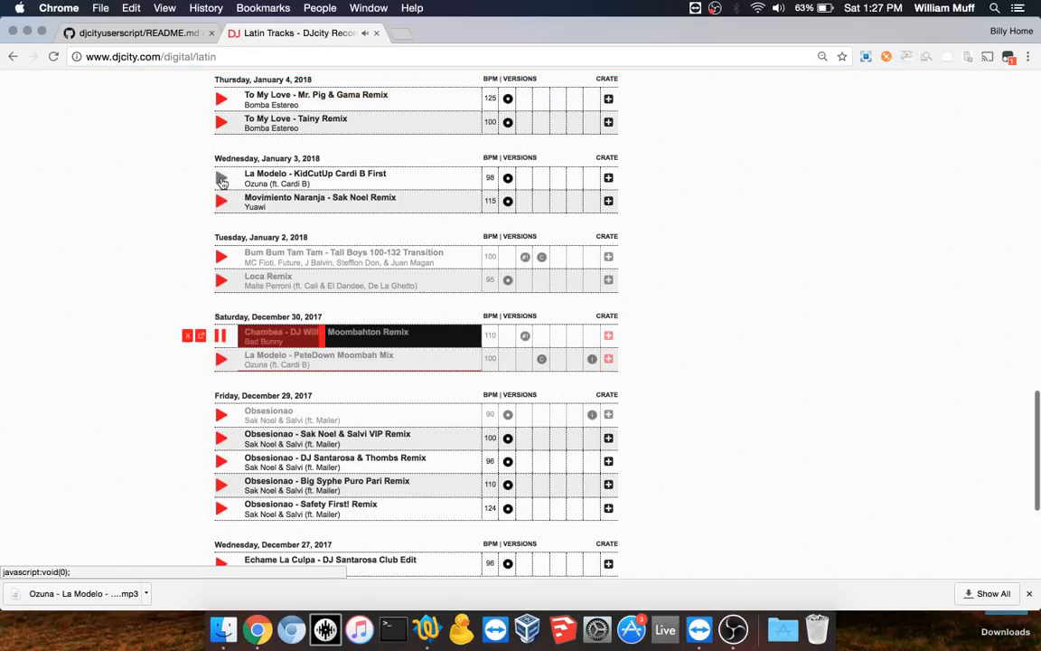
{"action": "left_click", "coordinate": [397, 33]}
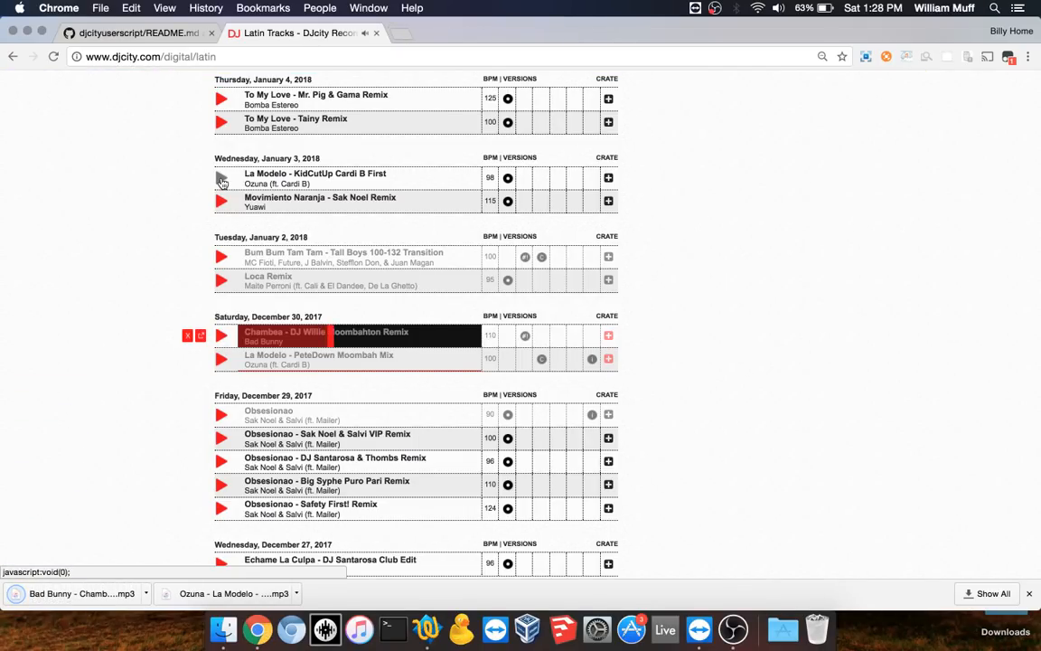
Play Escapate Conmigo and advance past the last track to page 2 of Latin Tracks.
{"action": "scroll", "scroll_direction": "down", "scroll_amount": 3}
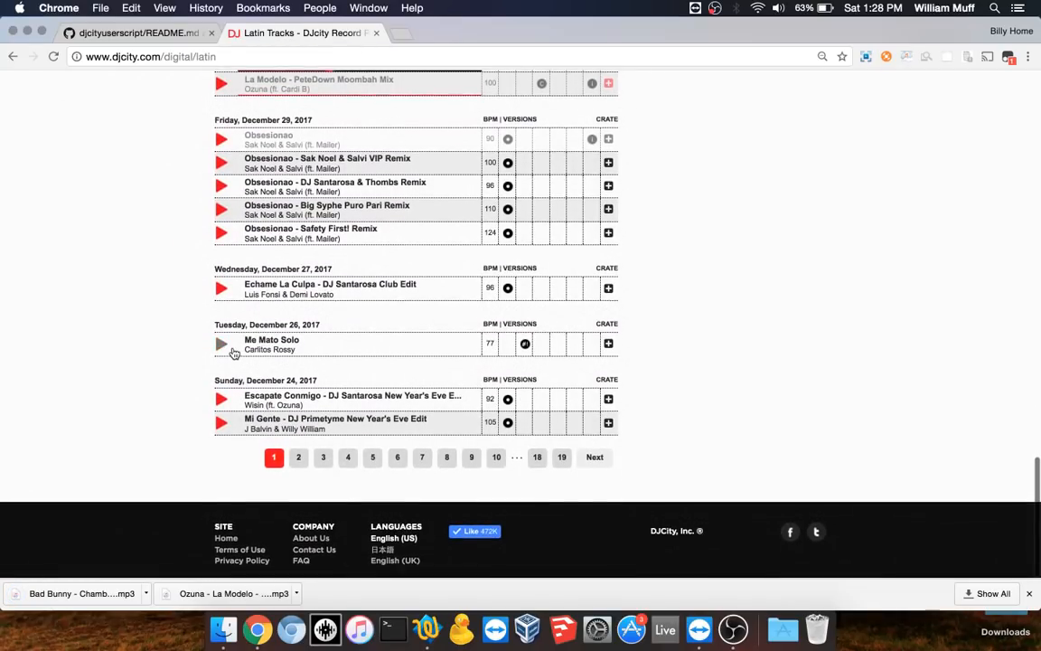
{"action": "left_click", "coordinate": [220, 400]}
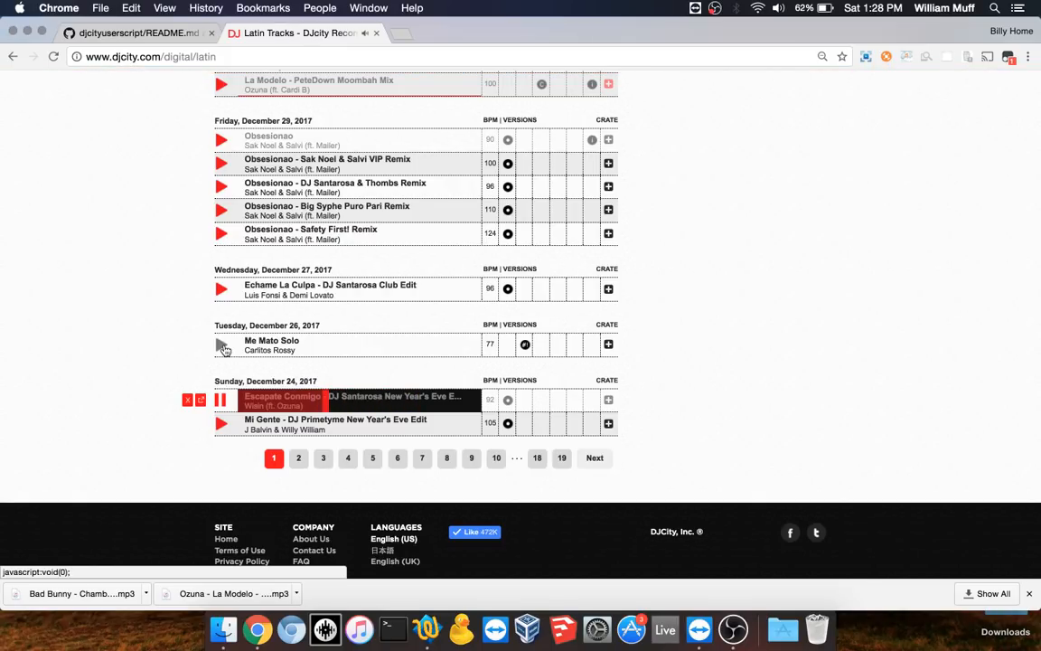
{"action": "left_click", "coordinate": [220, 423]}
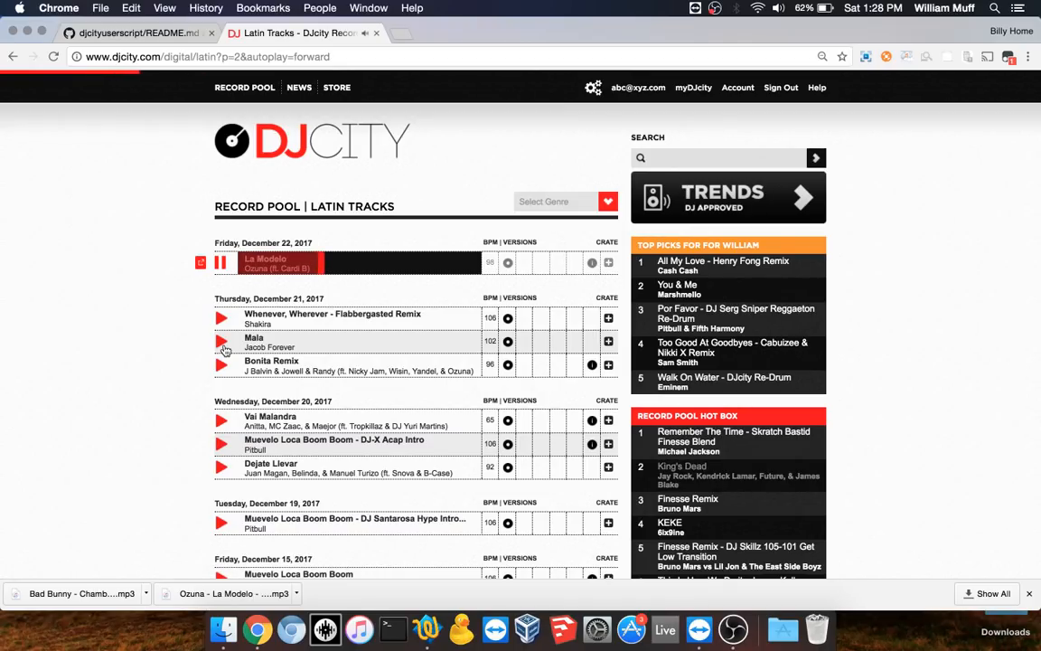
{"action": "left_click", "coordinate": [220, 262]}
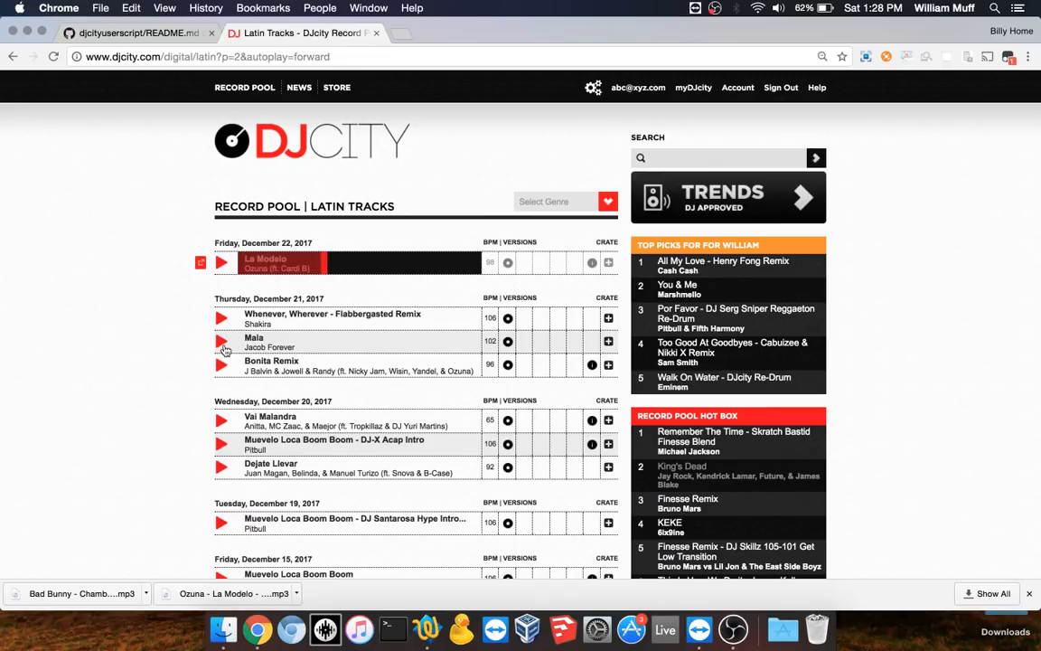
{"action": "mouse_move", "coordinate": [244, 87]}
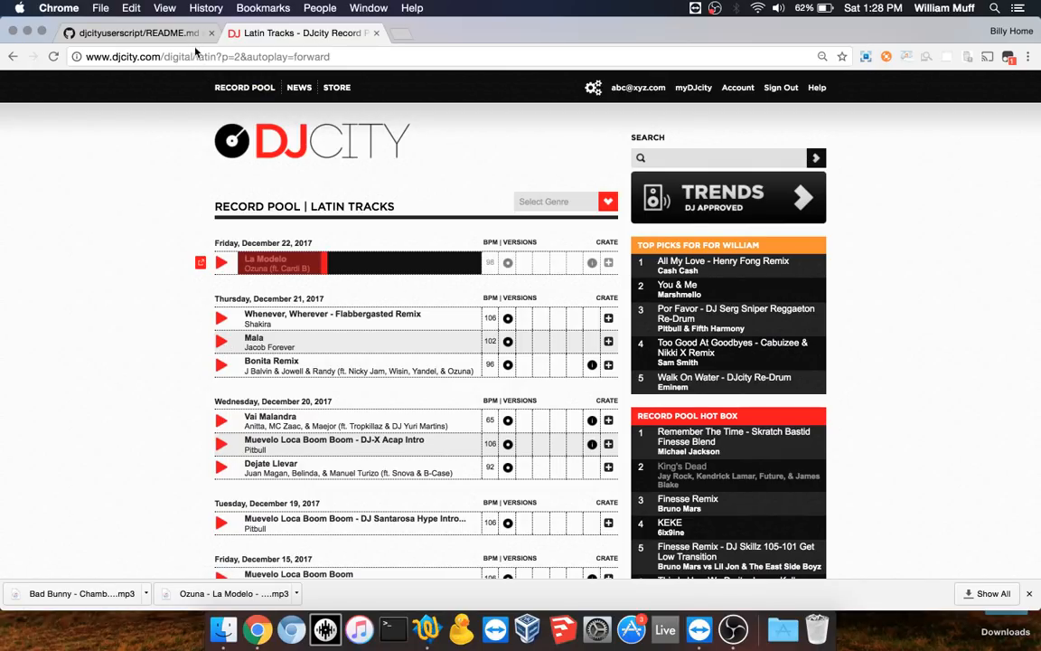
Show the README's Crate Functionality and Version Based Icon 1-Click Downloads sections.
{"action": "left_click", "coordinate": [135, 33]}
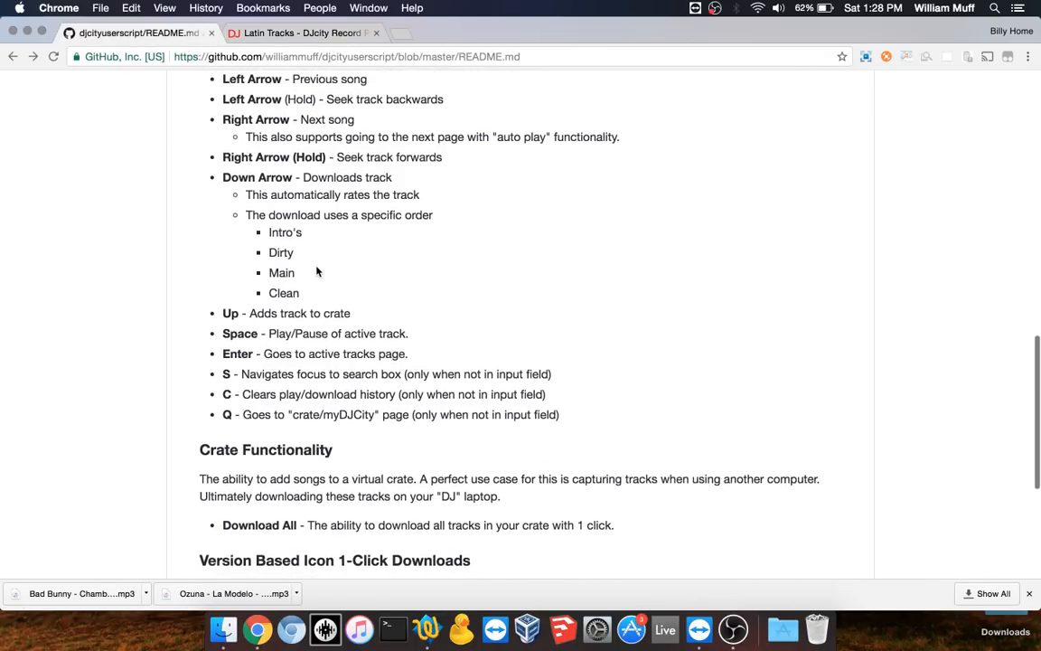
{"action": "scroll", "scroll_direction": "down", "scroll_amount": 3}
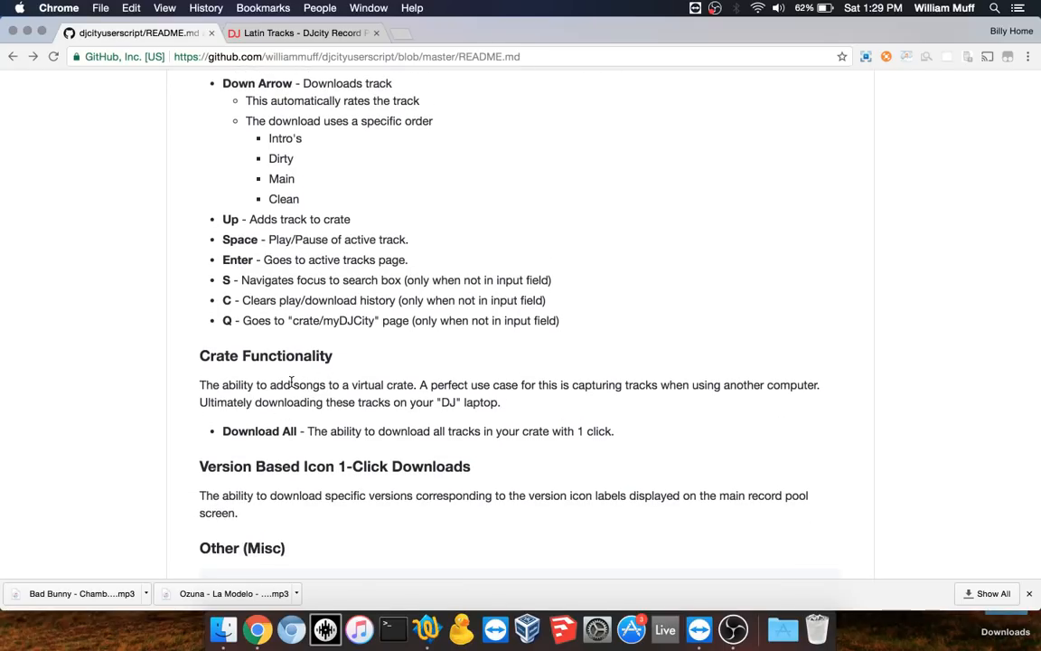
{"action": "mouse_move", "coordinate": [315, 251]}
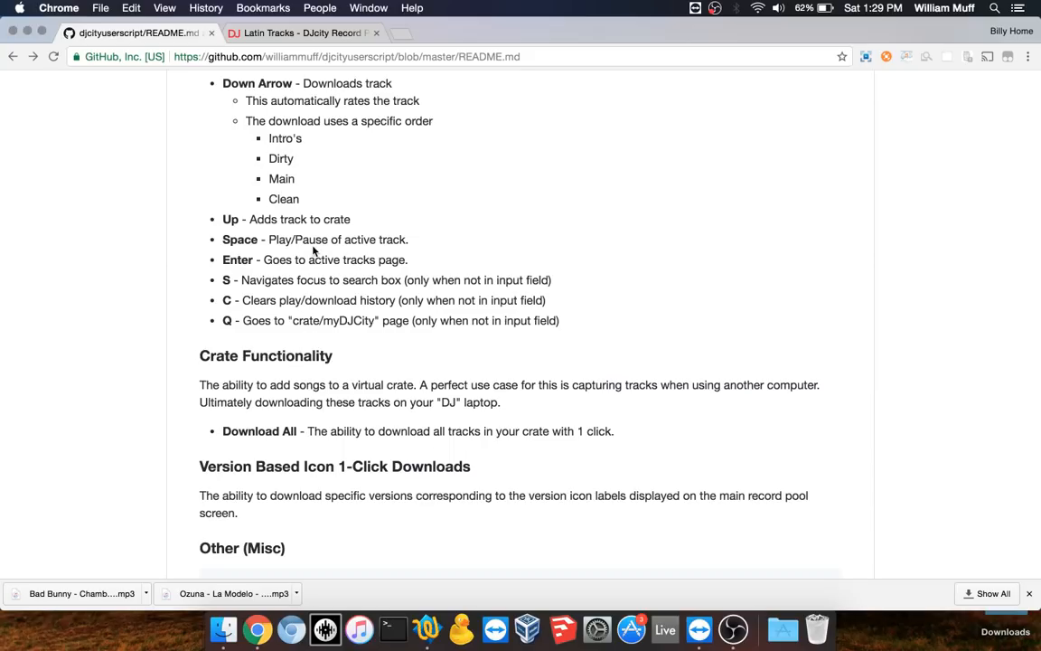
{"action": "scroll", "scroll_direction": "down", "scroll_amount": 3}
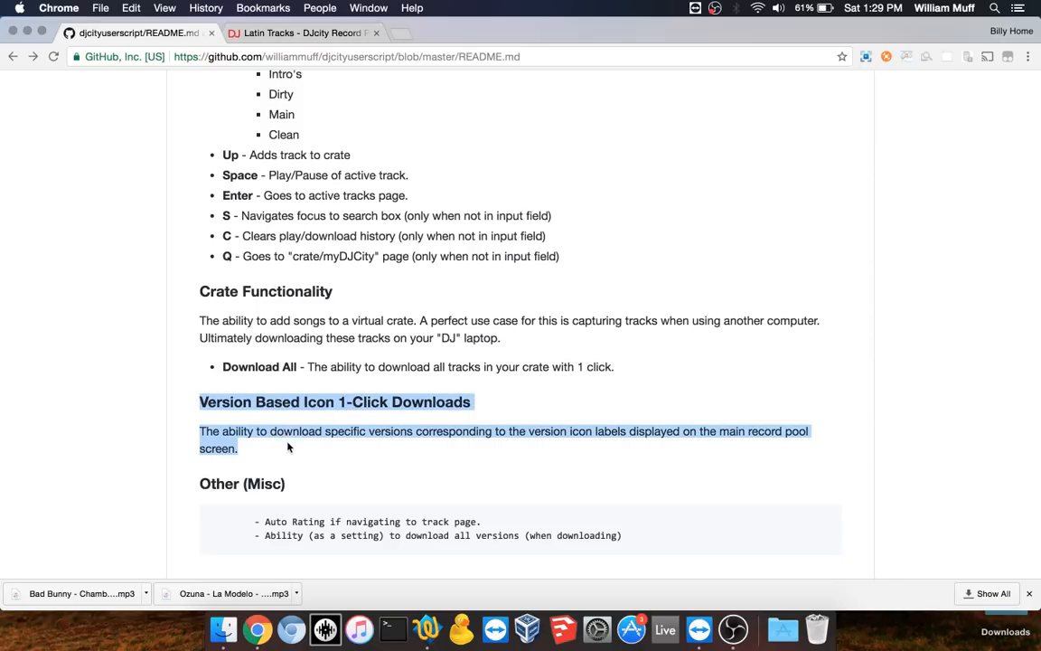
{"action": "left_click", "coordinate": [304, 33]}
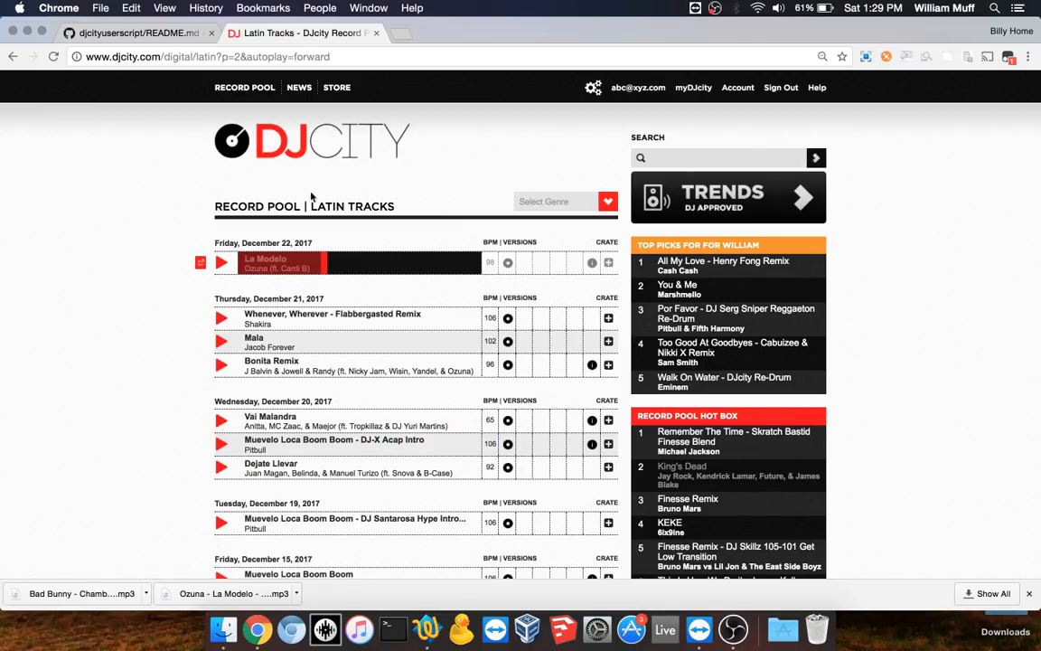
{"action": "left_click", "coordinate": [136, 32]}
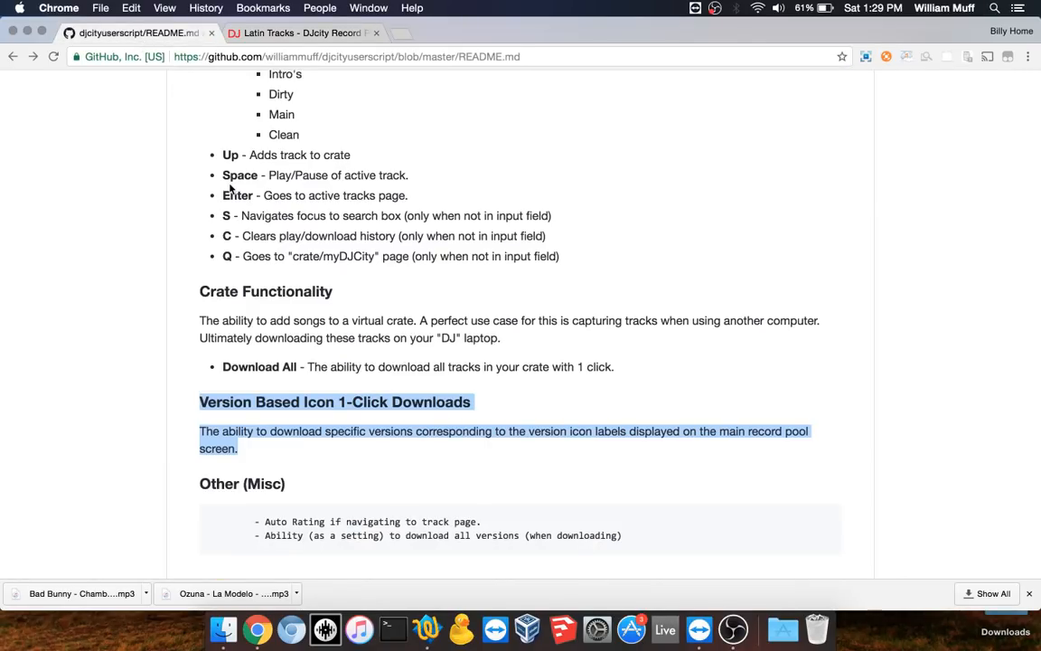
Play the Whenever, Wherever remix and open its track page in a new tab.
{"action": "left_click", "coordinate": [304, 33]}
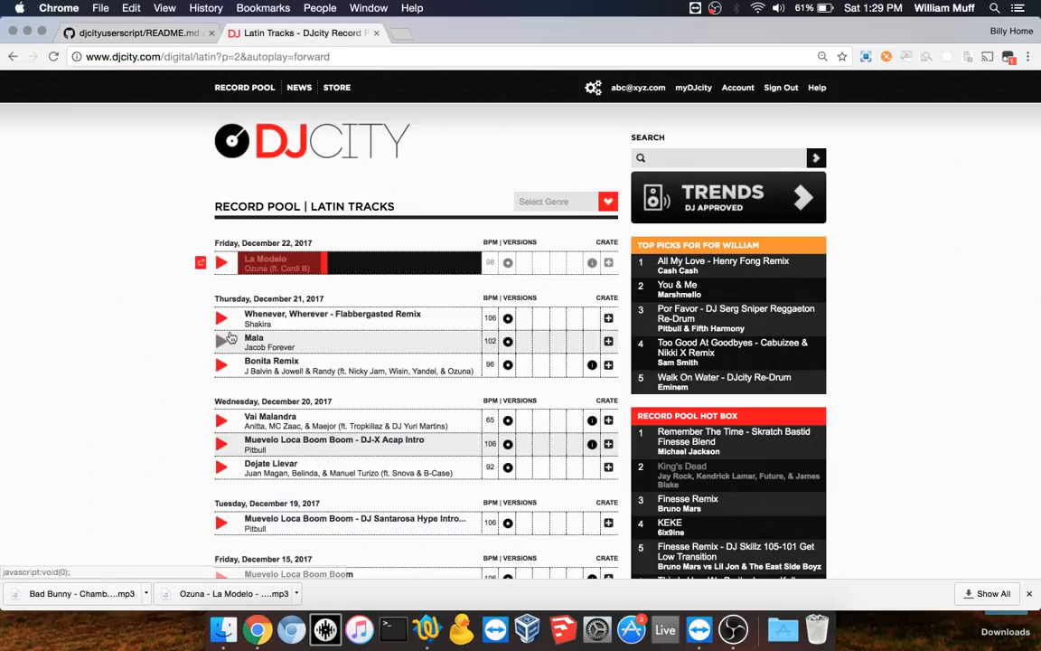
{"action": "left_click", "coordinate": [221, 318]}
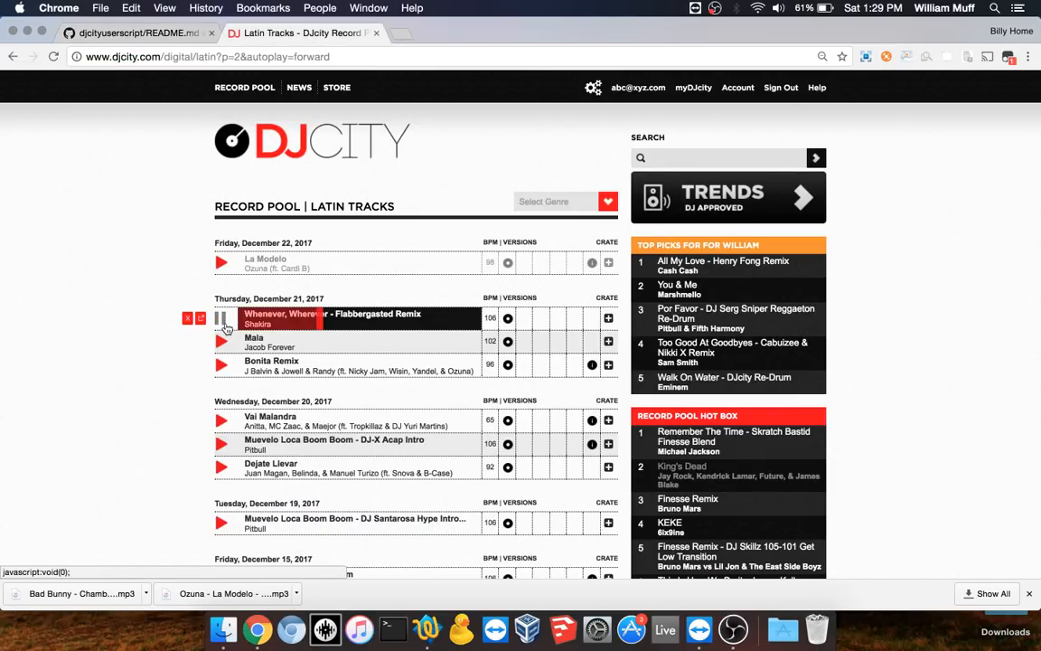
{"action": "left_click", "coordinate": [220, 318]}
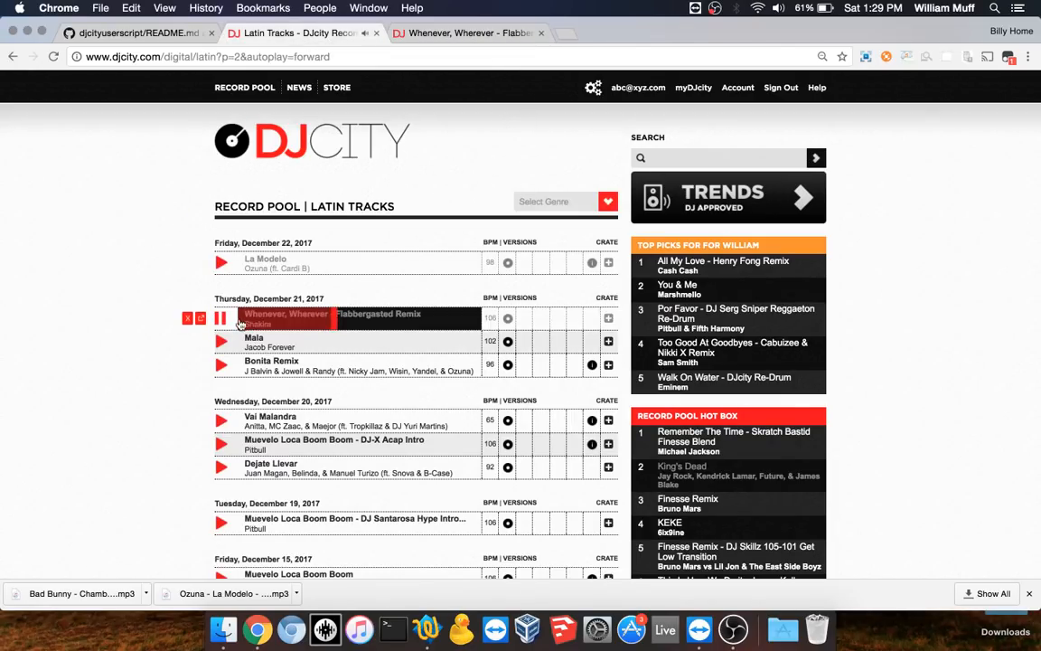
{"action": "left_click", "coordinate": [332, 315]}
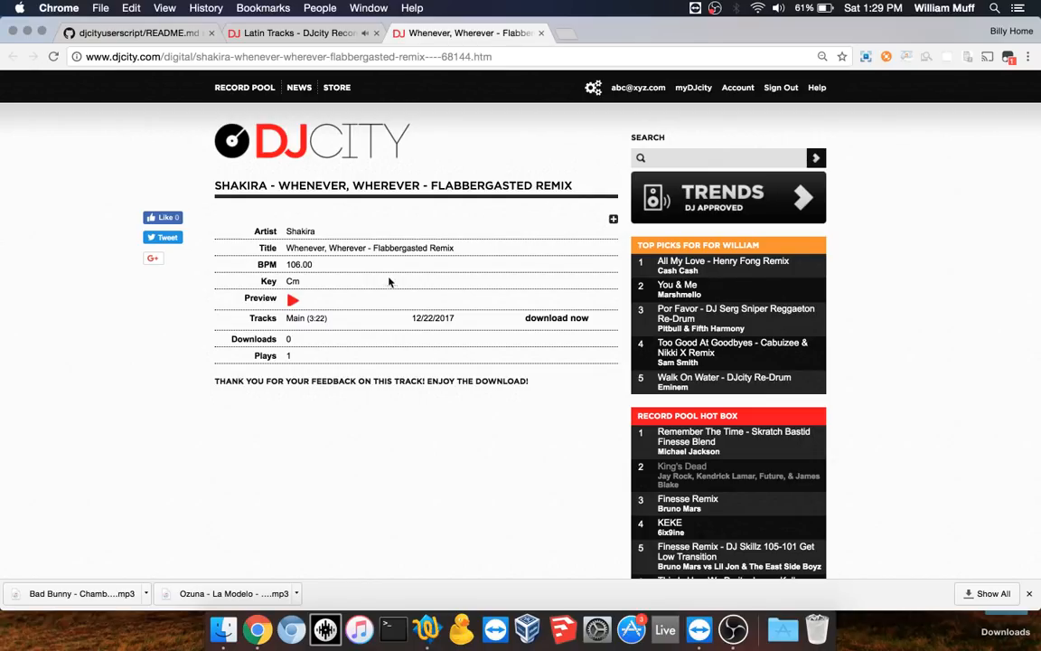
{"action": "mouse_move", "coordinate": [361, 282]}
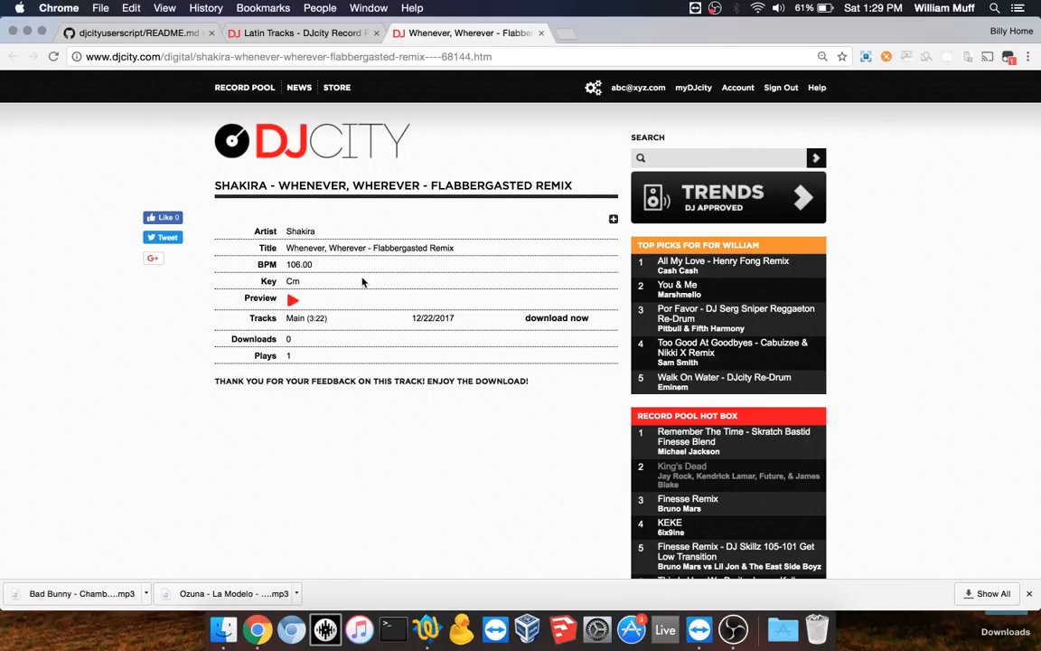
{"action": "mouse_move", "coordinate": [537, 338]}
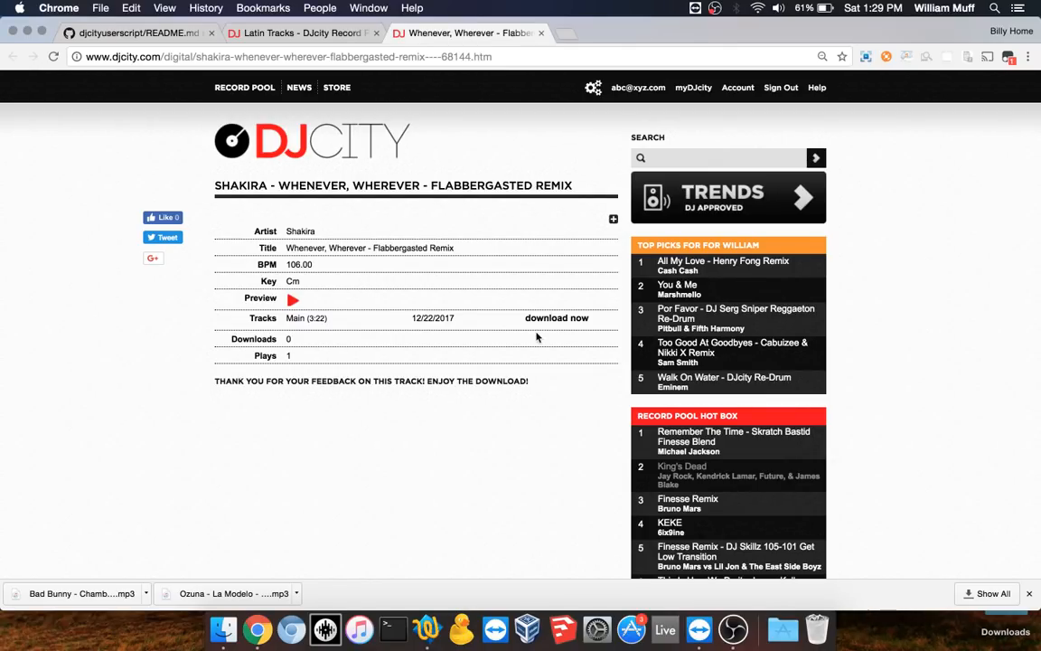
Review the track page and return to the Latin Tracks list.
{"action": "scroll", "scroll_direction": "down", "scroll_amount": 3}
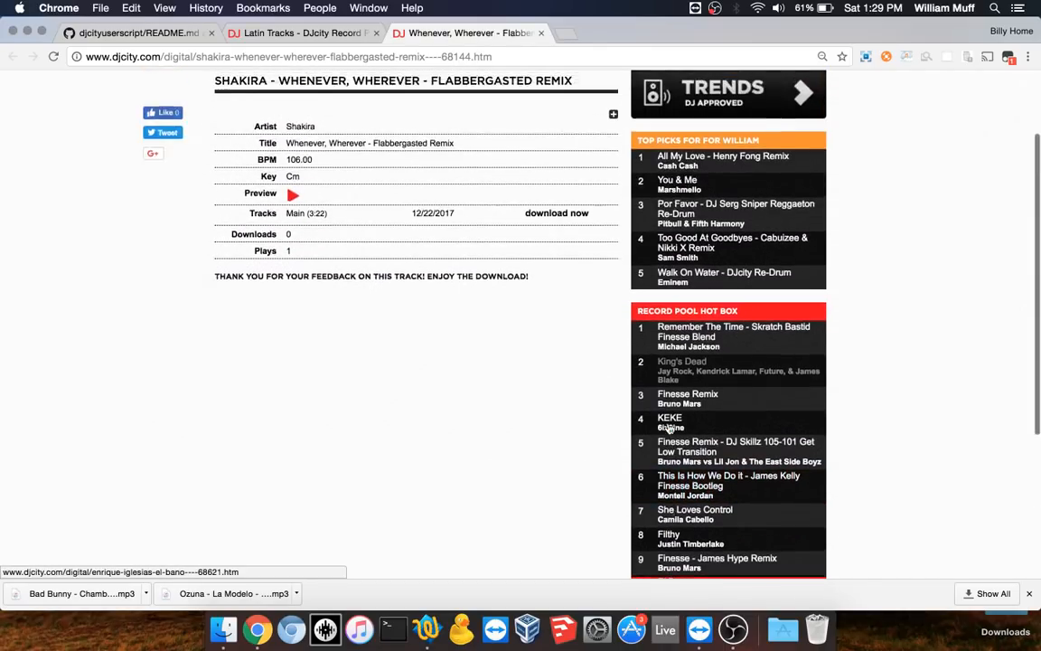
{"action": "scroll", "scroll_direction": "up", "scroll_amount": 3}
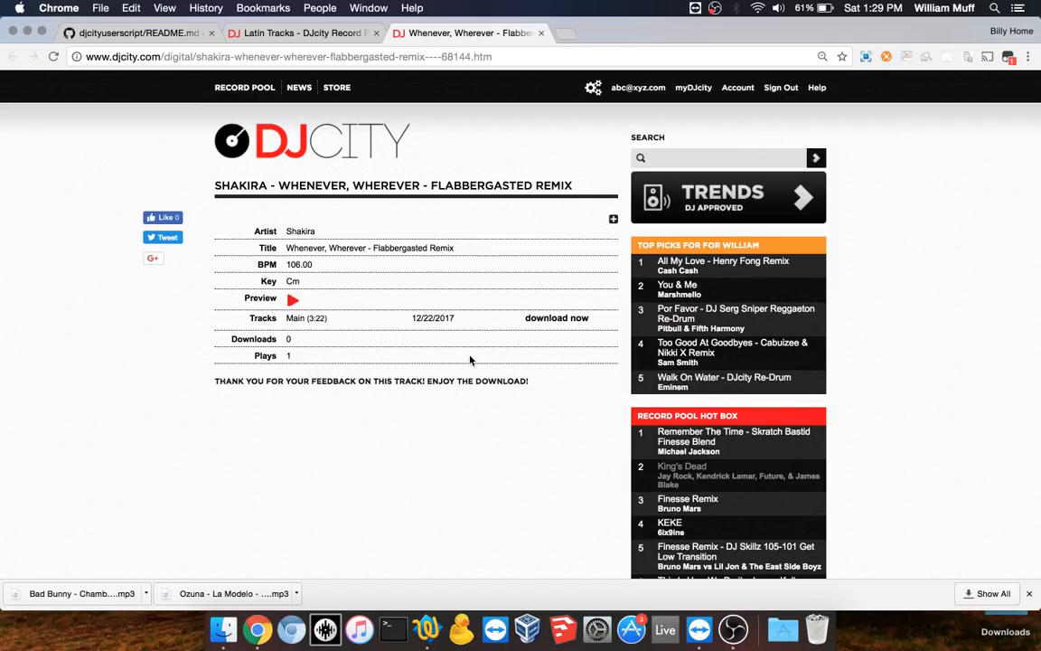
{"action": "left_click", "coordinate": [543, 33]}
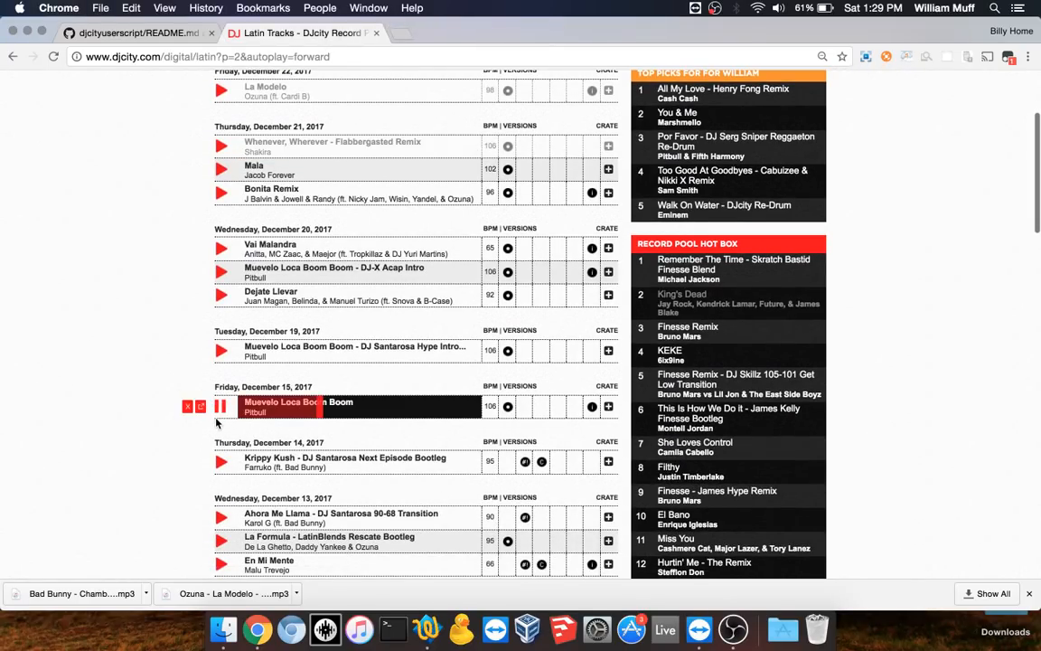
{"action": "left_click", "coordinate": [298, 401]}
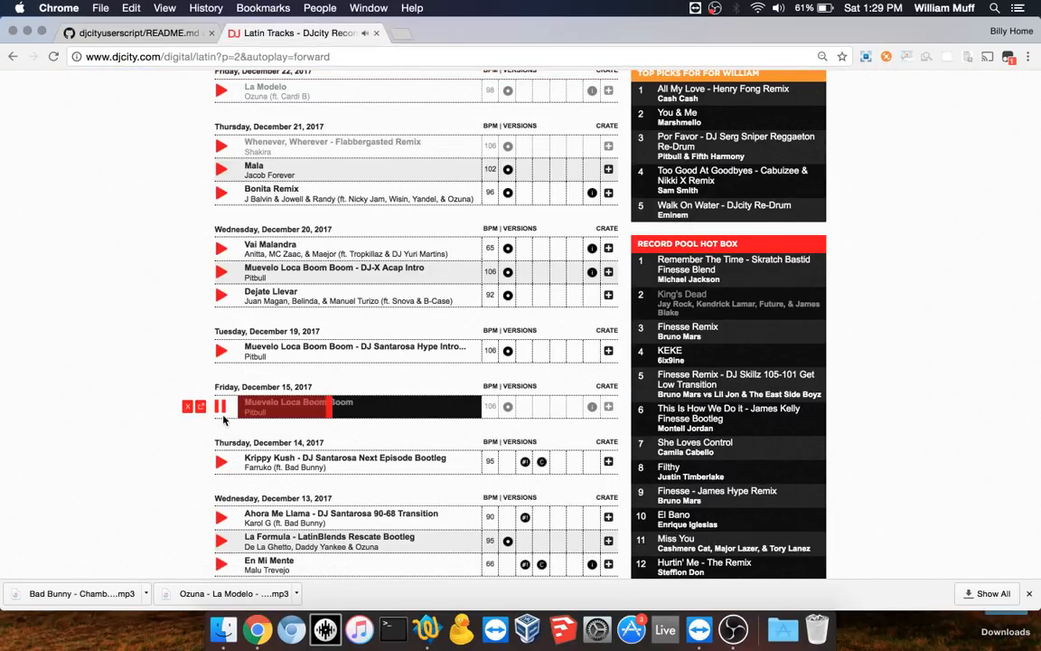
{"action": "left_click", "coordinate": [135, 32]}
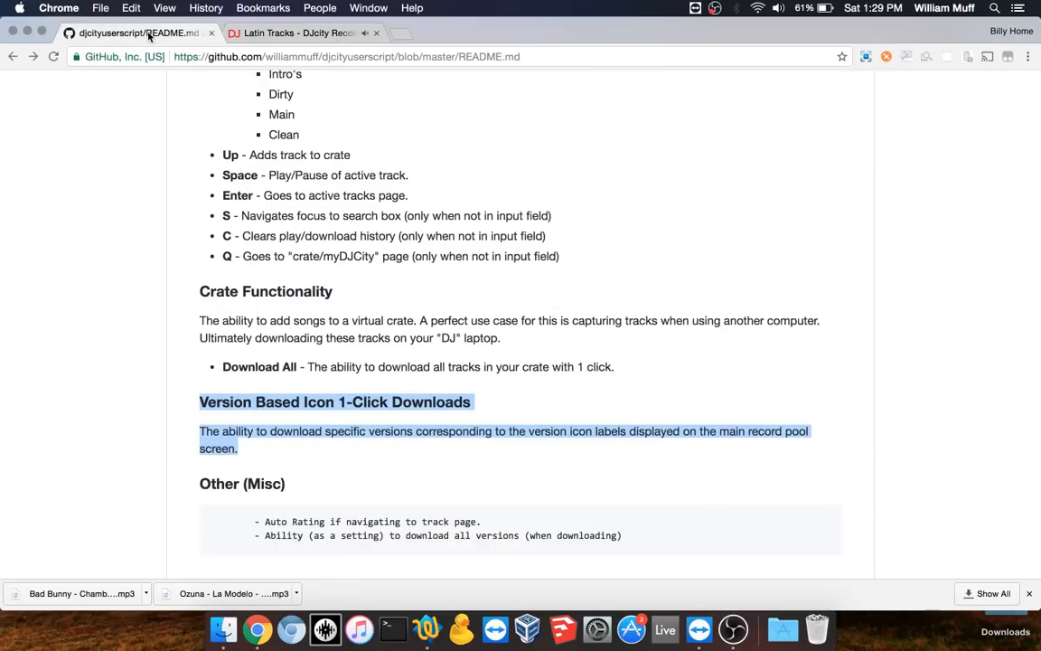
{"action": "left_click", "coordinate": [298, 33]}
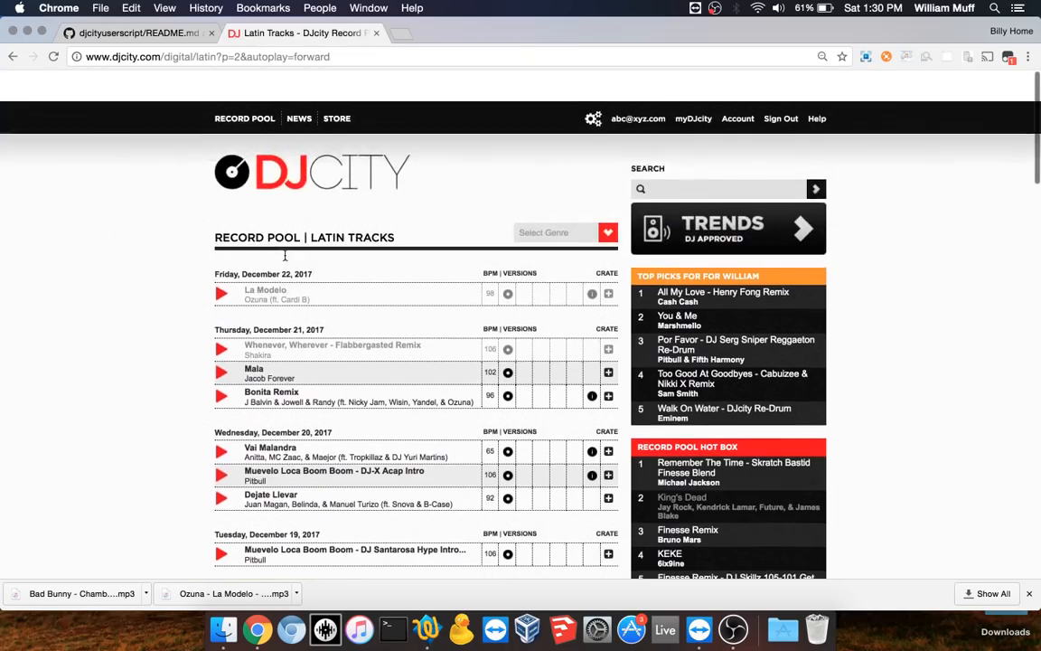
{"action": "scroll", "scroll_direction": "down", "scroll_amount": 3}
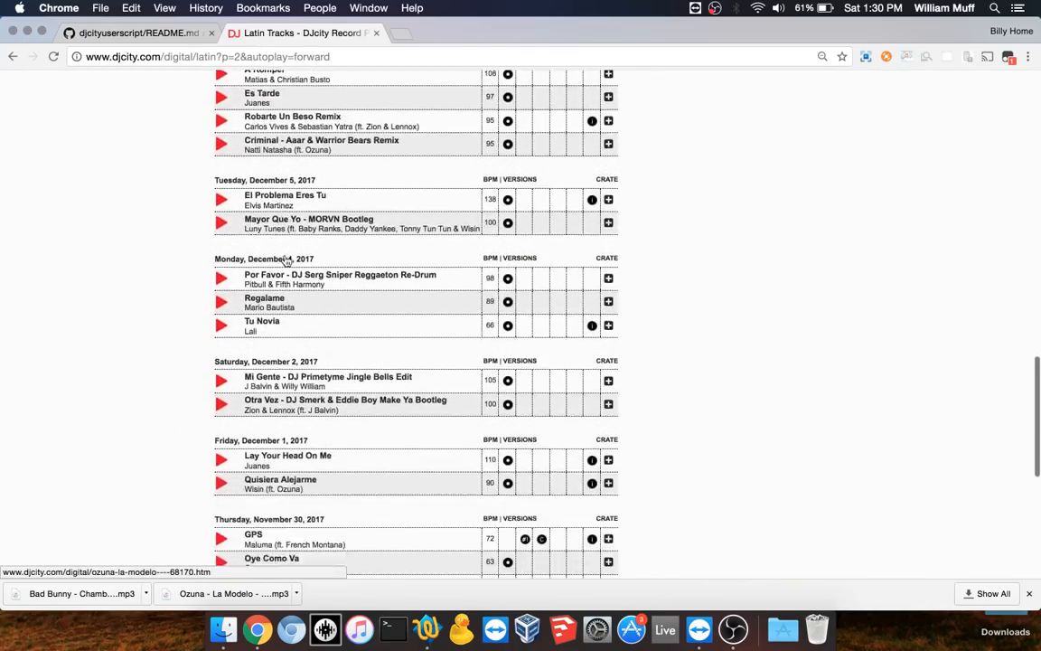
{"action": "scroll", "scroll_direction": "up", "scroll_amount": 3}
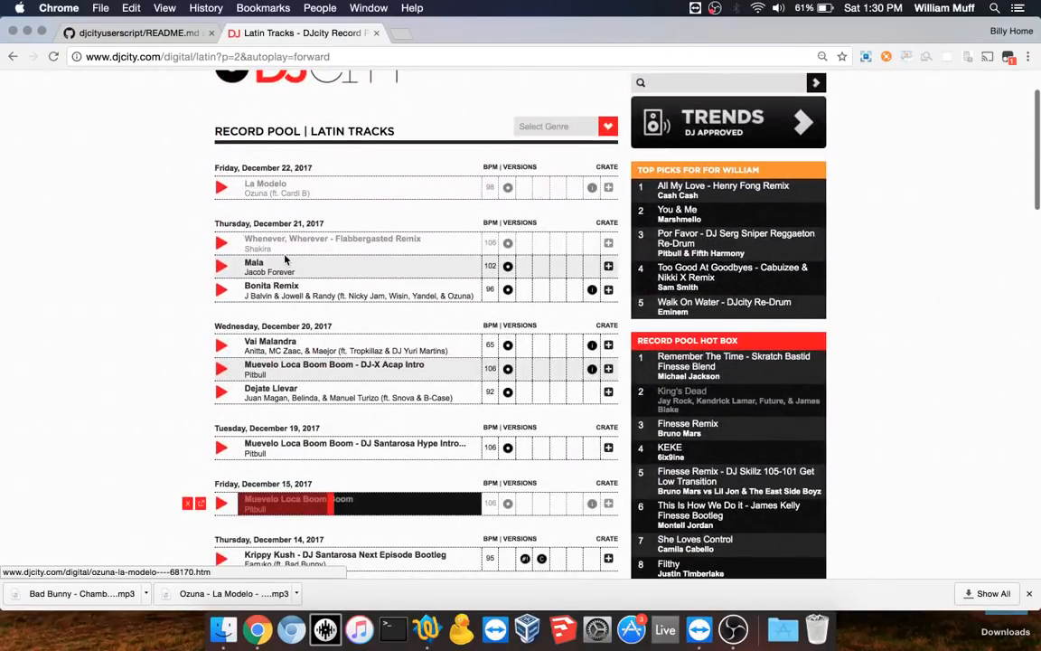
{"action": "scroll", "scroll_direction": "down", "scroll_amount": 3}
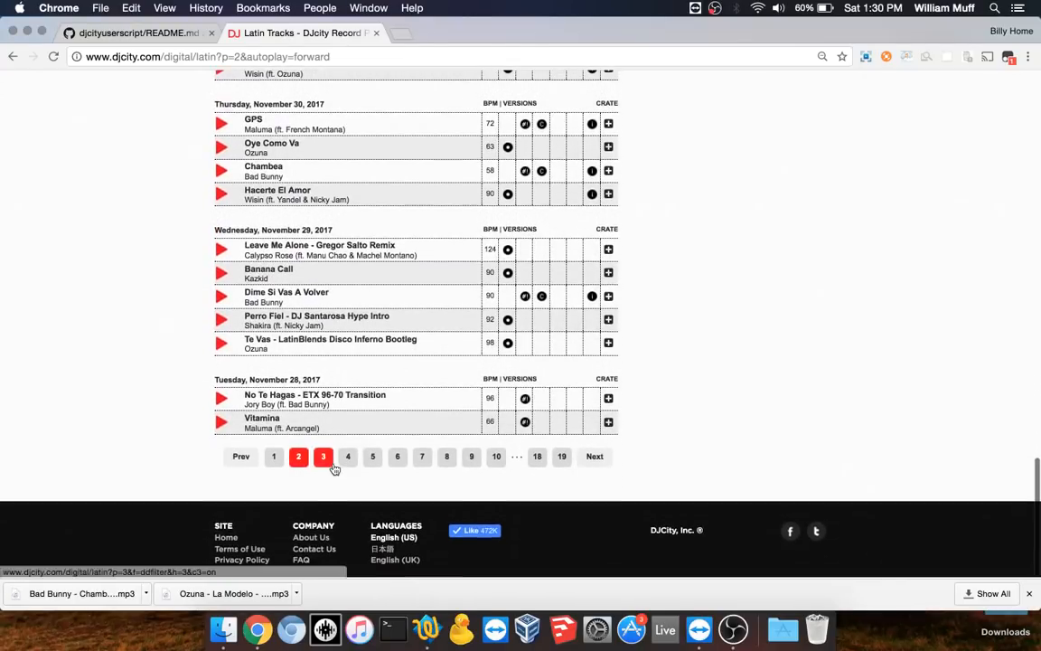
Browse another Latin Tracks page of January 2018 releases with downloaded tracks grayed out.
{"action": "left_click", "coordinate": [274, 461]}
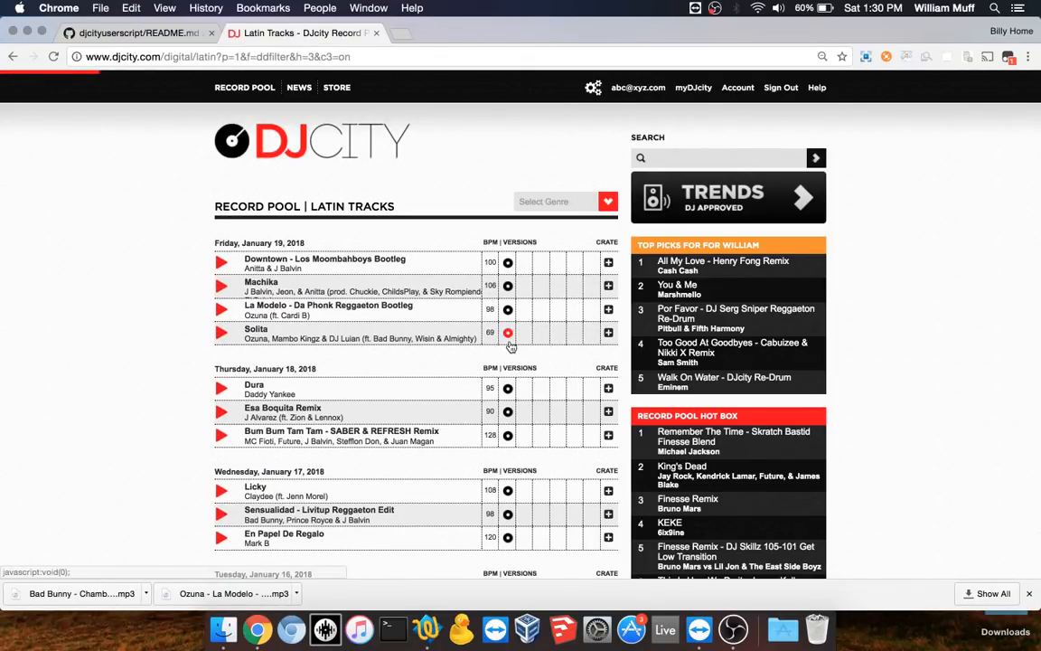
{"action": "scroll", "scroll_direction": "down", "scroll_amount": 3}
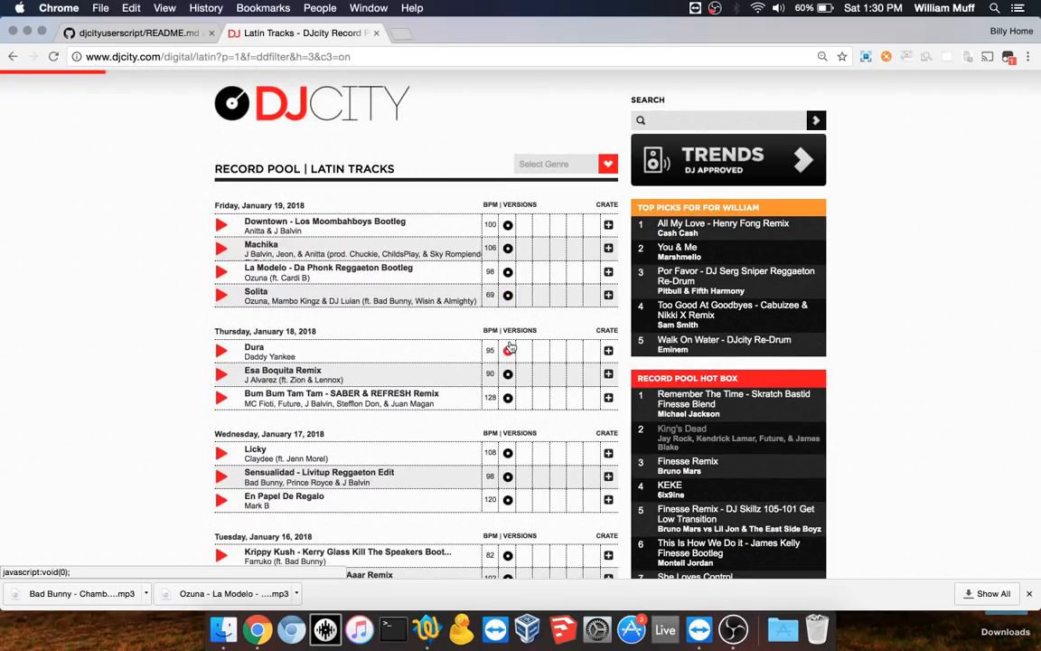
{"action": "scroll", "scroll_direction": "down", "scroll_amount": 3}
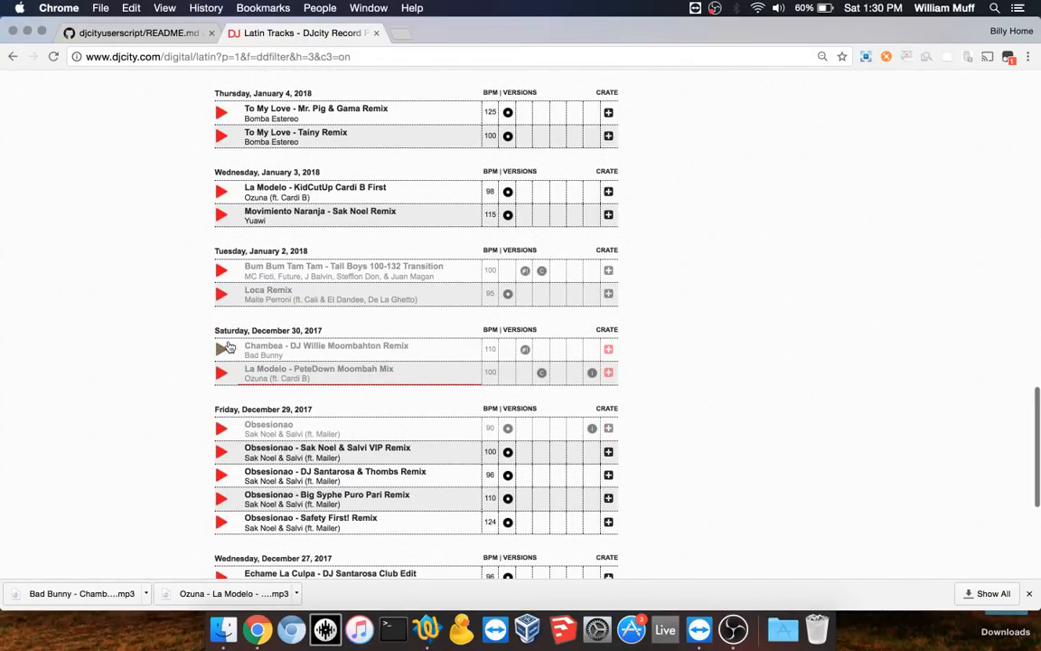
{"action": "scroll", "scroll_direction": "up", "scroll_amount": 3}
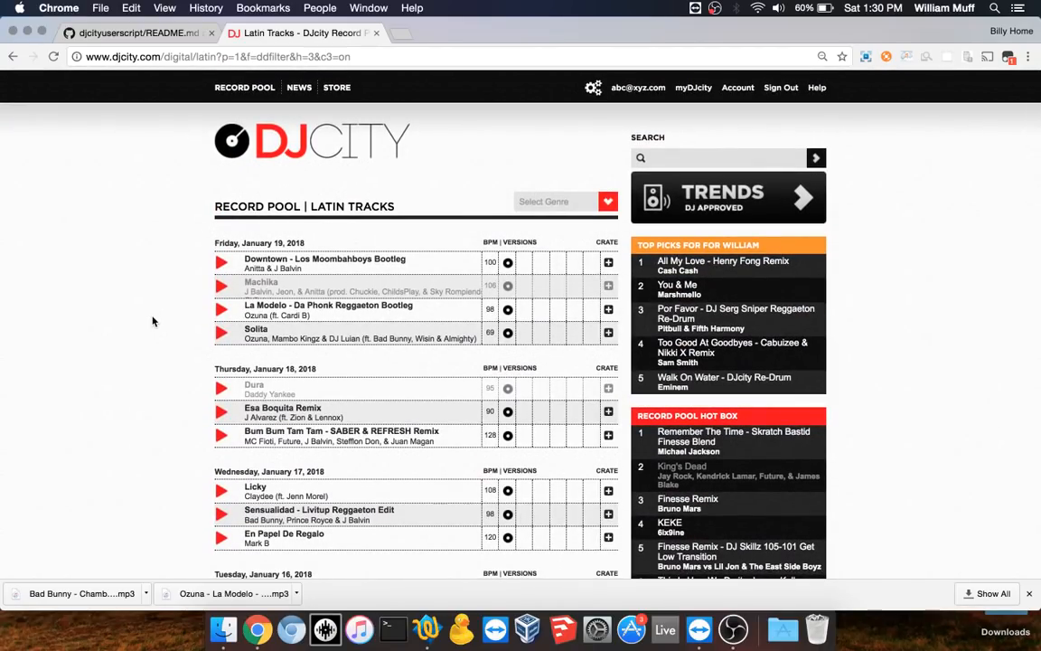
{"action": "mouse_move", "coordinate": [694, 86]}
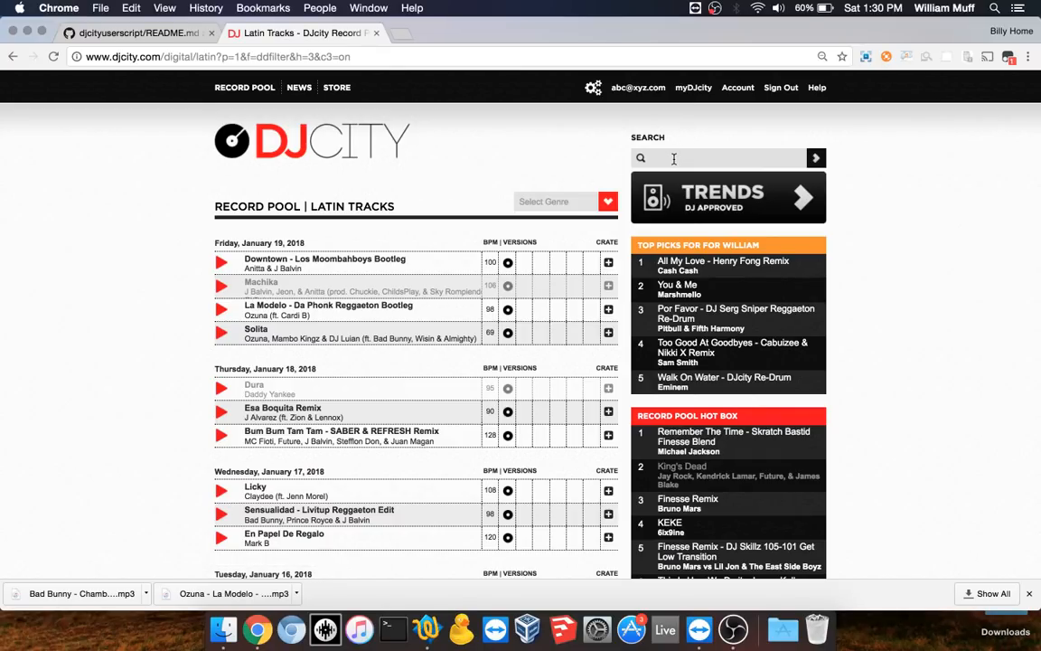
Return to the first Latin page and go to the personal myDJcity page.
{"action": "left_click", "coordinate": [723, 159]}
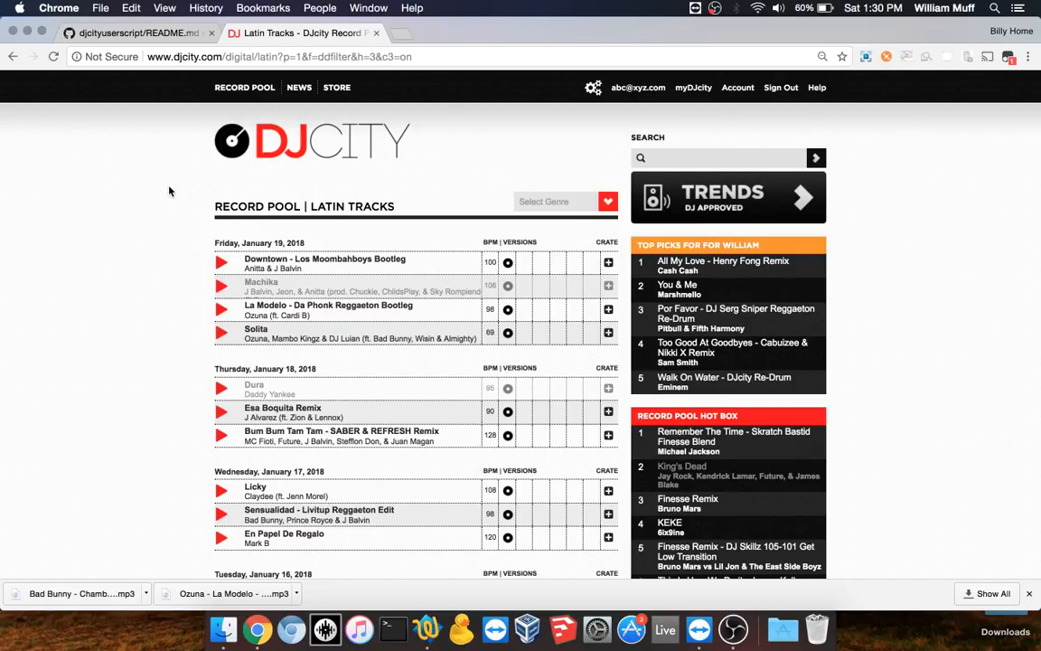
{"action": "mouse_move", "coordinate": [694, 87]}
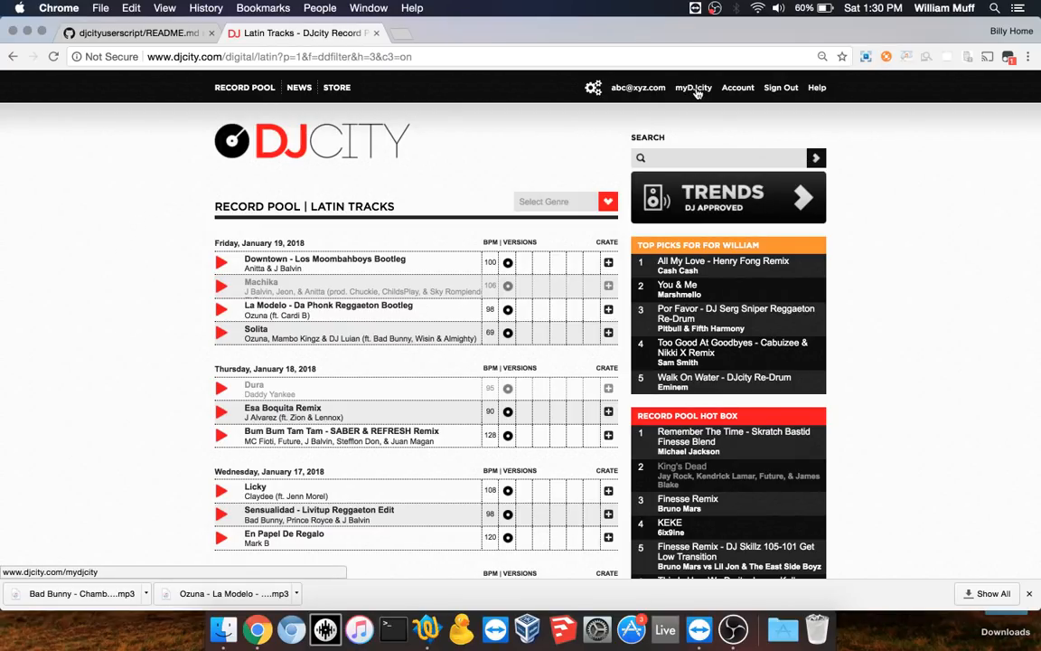
{"action": "left_click", "coordinate": [695, 87]}
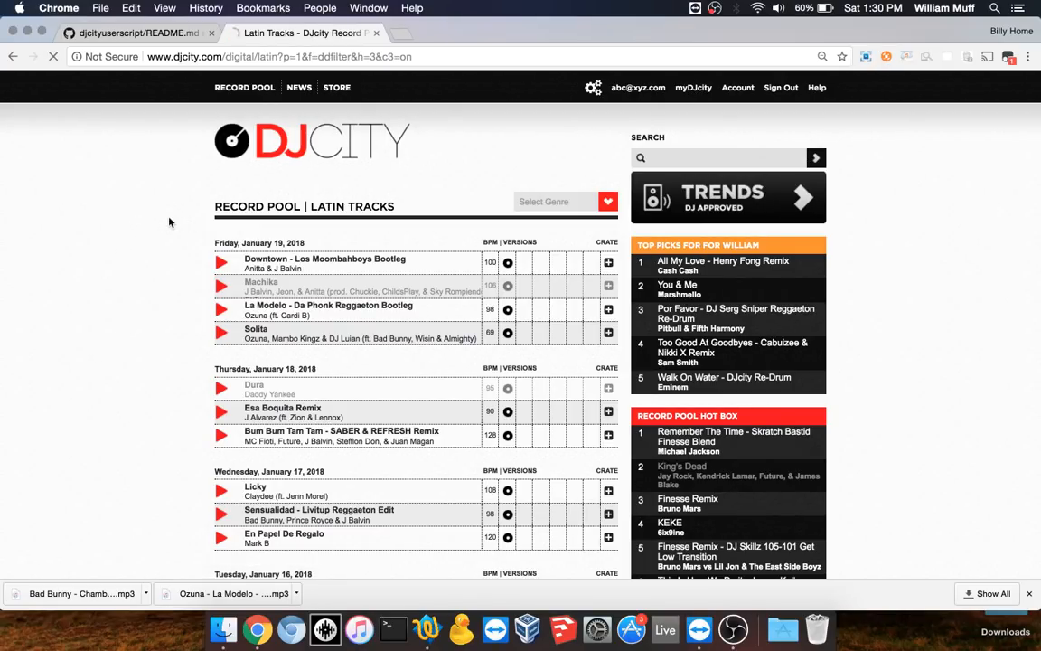
Scroll the myDJcity page down to the Custom Crate's Download All buttons and back to the top.
{"action": "left_click", "coordinate": [695, 86]}
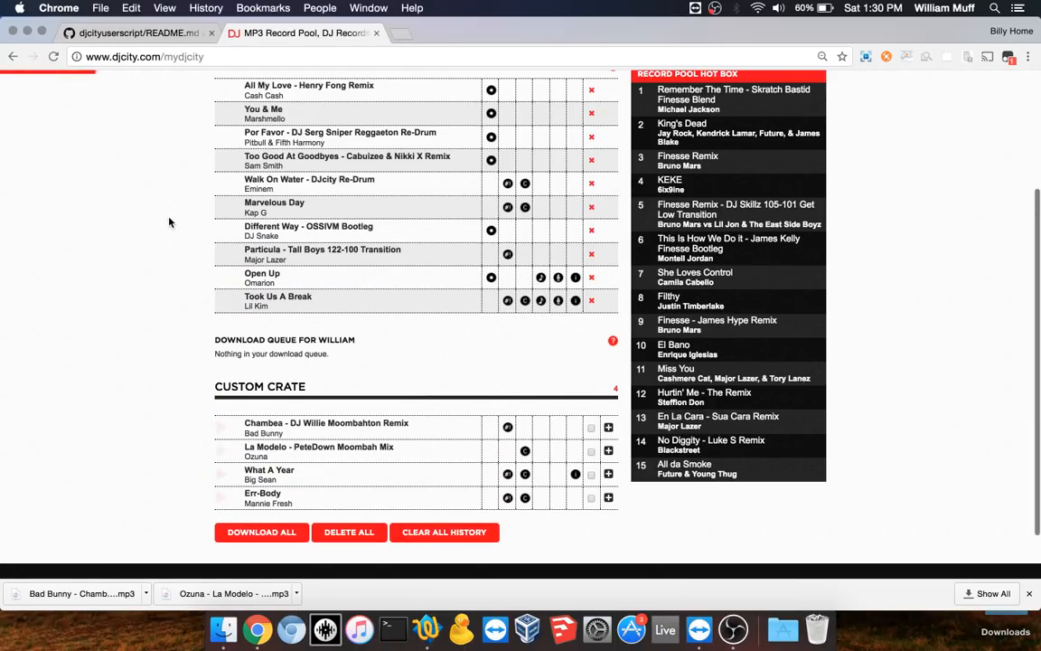
{"action": "scroll", "scroll_direction": "up", "scroll_amount": 3}
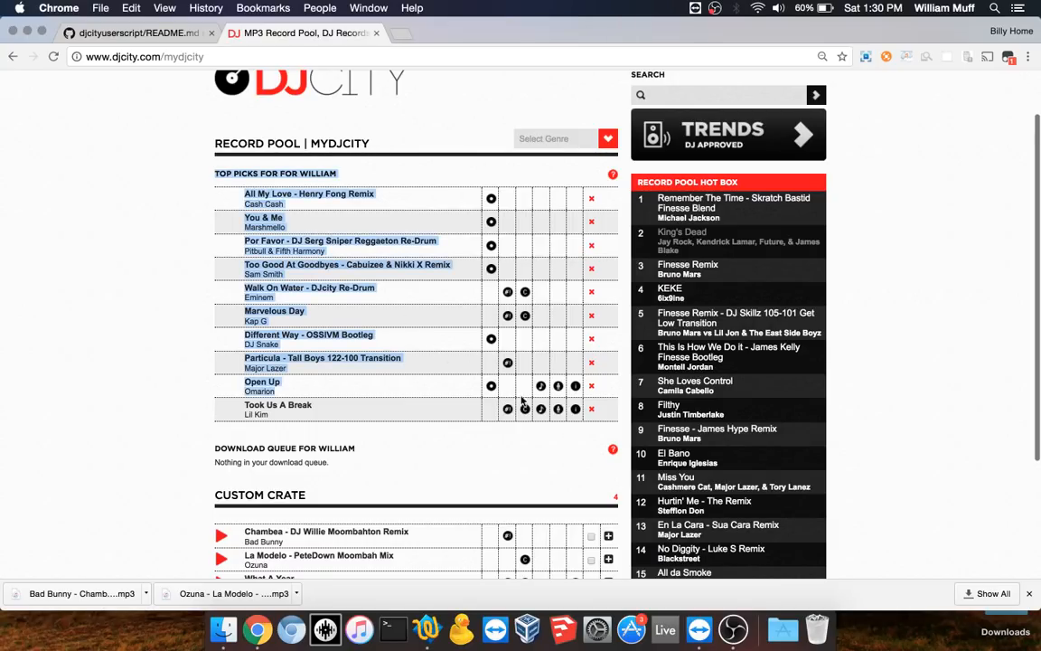
{"action": "scroll", "scroll_direction": "down", "scroll_amount": 3}
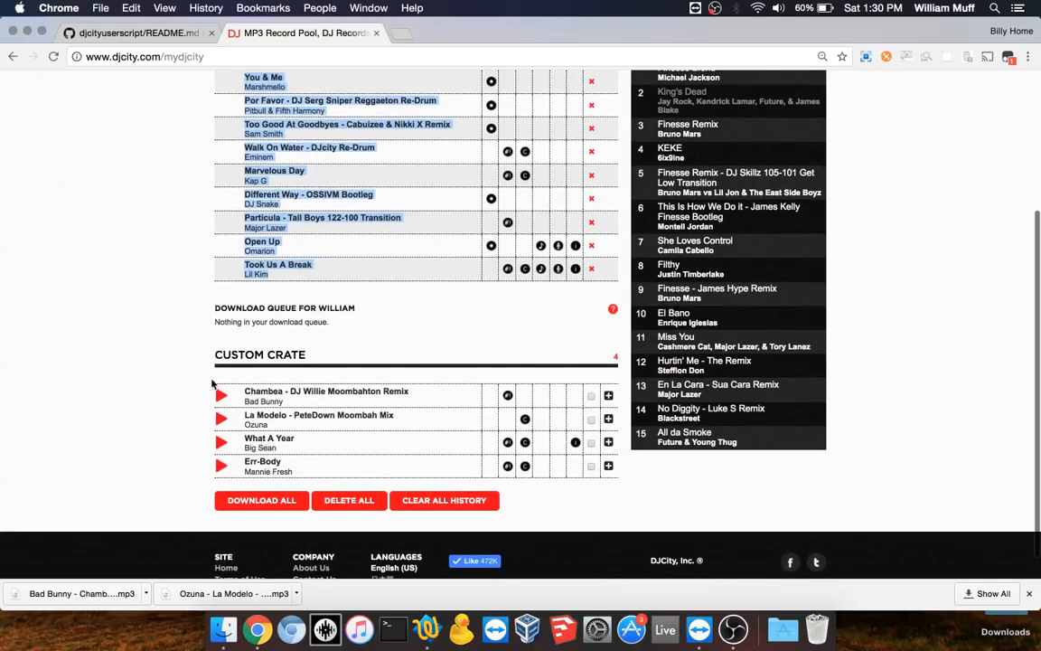
{"action": "scroll", "scroll_direction": "down", "scroll_amount": 3}
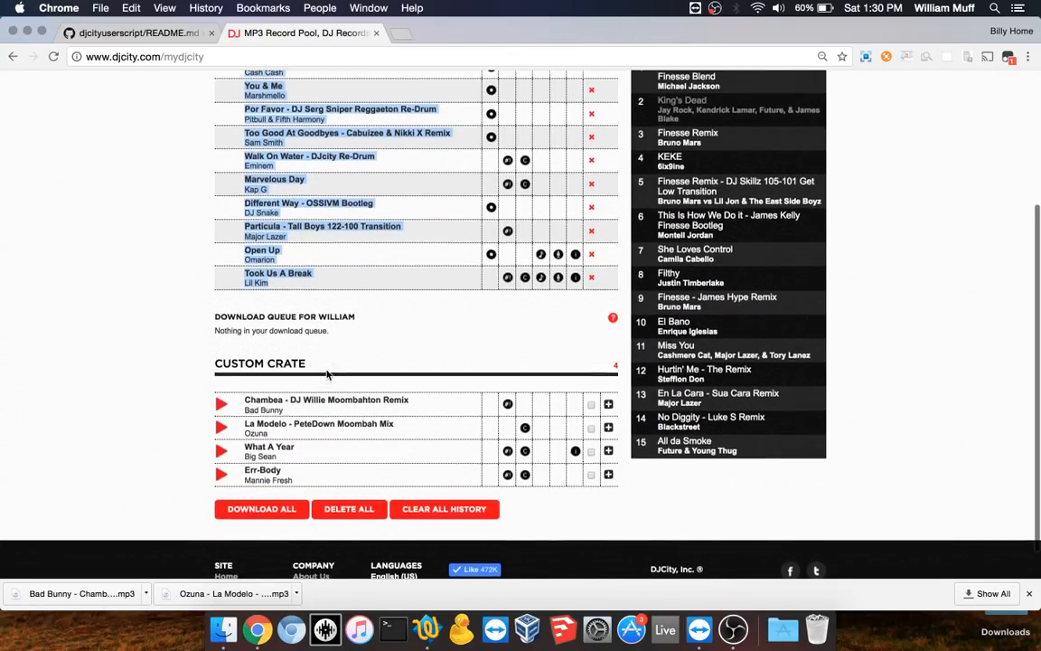
{"action": "scroll", "scroll_direction": "up", "scroll_amount": 3}
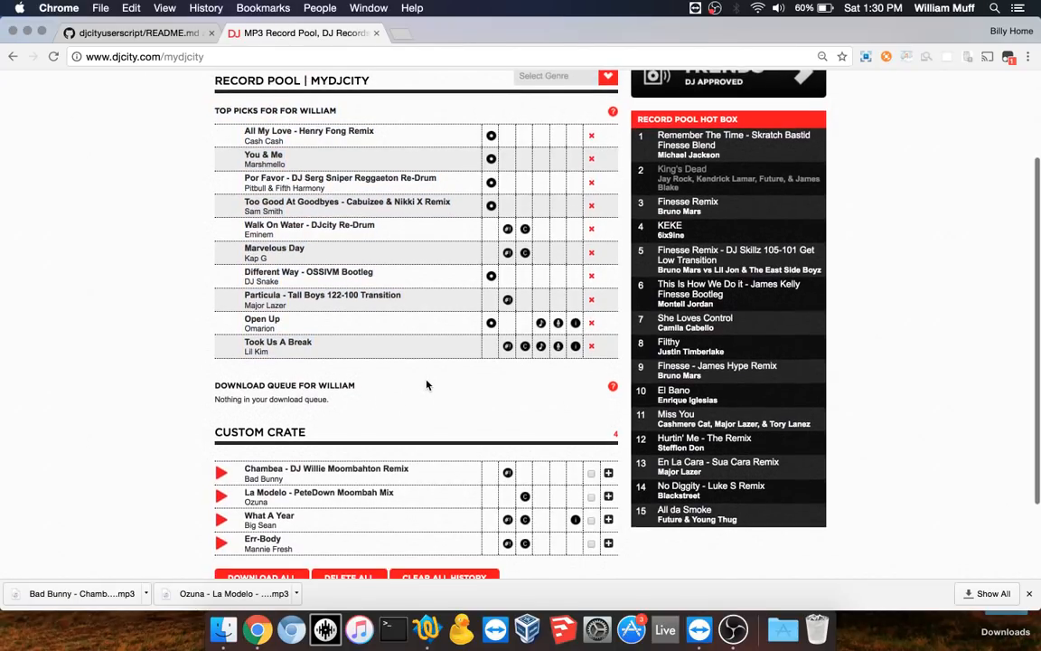
{"action": "scroll", "scroll_direction": "up", "scroll_amount": 3}
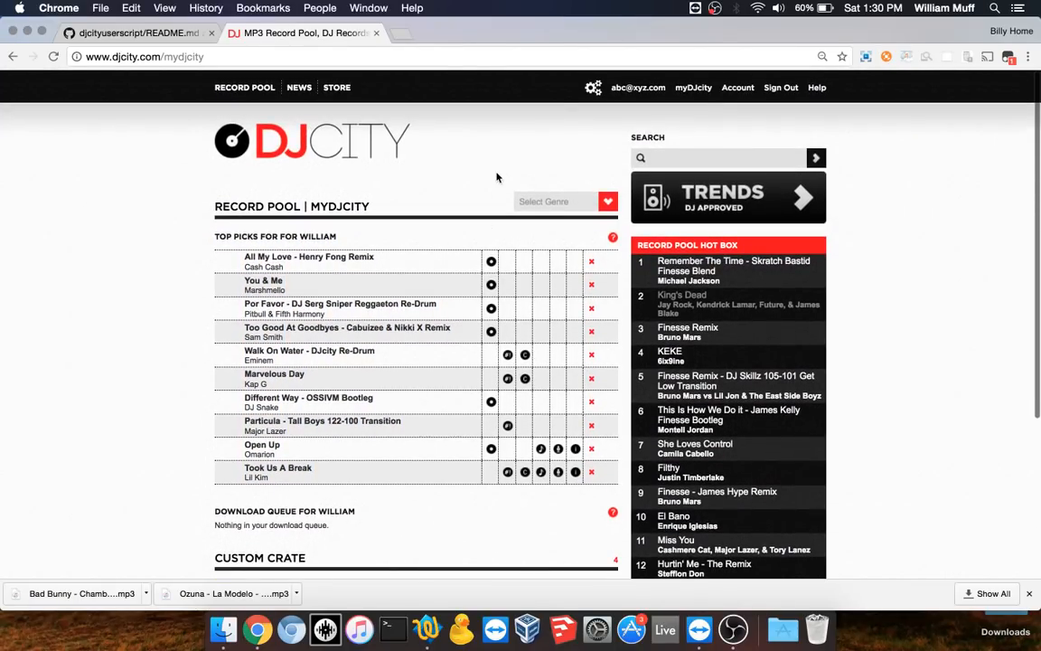
Close the Settings modal and start playing Chambea - DJ Willie Moombahton Remix from the crate.
{"action": "left_click", "coordinate": [593, 87]}
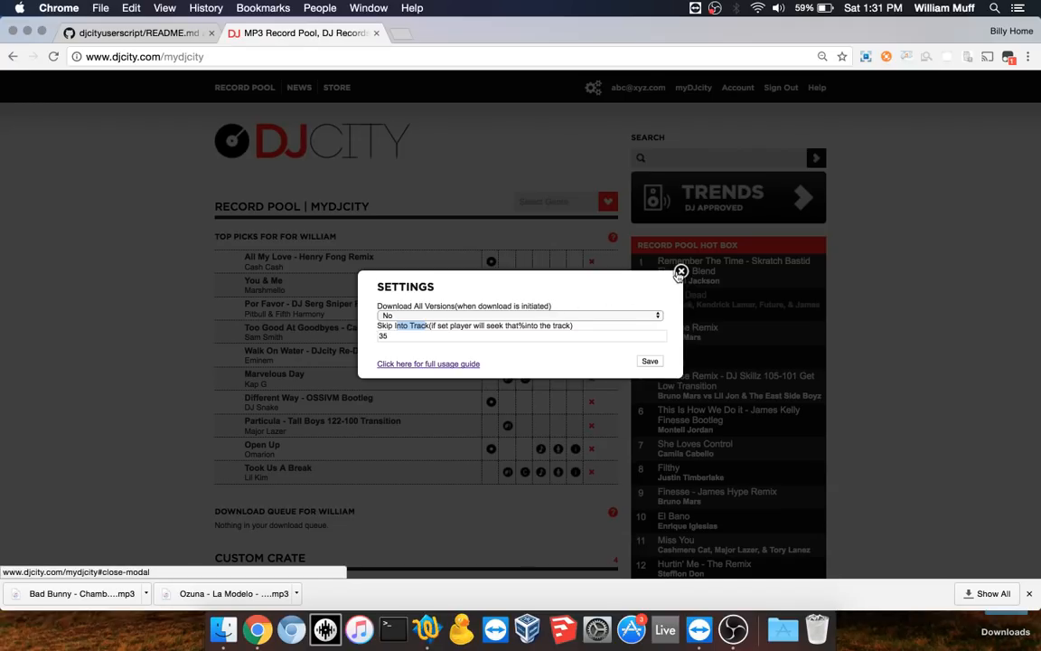
{"action": "left_click", "coordinate": [680, 271]}
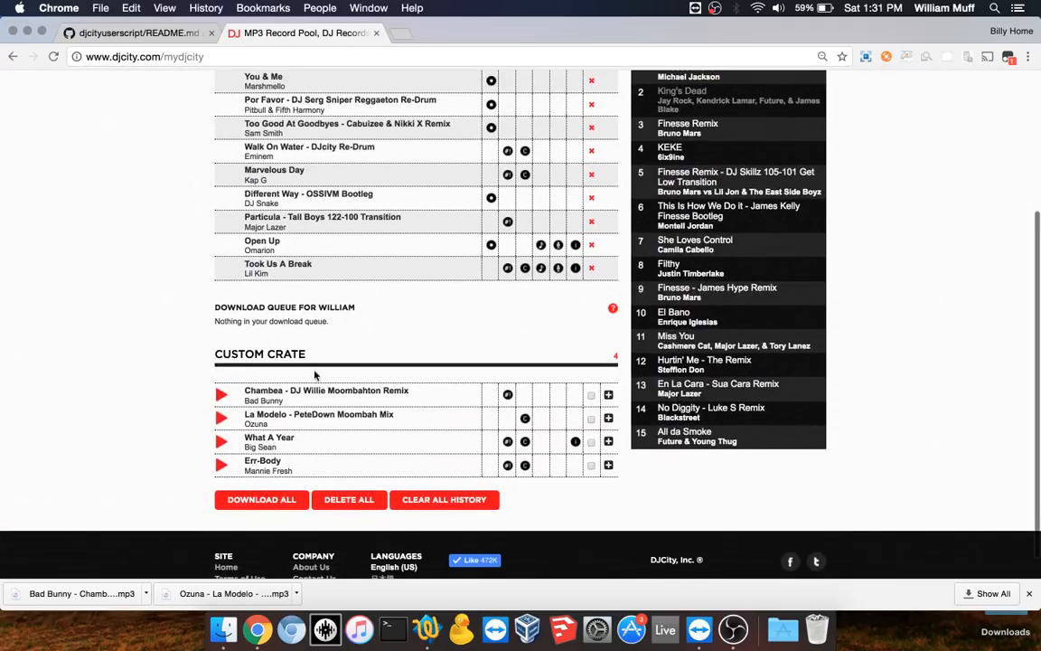
{"action": "left_click", "coordinate": [220, 394]}
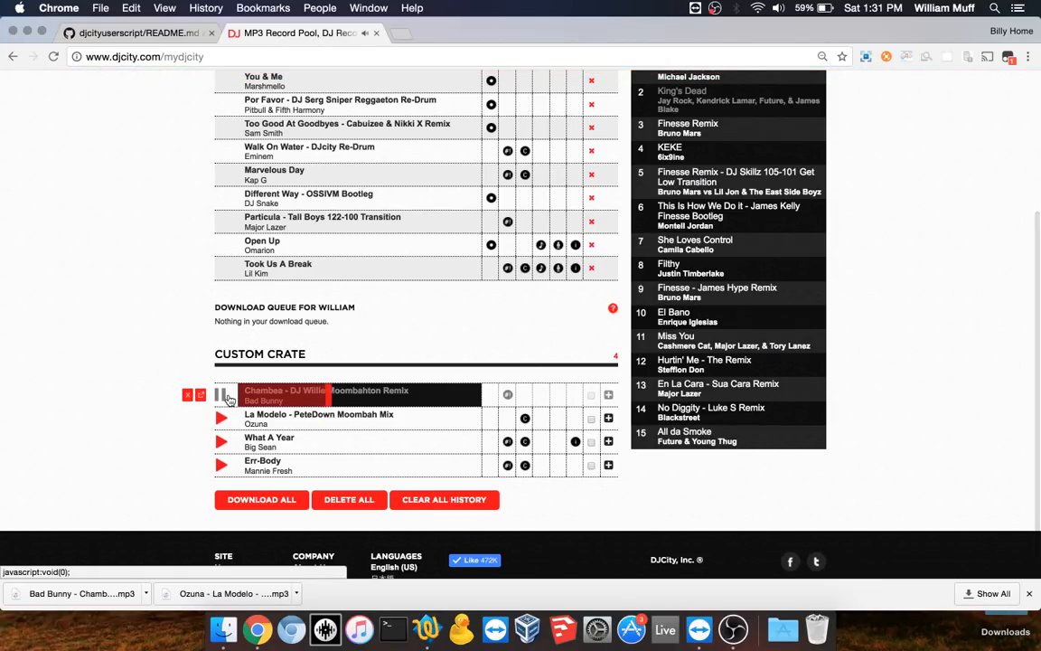
{"action": "scroll", "scroll_direction": "up", "scroll_amount": 3}
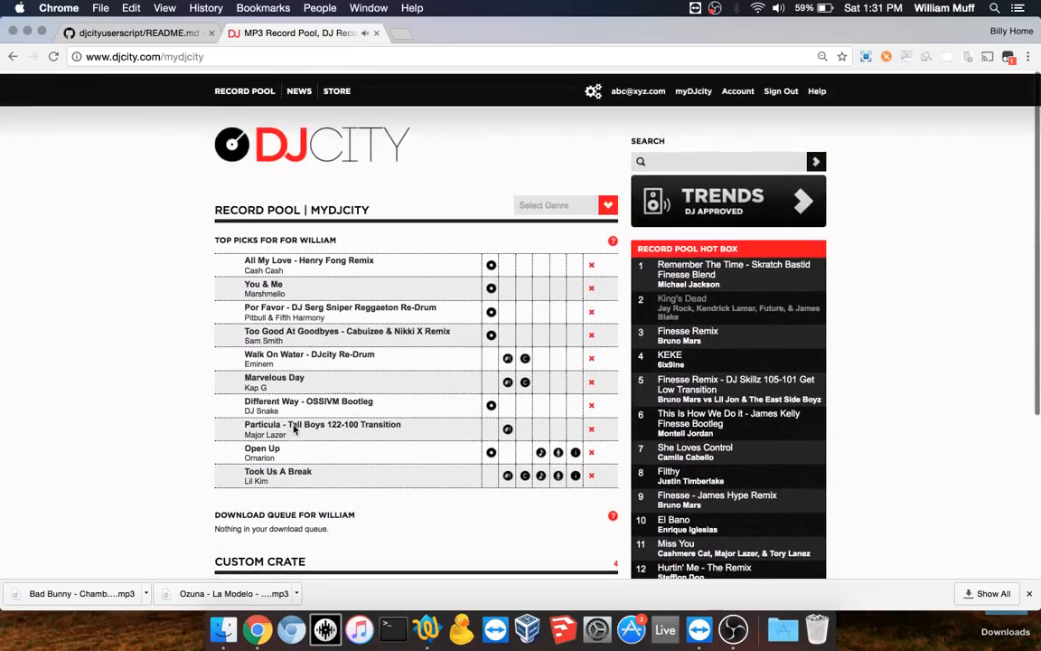
{"action": "left_click", "coordinate": [593, 90]}
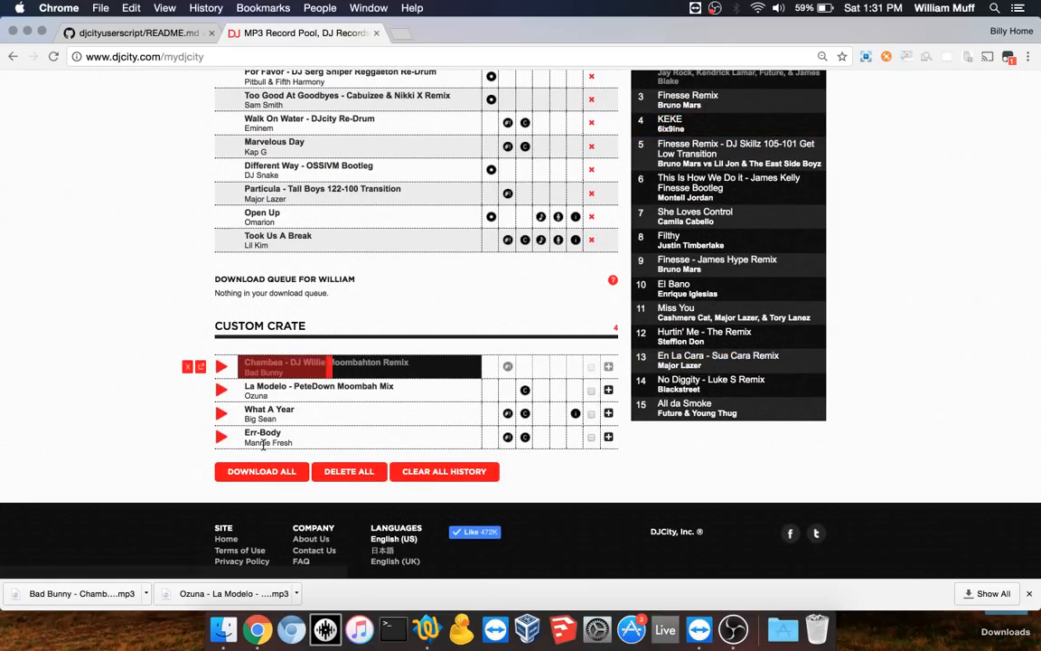
{"action": "mouse_move", "coordinate": [633, 468]}
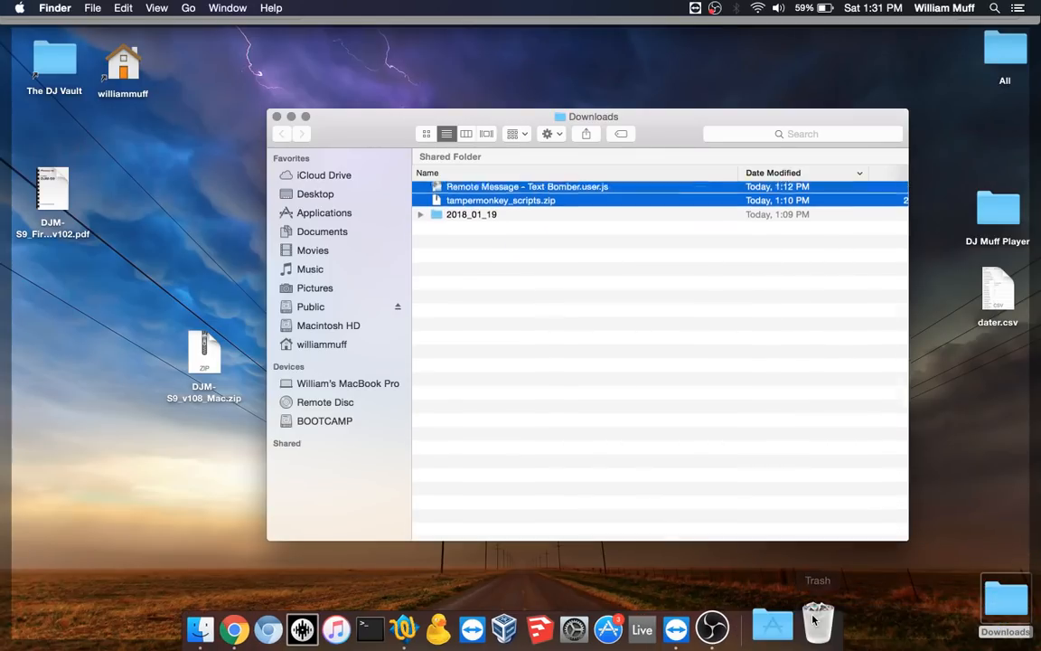
{"action": "left_click", "coordinate": [256, 629]}
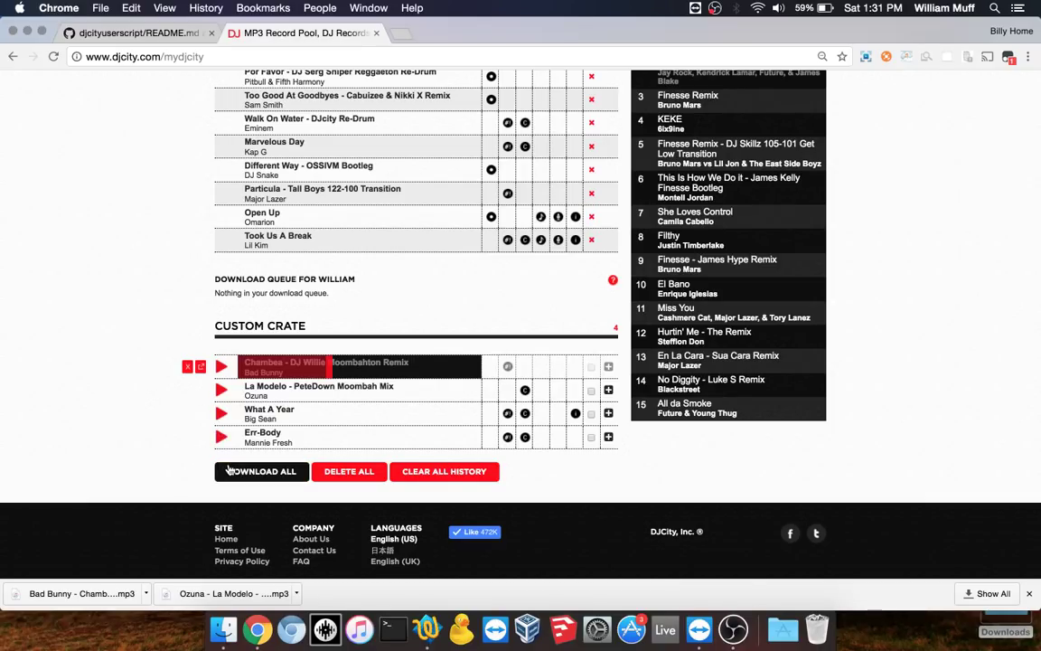
Download all custom crate tracks via Download All and confirm the prompt.
{"action": "left_click", "coordinate": [260, 470]}
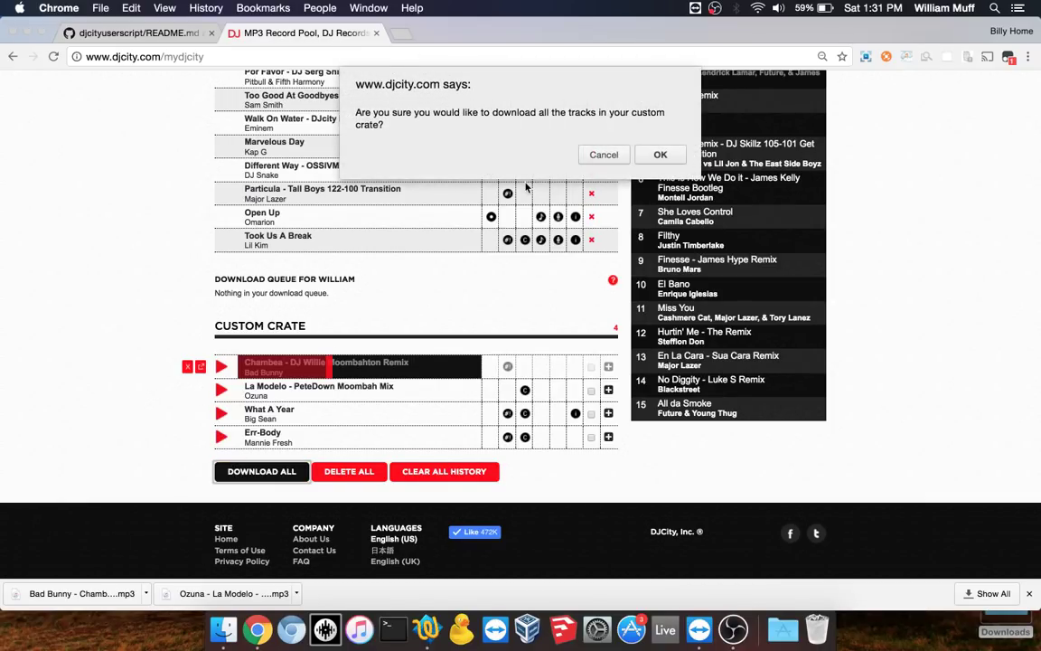
{"action": "left_click", "coordinate": [659, 154]}
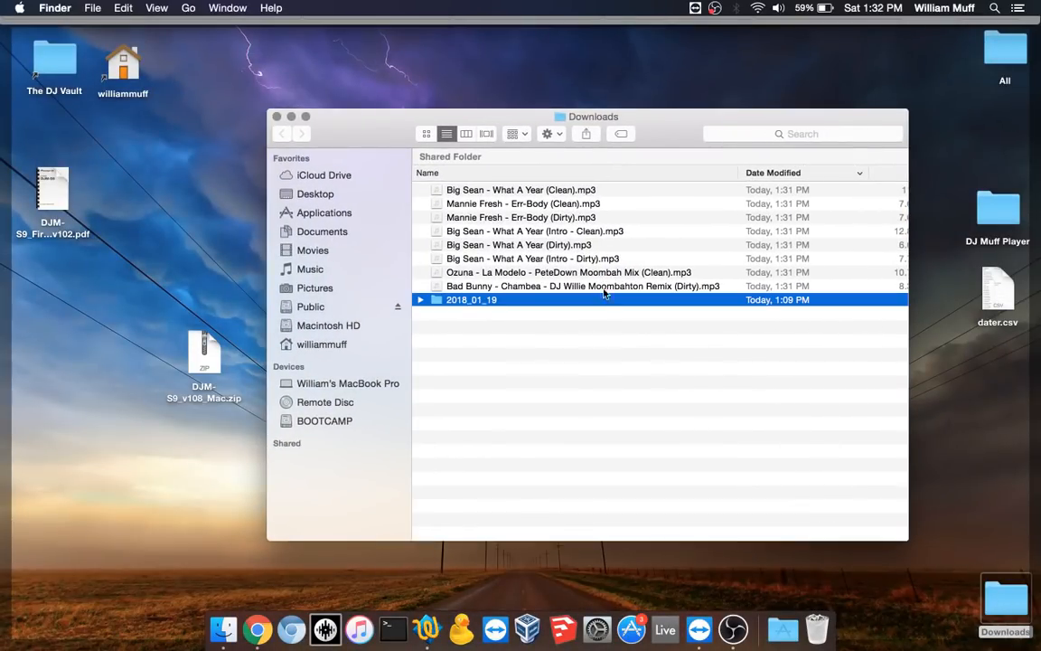
Switch from Finder back to the myDJcity crate page in Chrome.
{"action": "left_click", "coordinate": [531, 259]}
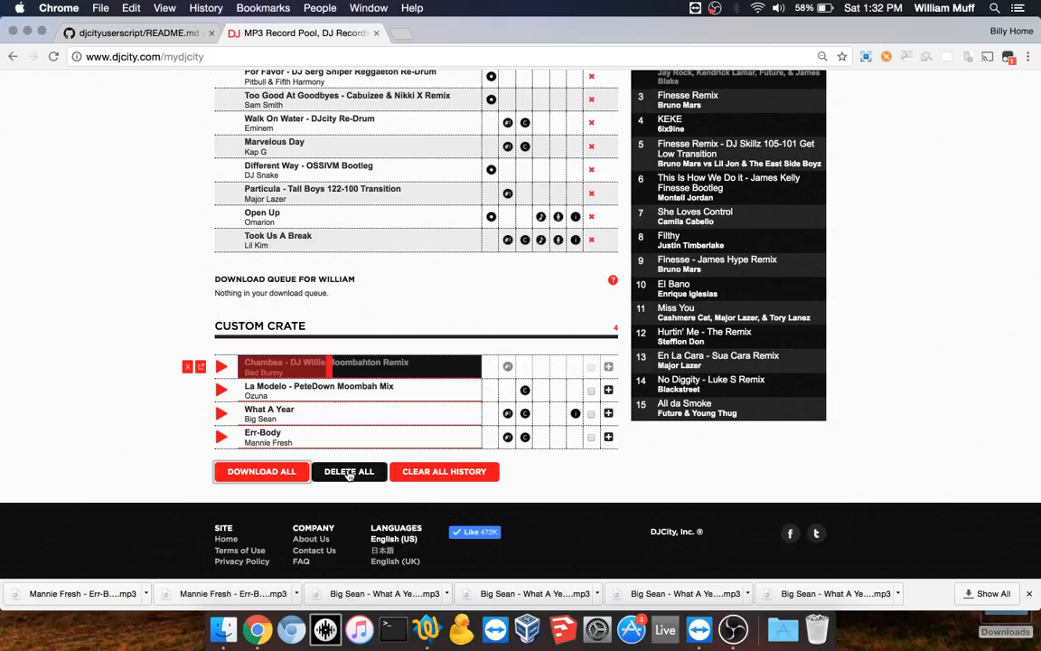
Empty the custom crate with Delete All and confirm the prompt.
{"action": "left_click", "coordinate": [349, 470]}
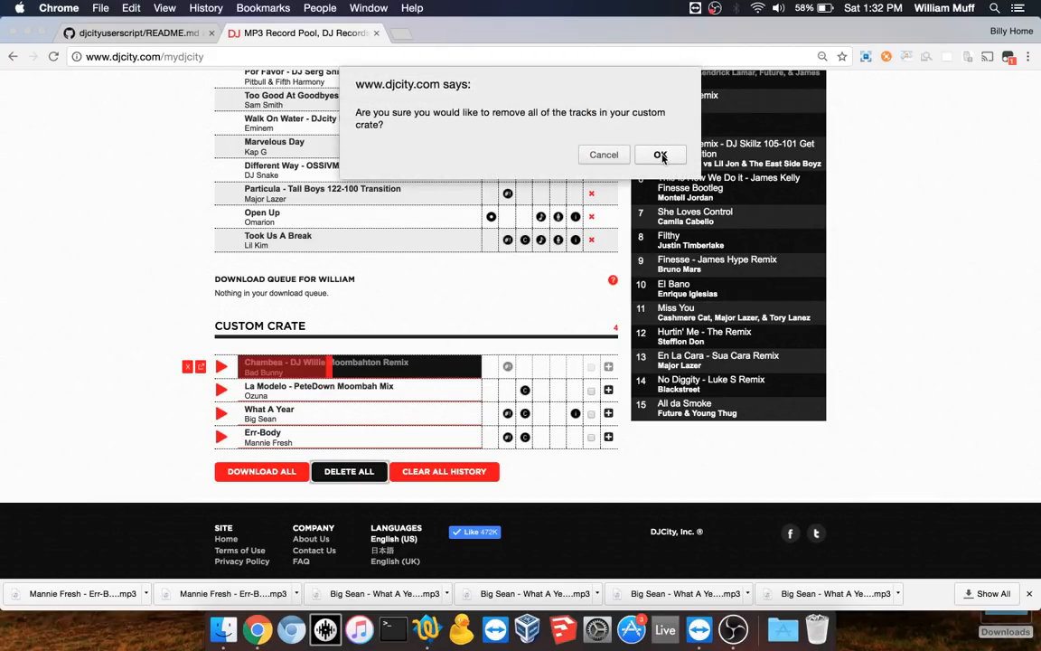
{"action": "left_click", "coordinate": [660, 155]}
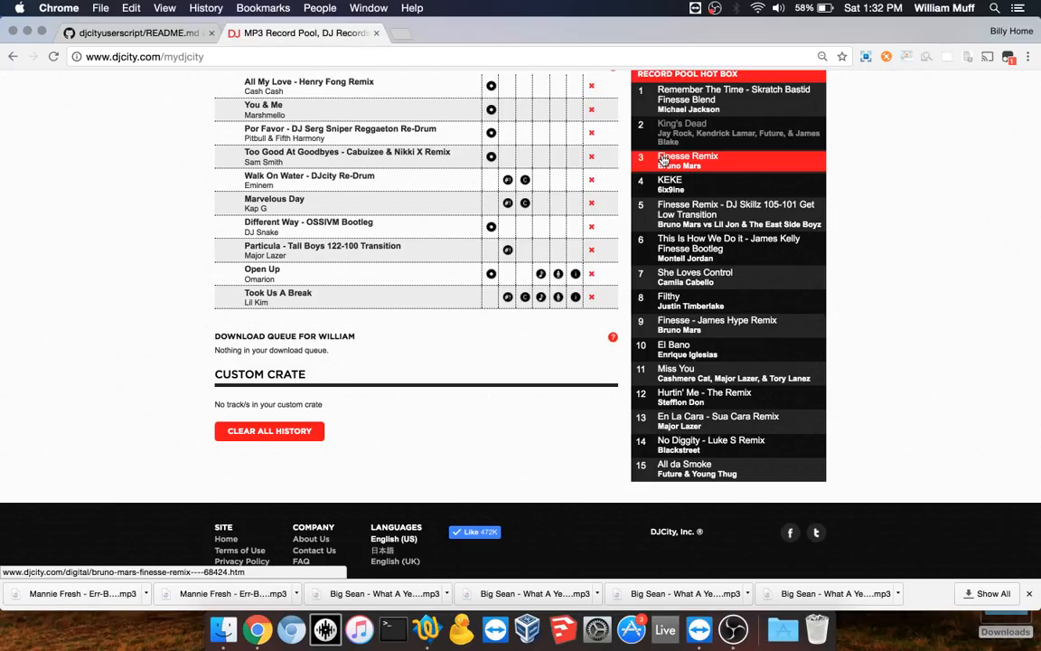
{"action": "mouse_move", "coordinate": [306, 201]}
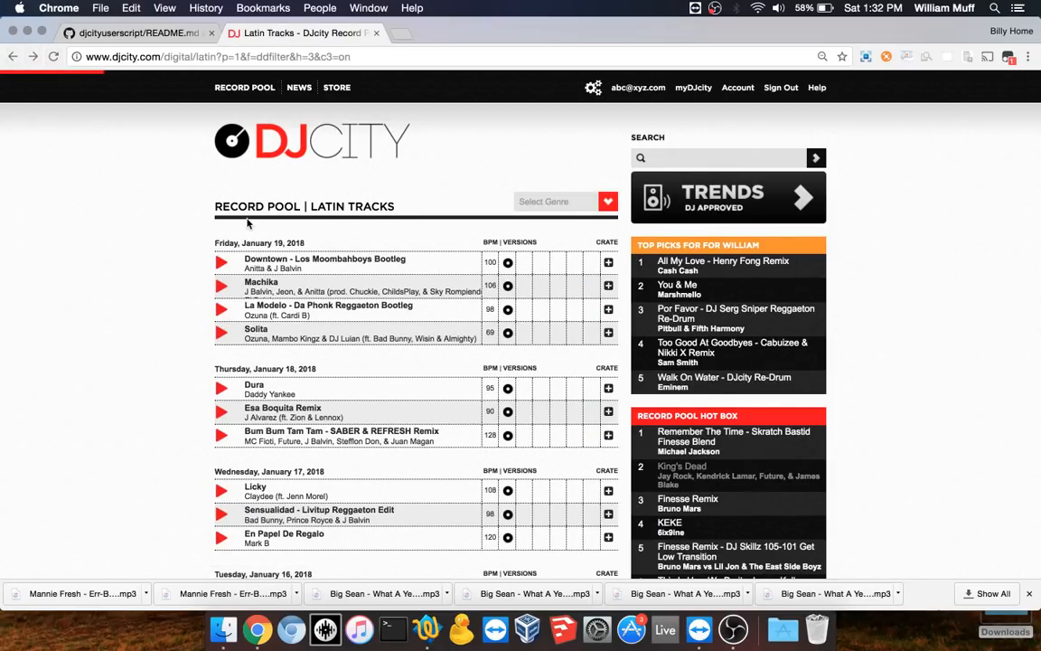
{"action": "scroll", "scroll_direction": "down", "scroll_amount": 3}
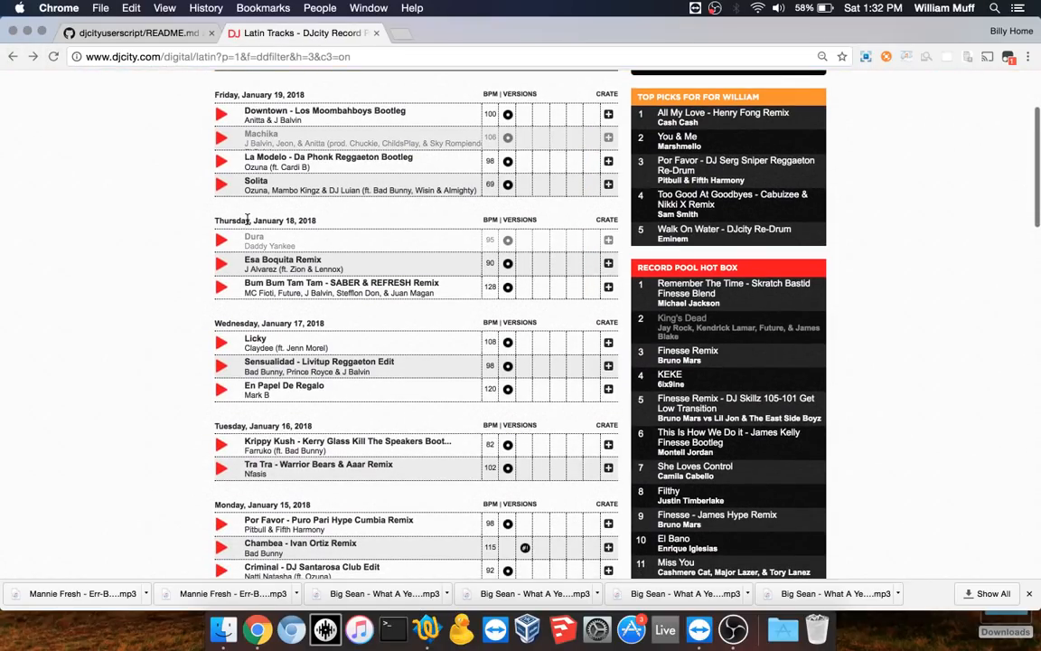
{"action": "scroll", "scroll_direction": "down", "scroll_amount": 3}
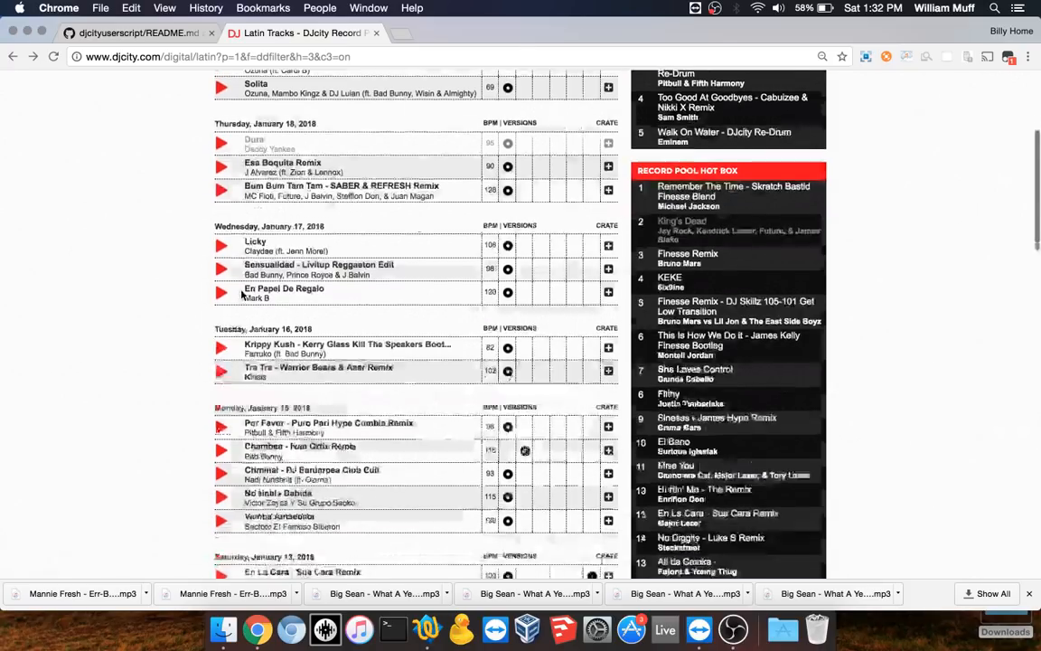
{"action": "scroll", "scroll_direction": "down", "scroll_amount": 3}
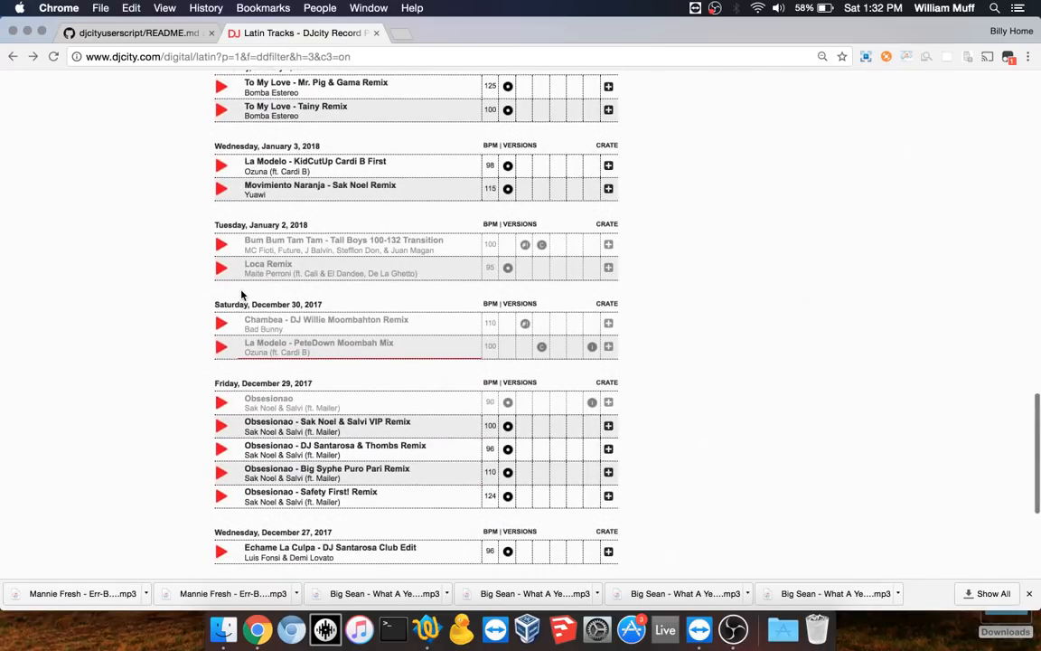
{"action": "scroll", "scroll_direction": "down", "scroll_amount": 3}
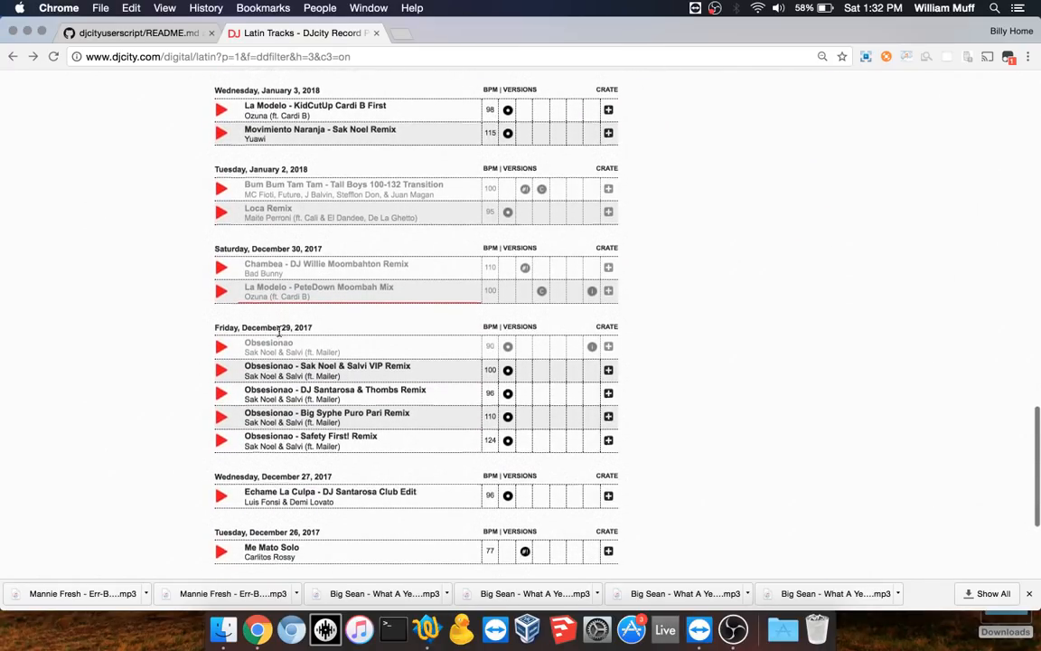
{"action": "scroll", "scroll_direction": "up", "scroll_amount": 3}
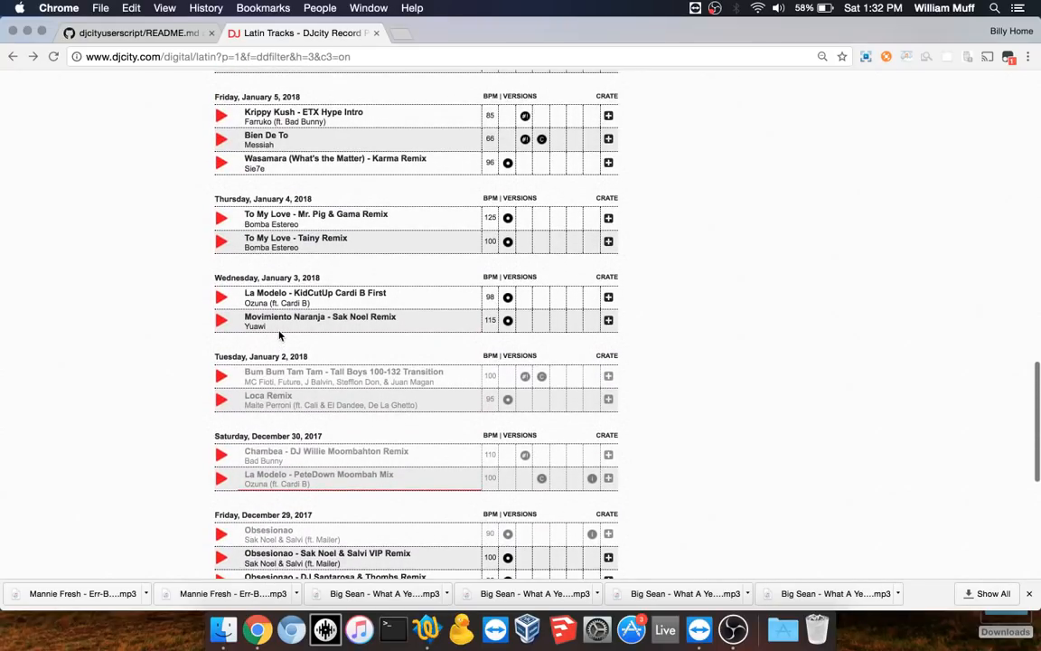
{"action": "scroll", "scroll_direction": "down", "scroll_amount": 3}
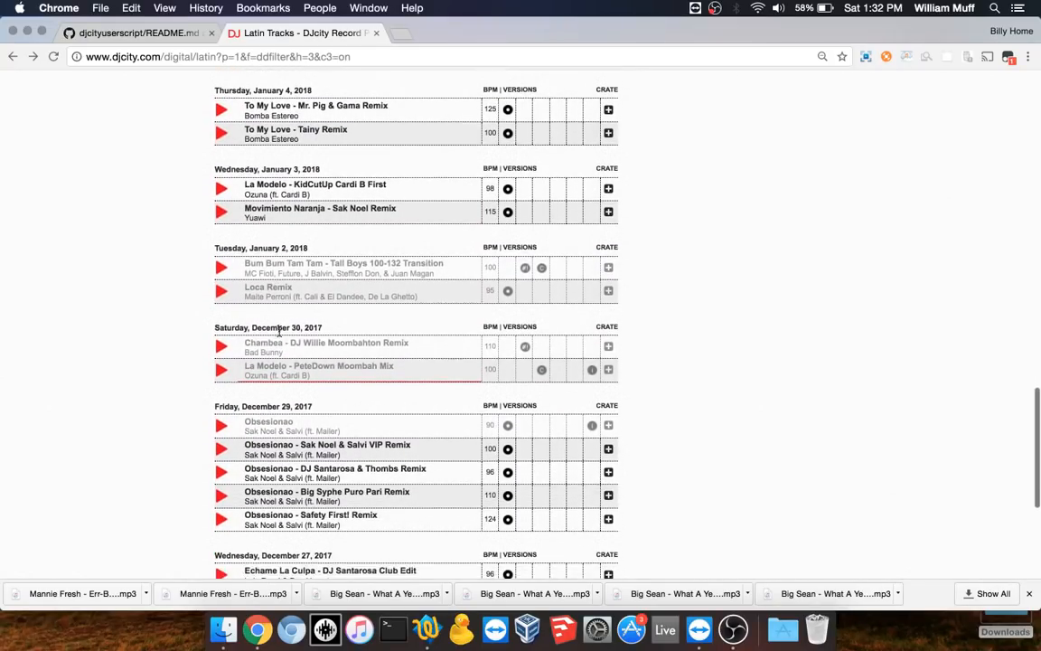
{"action": "scroll", "scroll_direction": "up", "scroll_amount": 3}
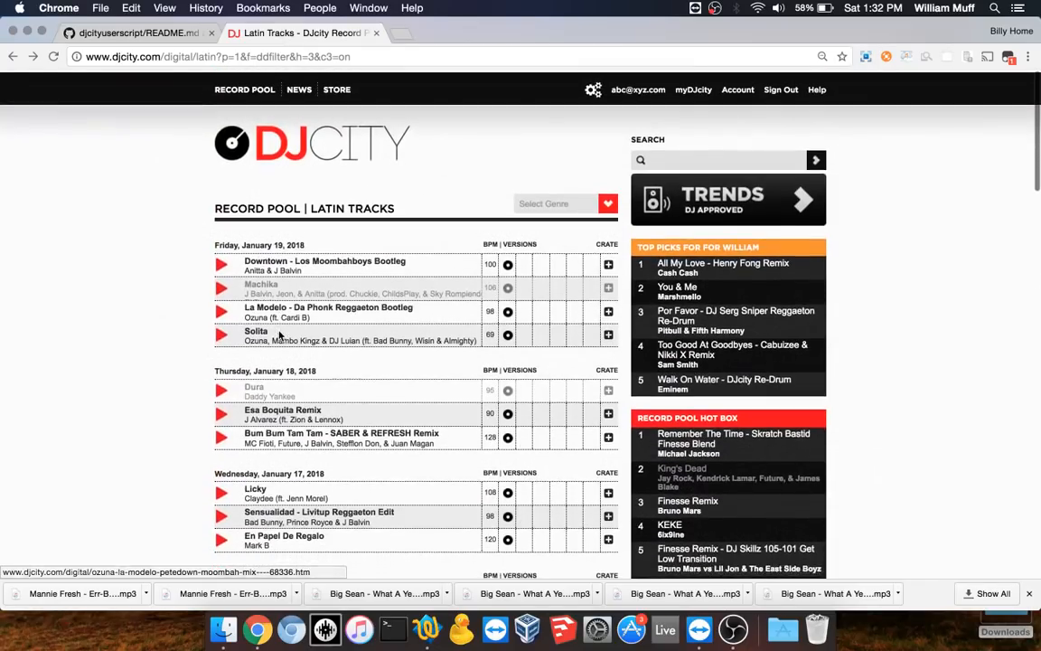
{"action": "left_click", "coordinate": [135, 33]}
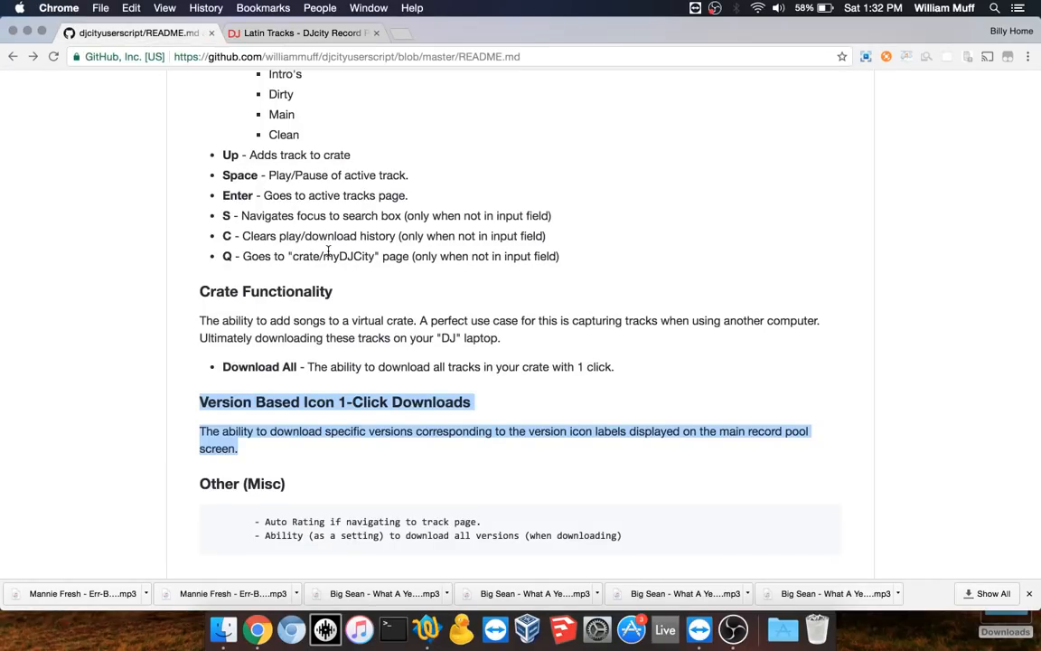
{"action": "scroll", "scroll_direction": "down", "scroll_amount": 3}
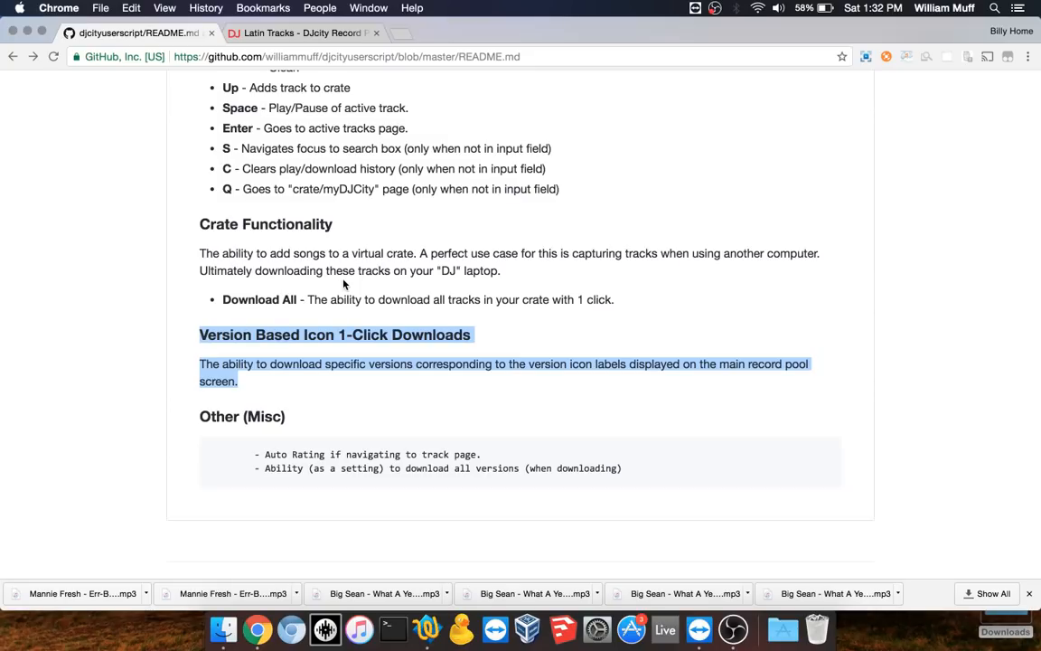
{"action": "left_click", "coordinate": [299, 33]}
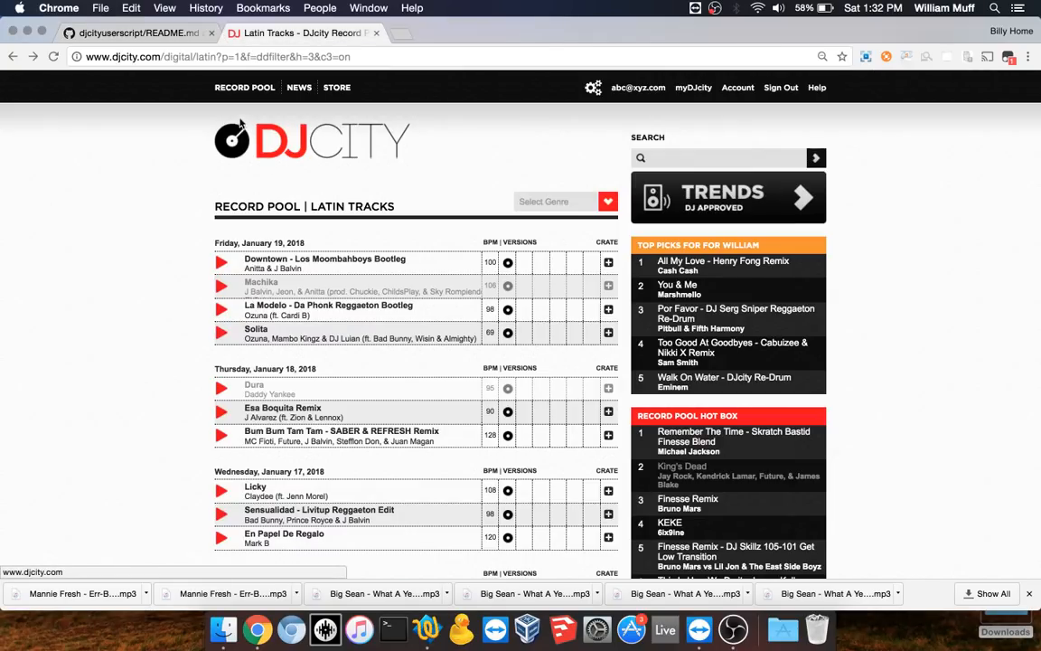
{"action": "mouse_move", "coordinate": [245, 87]}
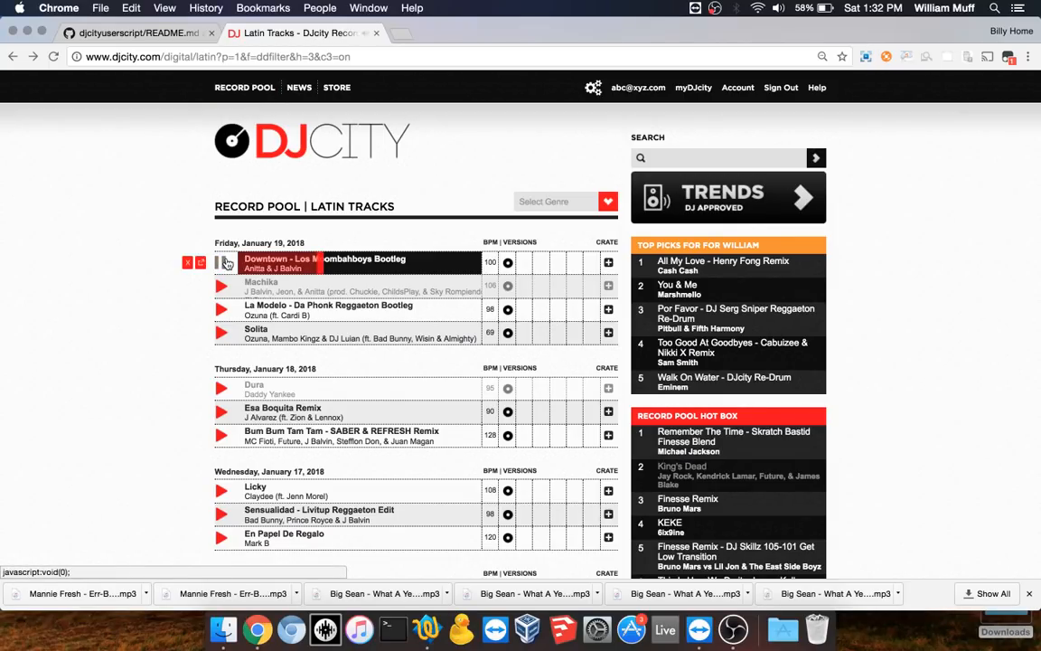
Play a later Latin track, review the grayed-out played tracks, then switch to the user script README.
{"action": "left_click", "coordinate": [220, 309]}
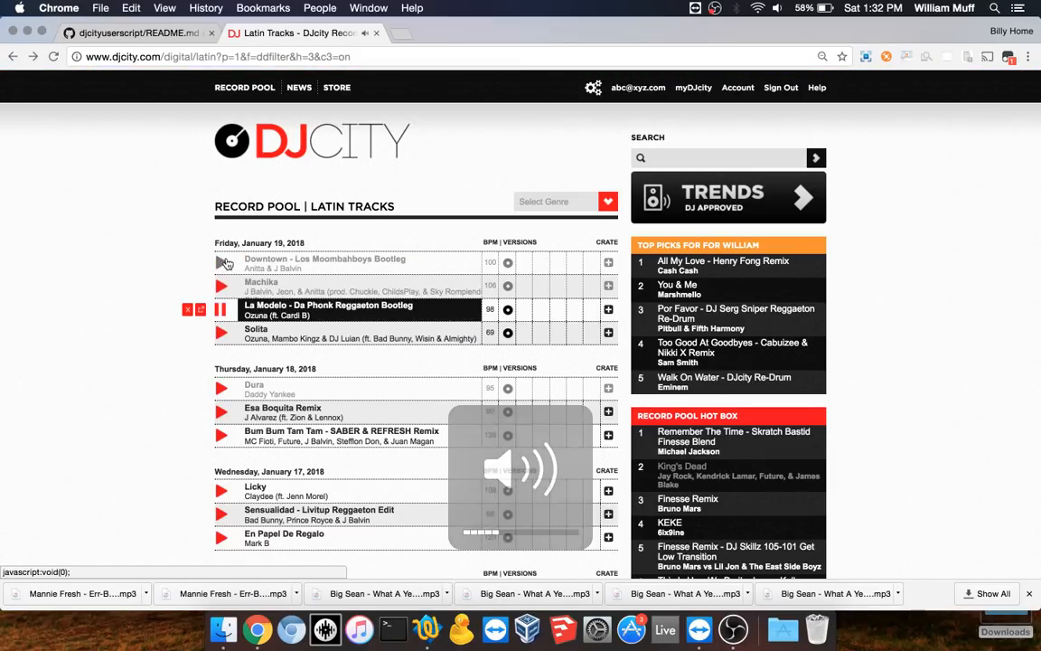
{"action": "scroll", "scroll_direction": "down", "scroll_amount": 3}
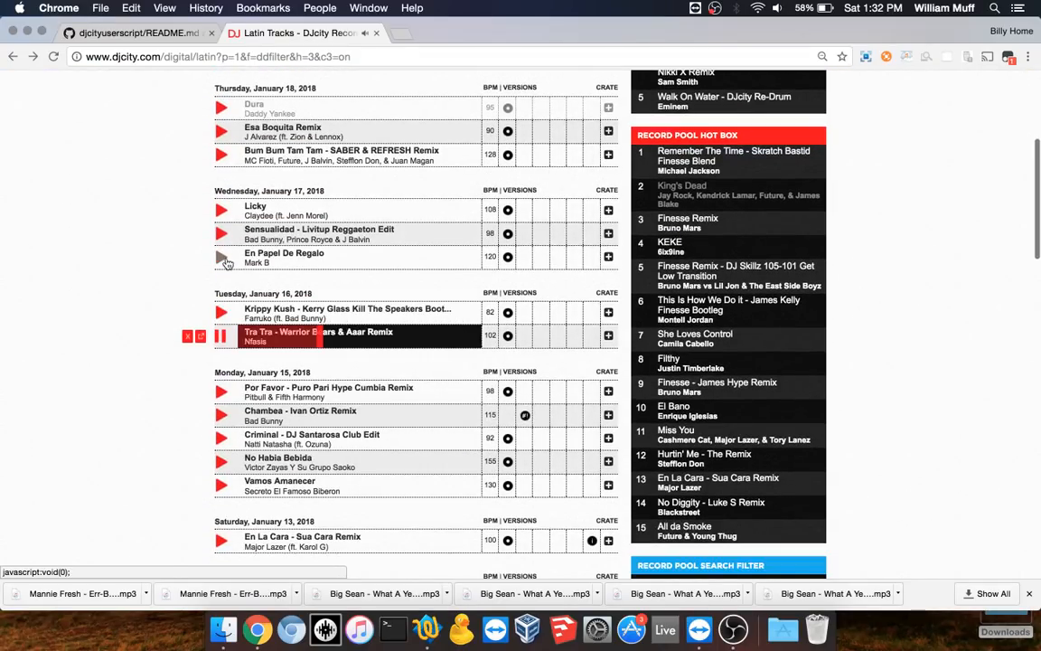
{"action": "scroll", "scroll_direction": "down", "scroll_amount": 3}
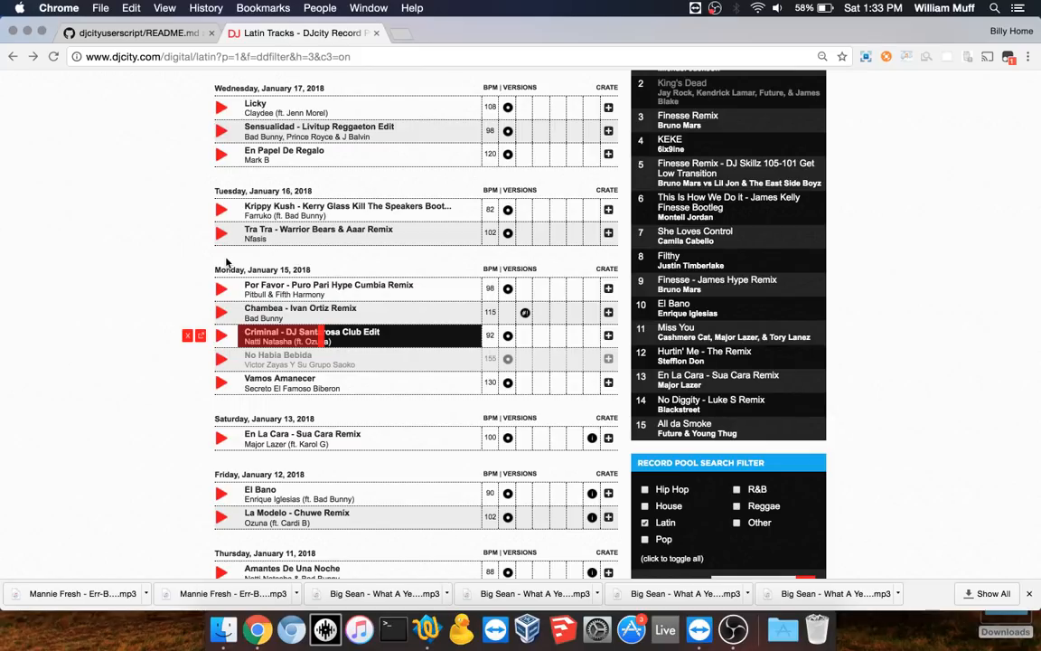
{"action": "scroll", "scroll_direction": "up", "scroll_amount": 3}
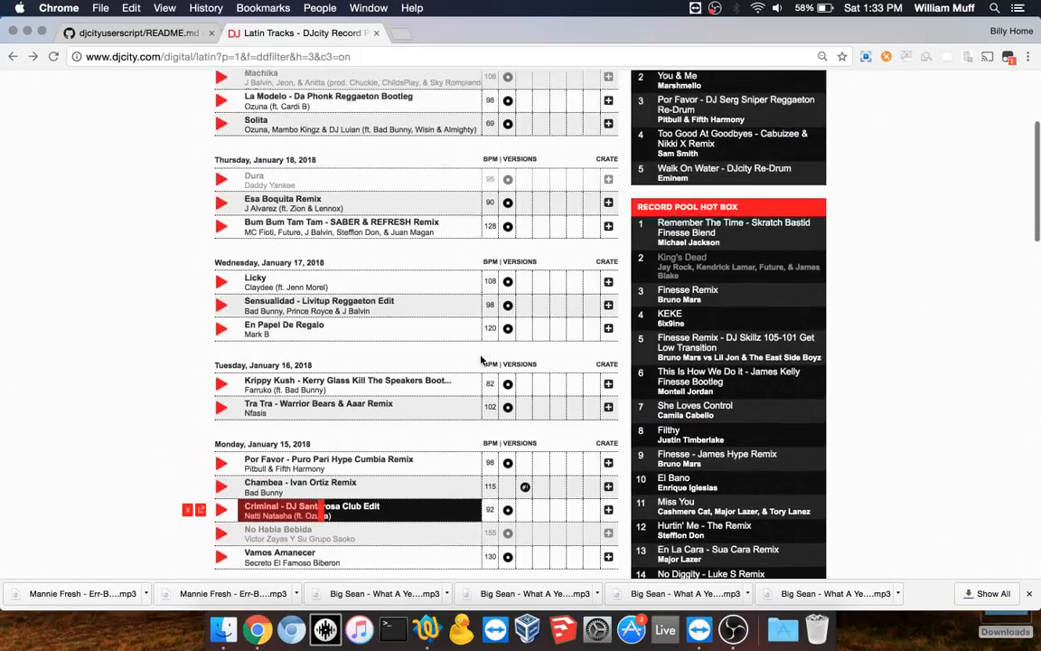
{"action": "left_click", "coordinate": [136, 32]}
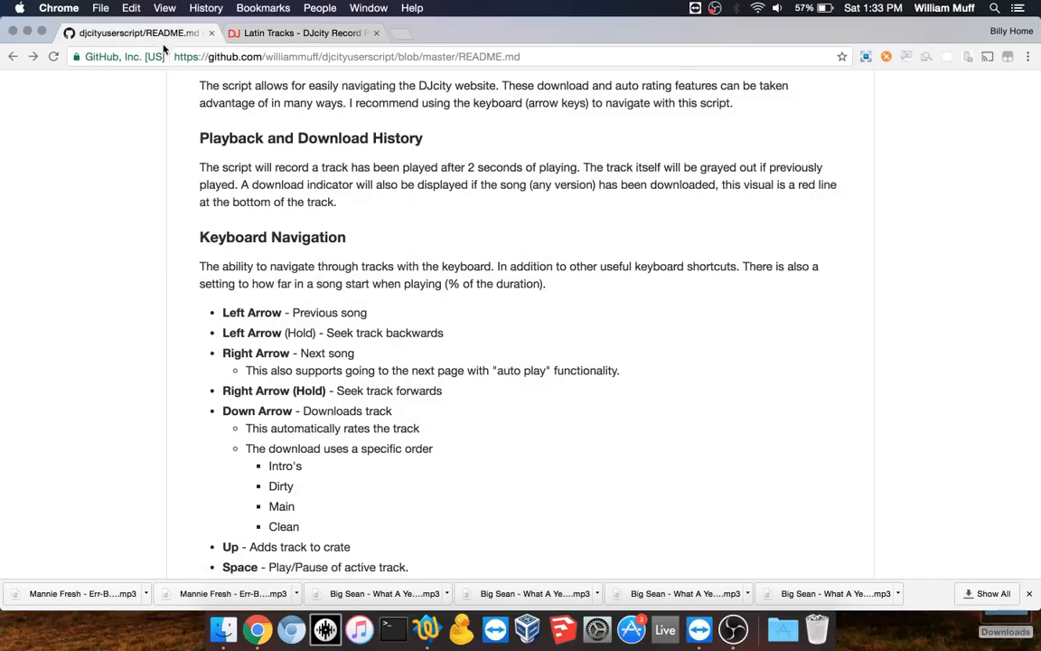
{"action": "left_click", "coordinate": [362, 56]}
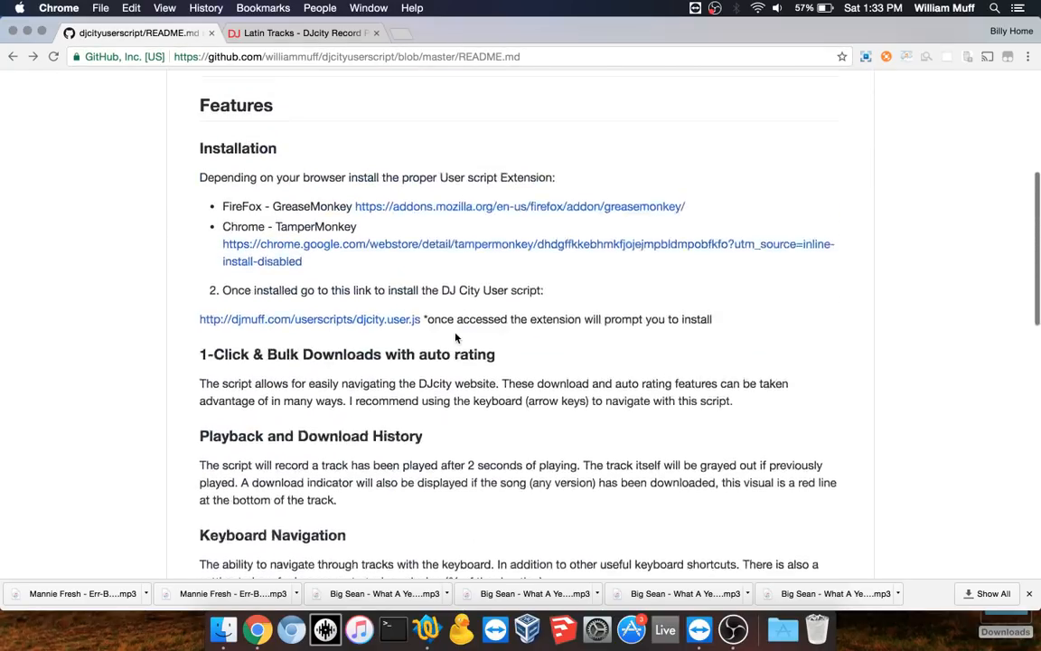
{"action": "scroll", "scroll_direction": "down", "scroll_amount": 3}
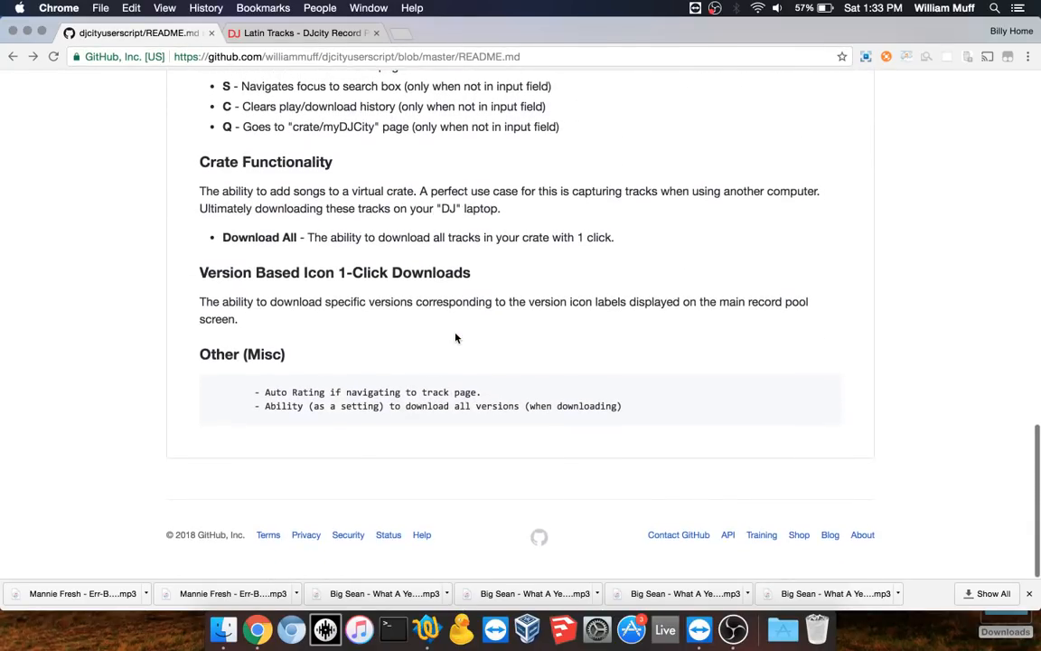
{"action": "scroll", "scroll_direction": "up", "scroll_amount": 3}
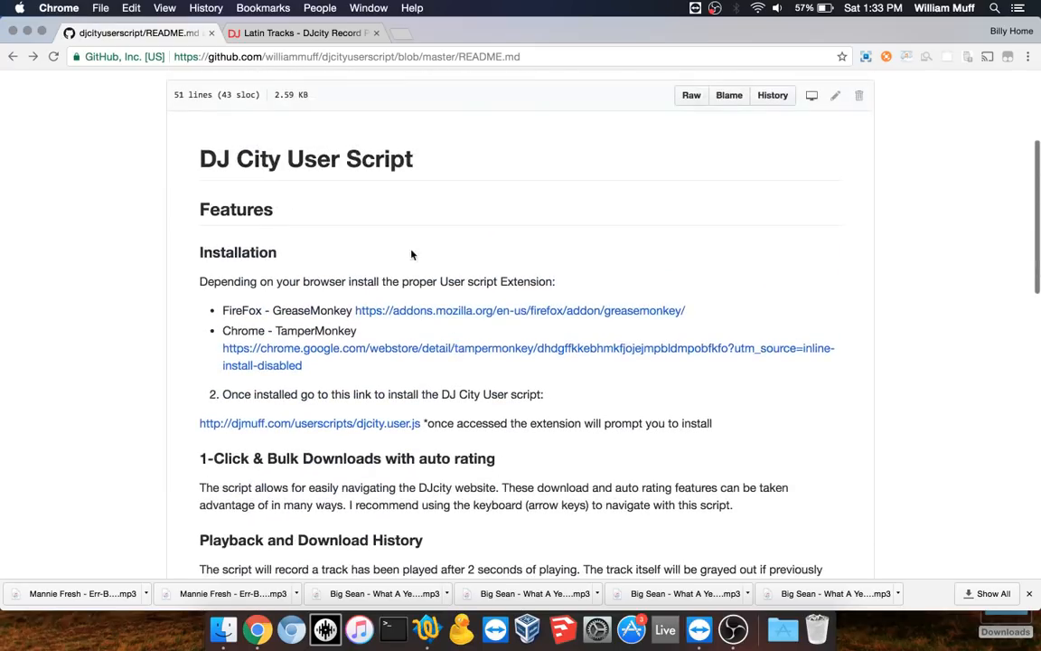